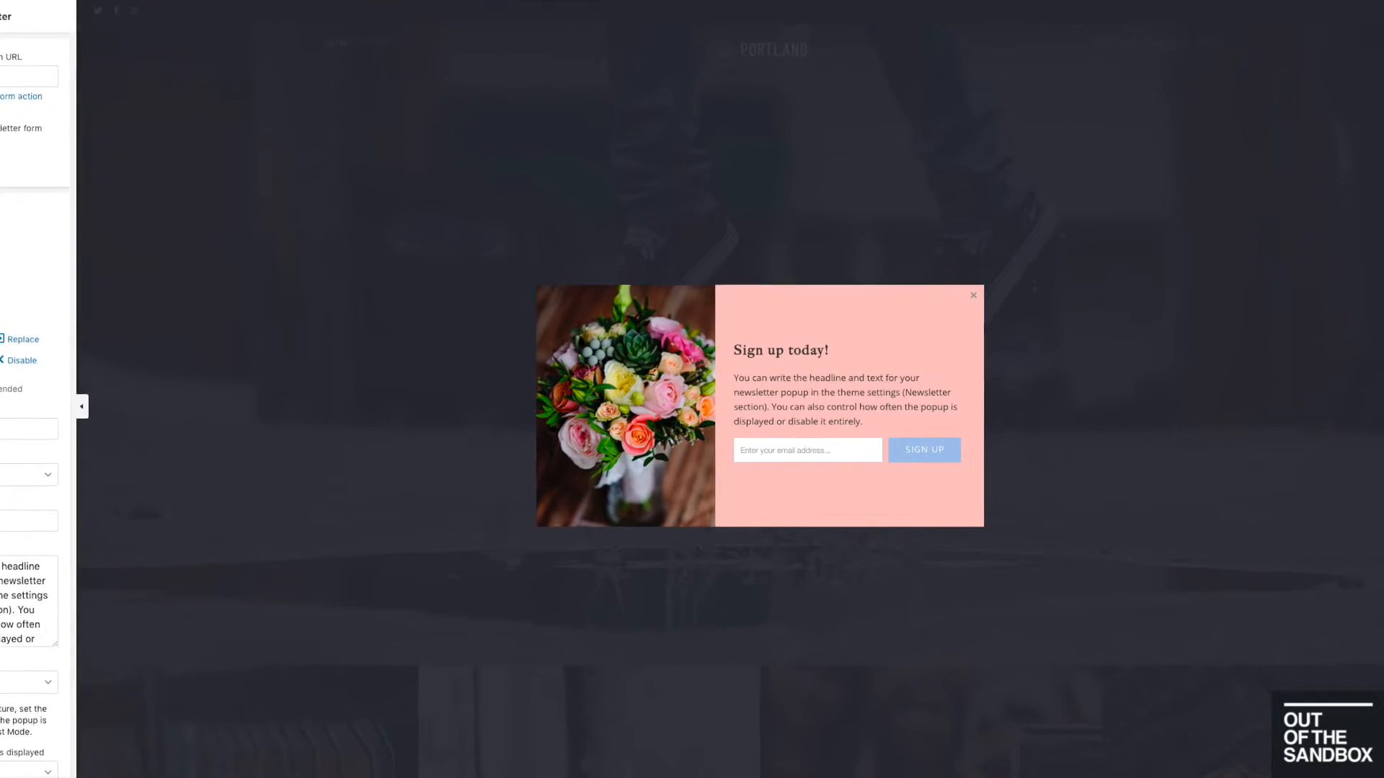
Read down through the email marketing benefits guide
click(79, 407)
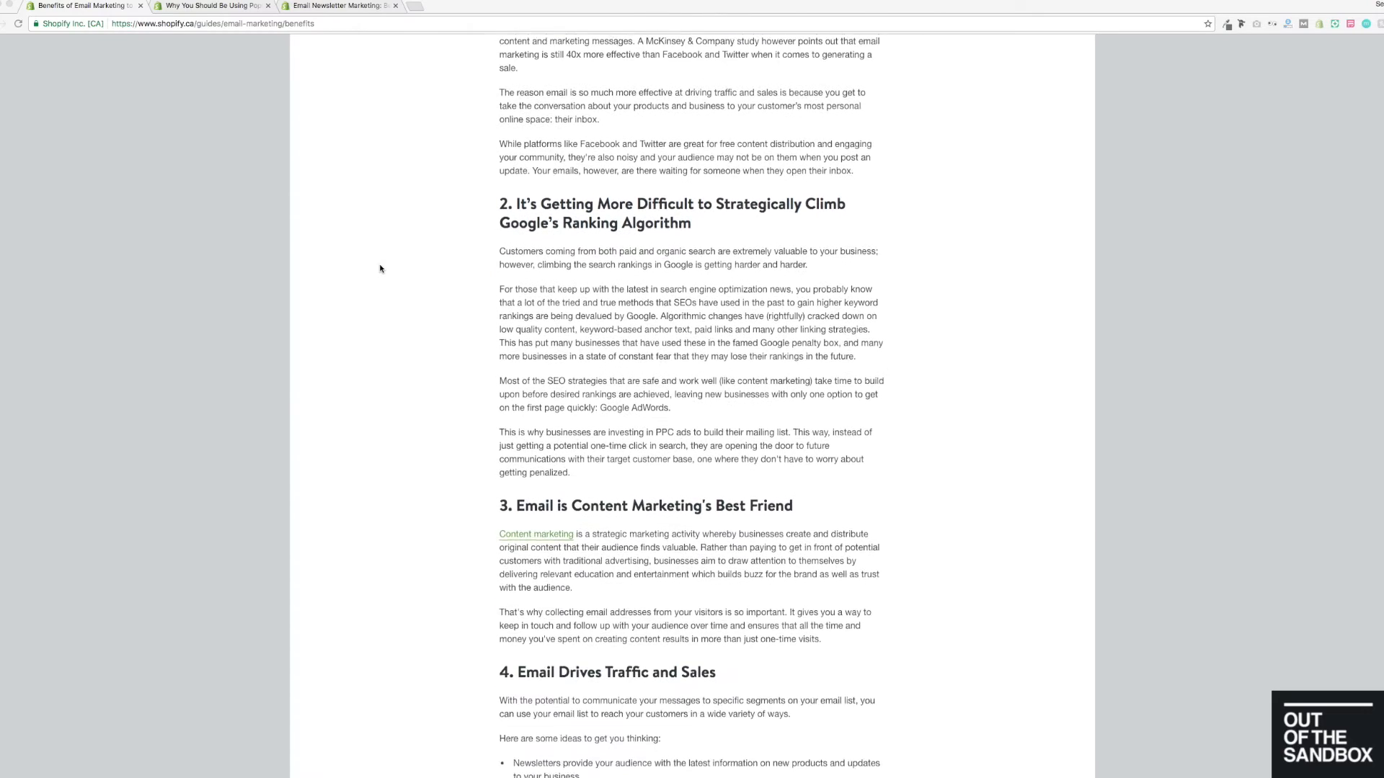
scroll(down, 3)
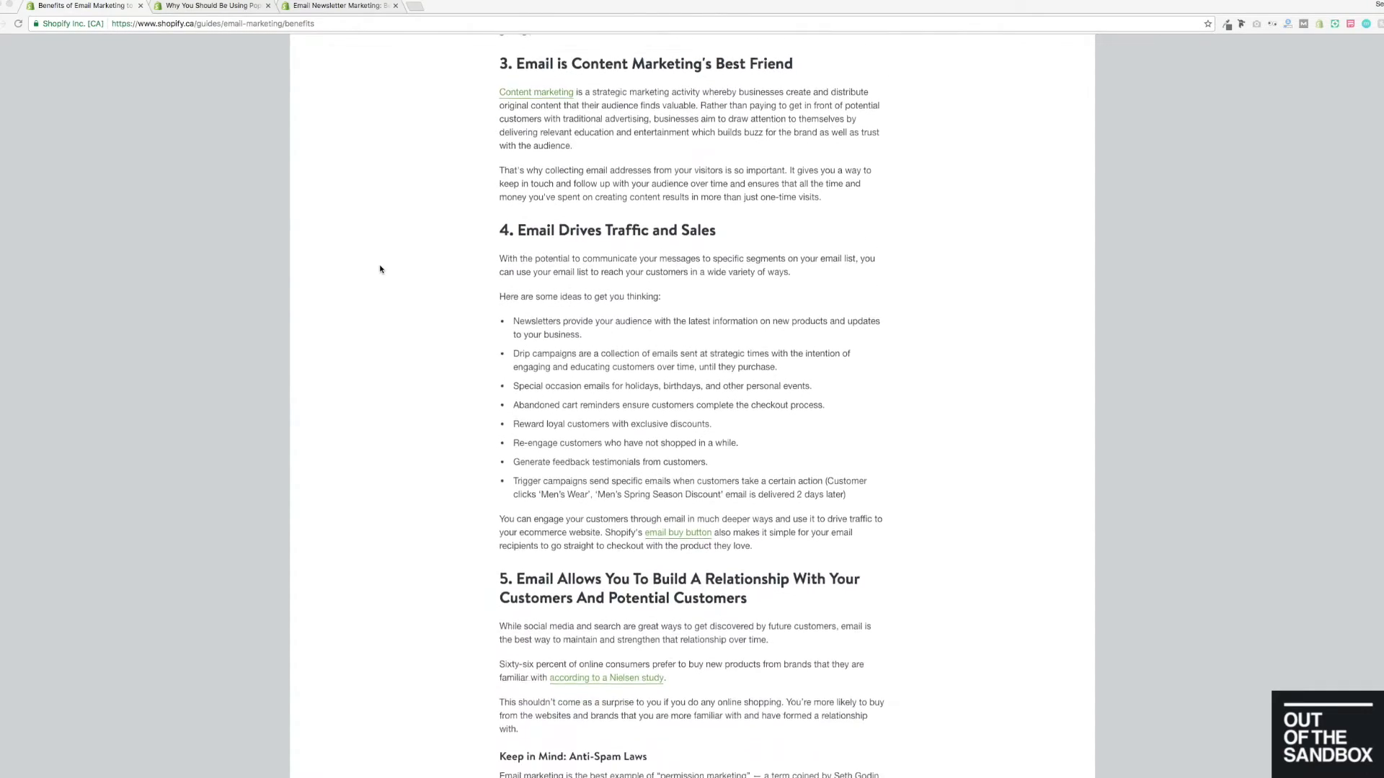
scroll(down, 3)
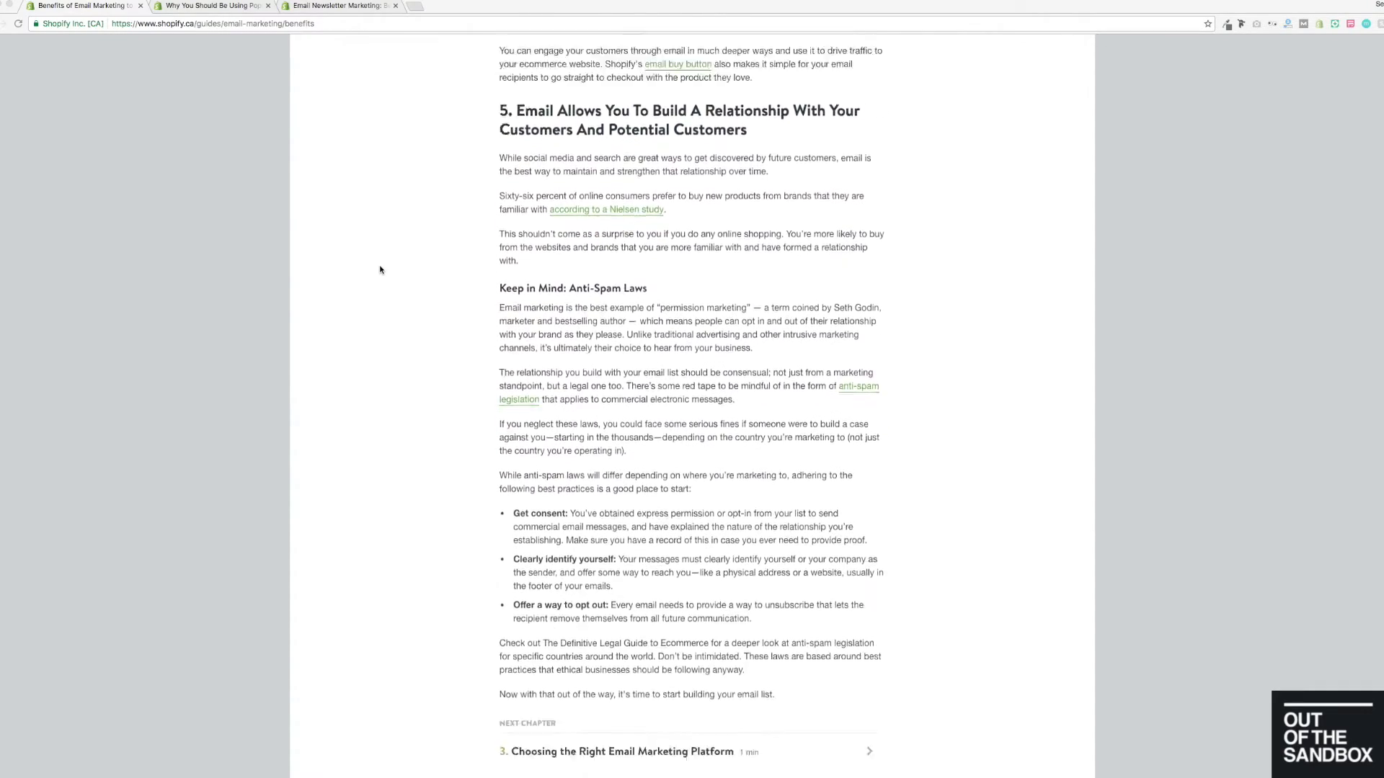
scroll(down, 3)
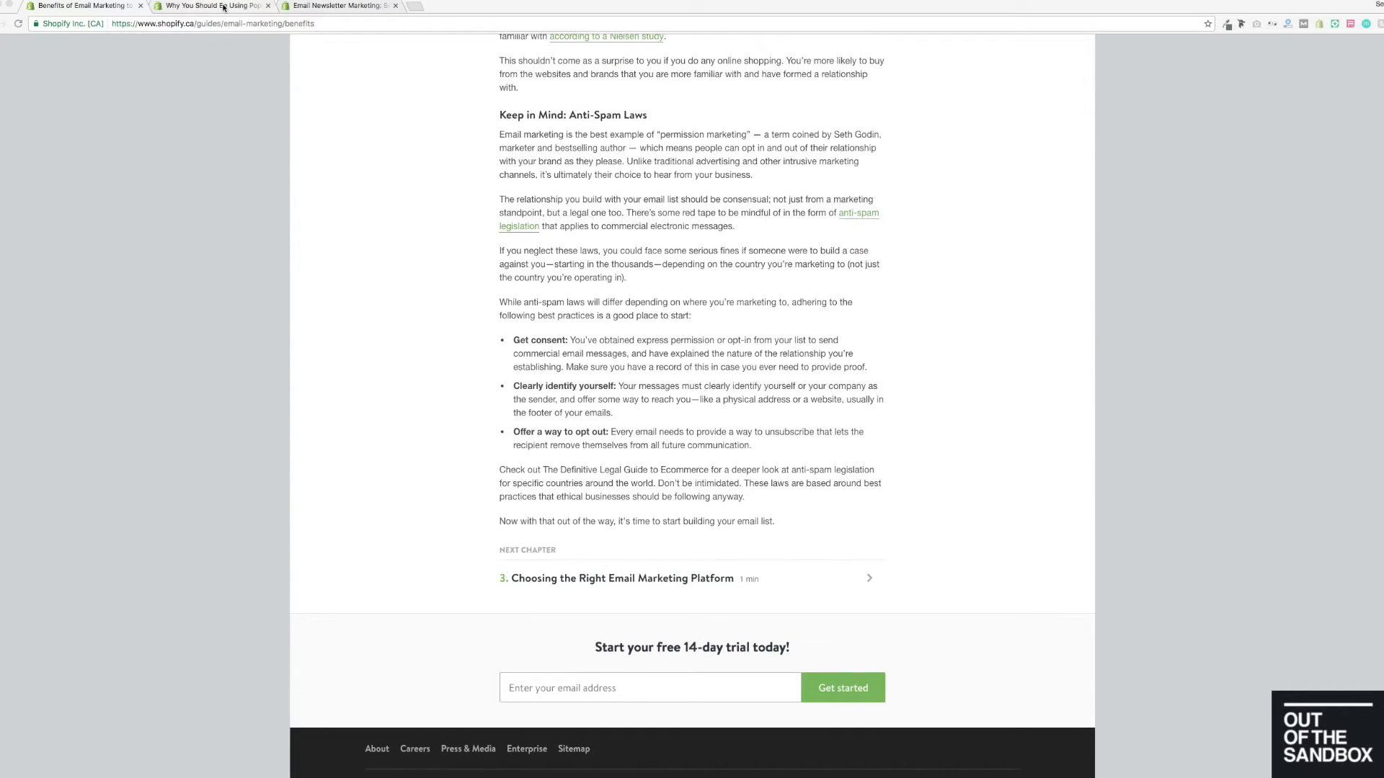
Switch to the 'Why You Should Be Using Popups' article and read down to the theme popup examples
click(211, 6)
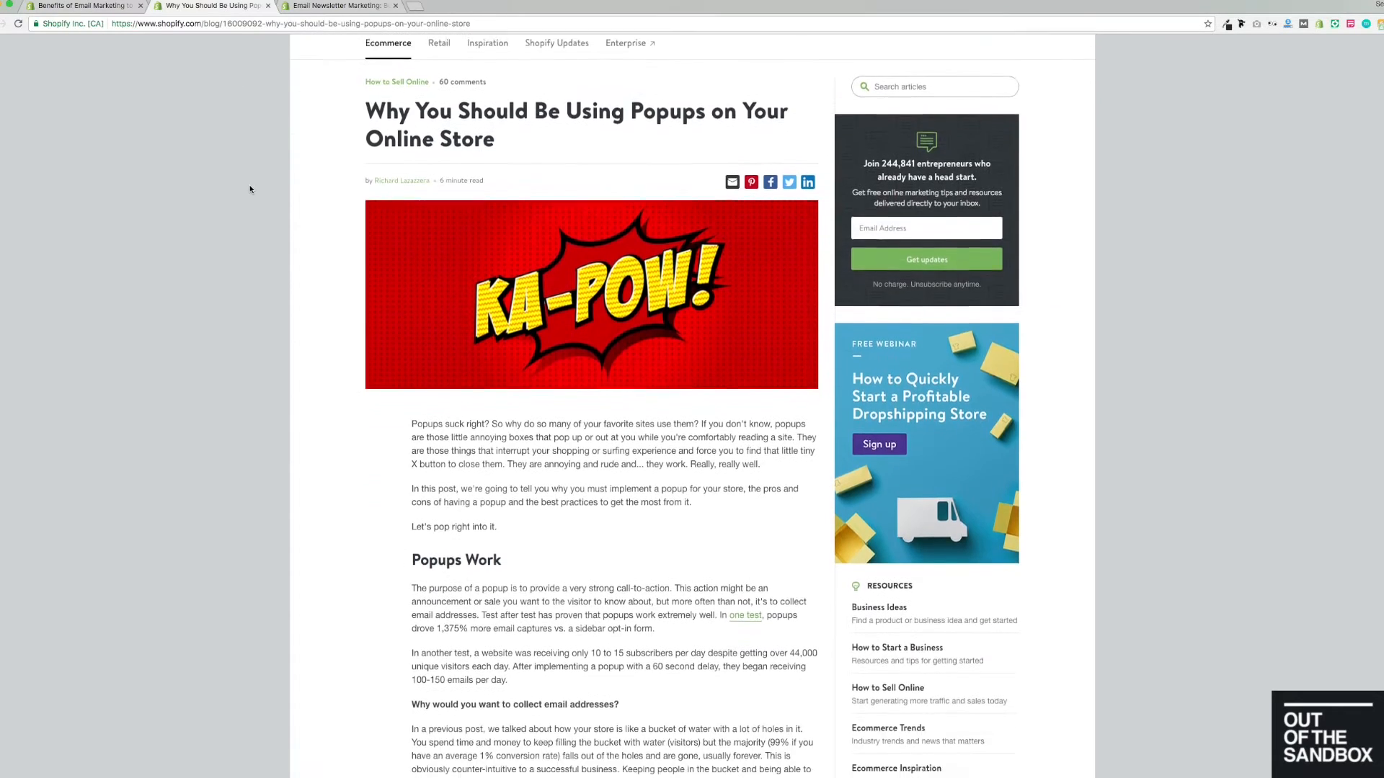
scroll(down, 3)
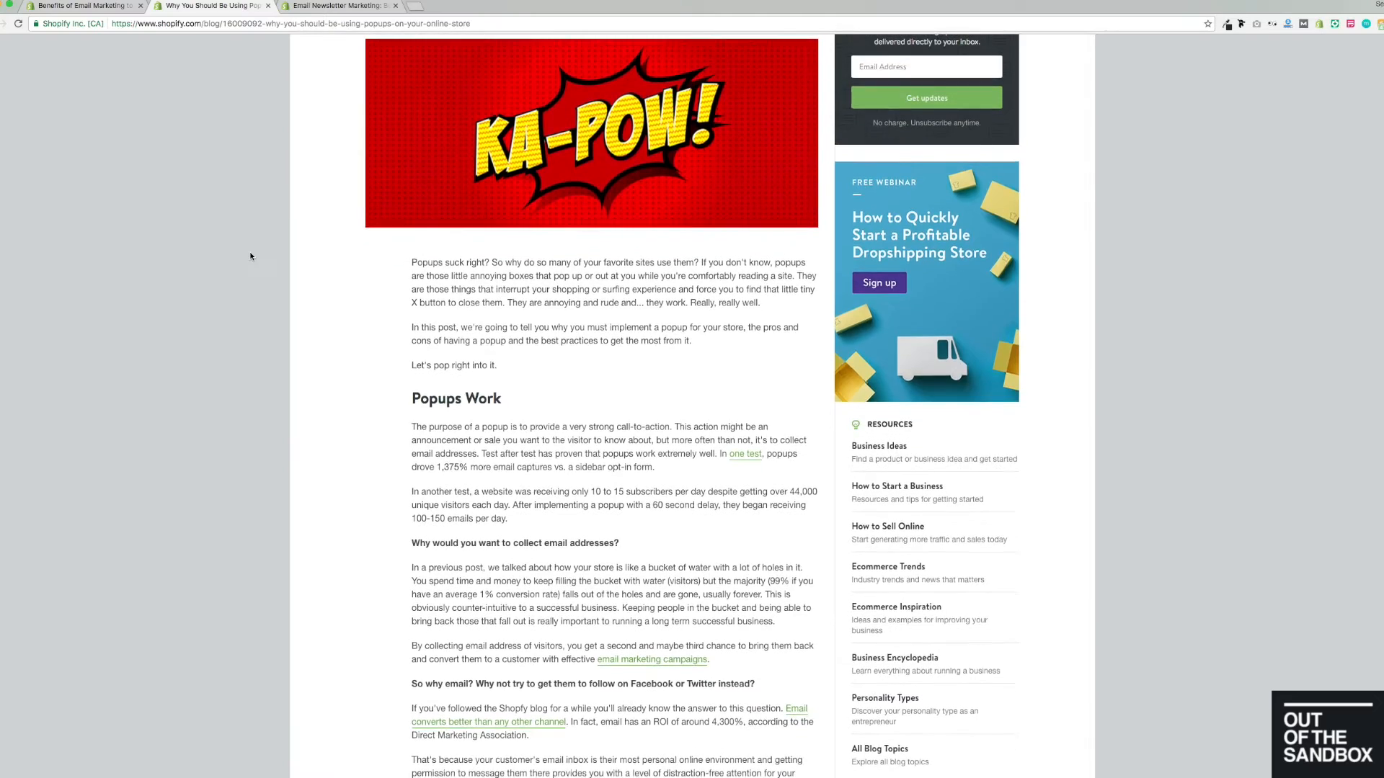
scroll(down, 3)
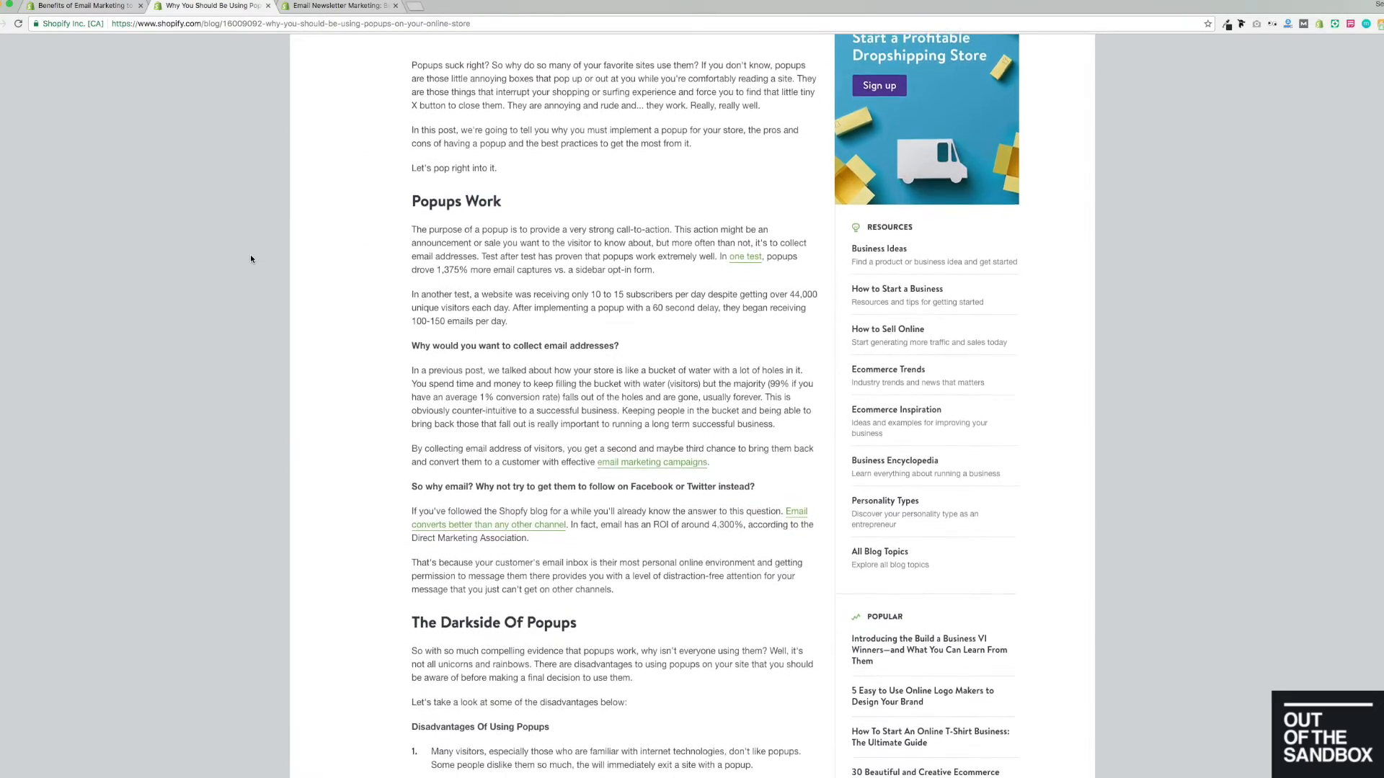
scroll(down, 3)
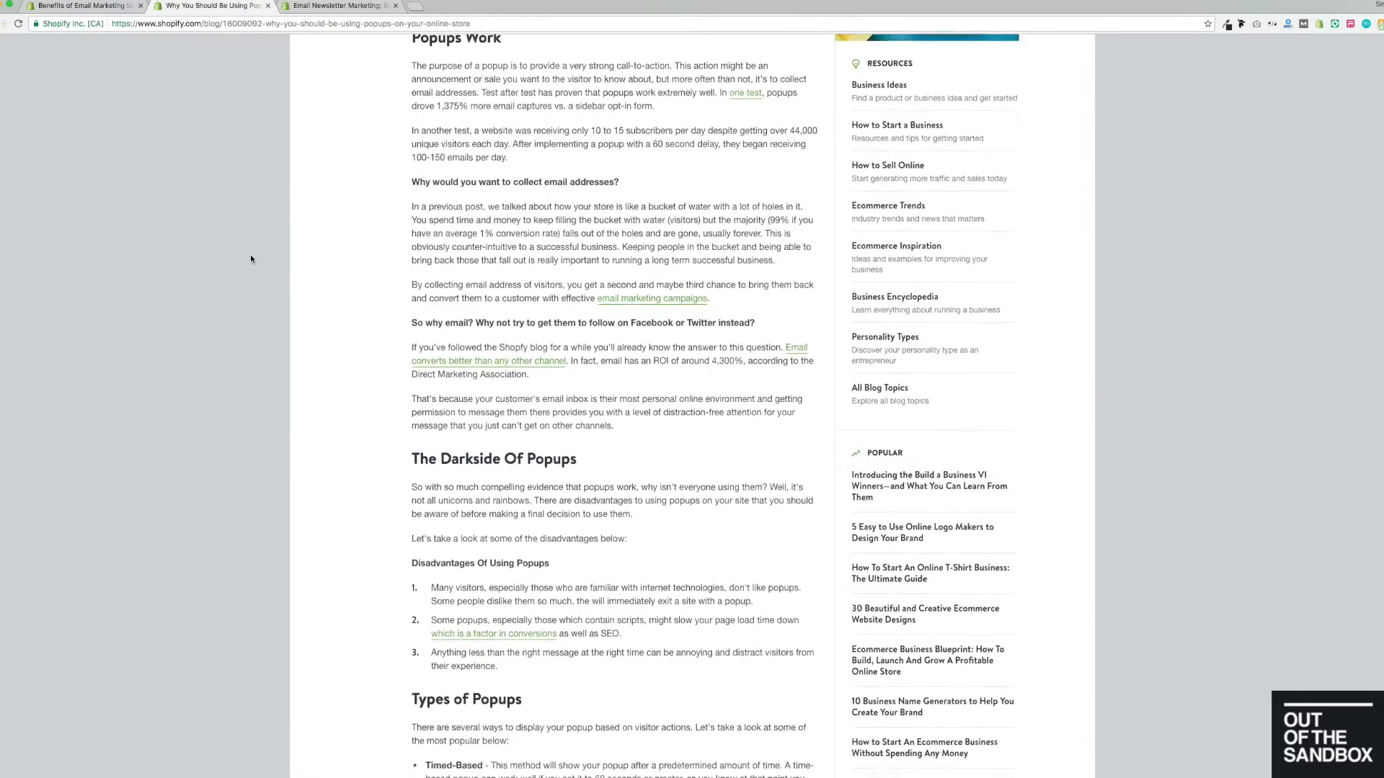
scroll(down, 3)
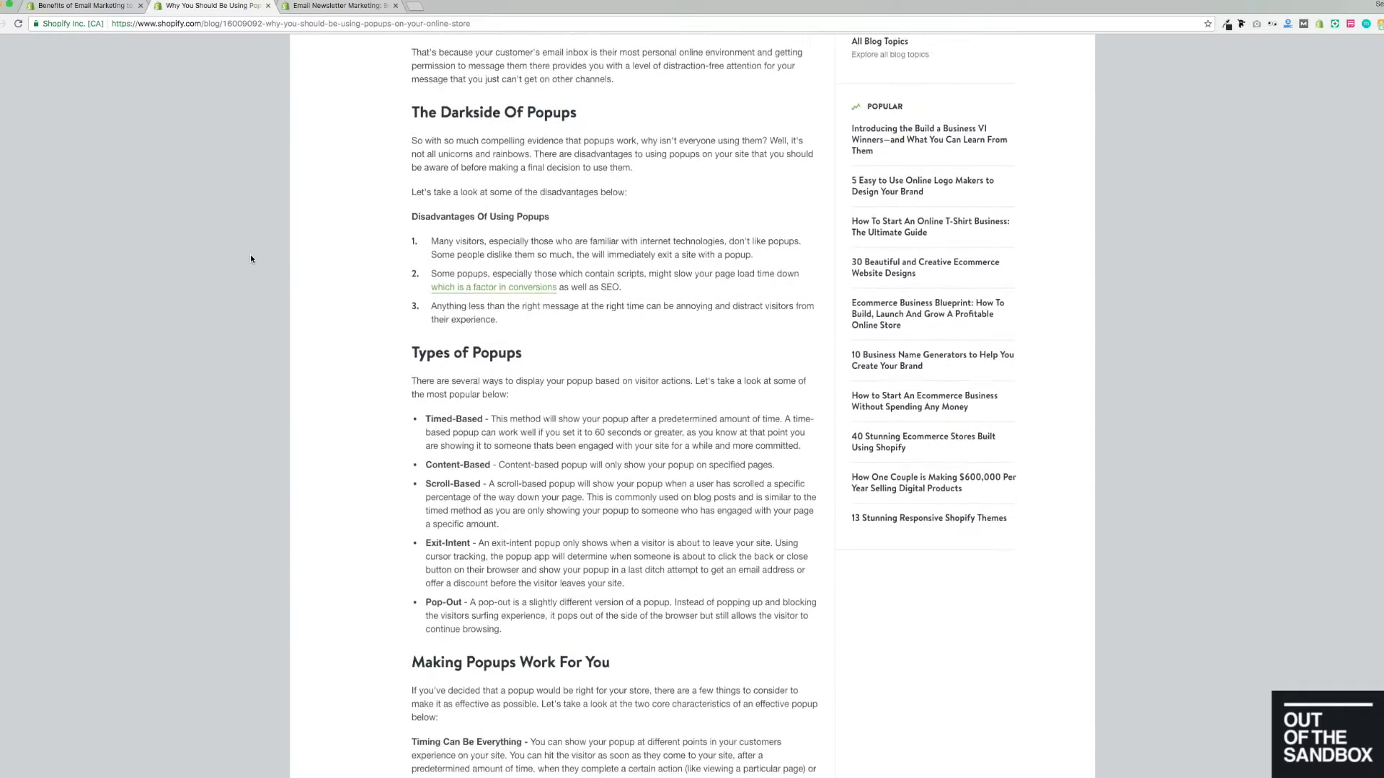
scroll(down, 3)
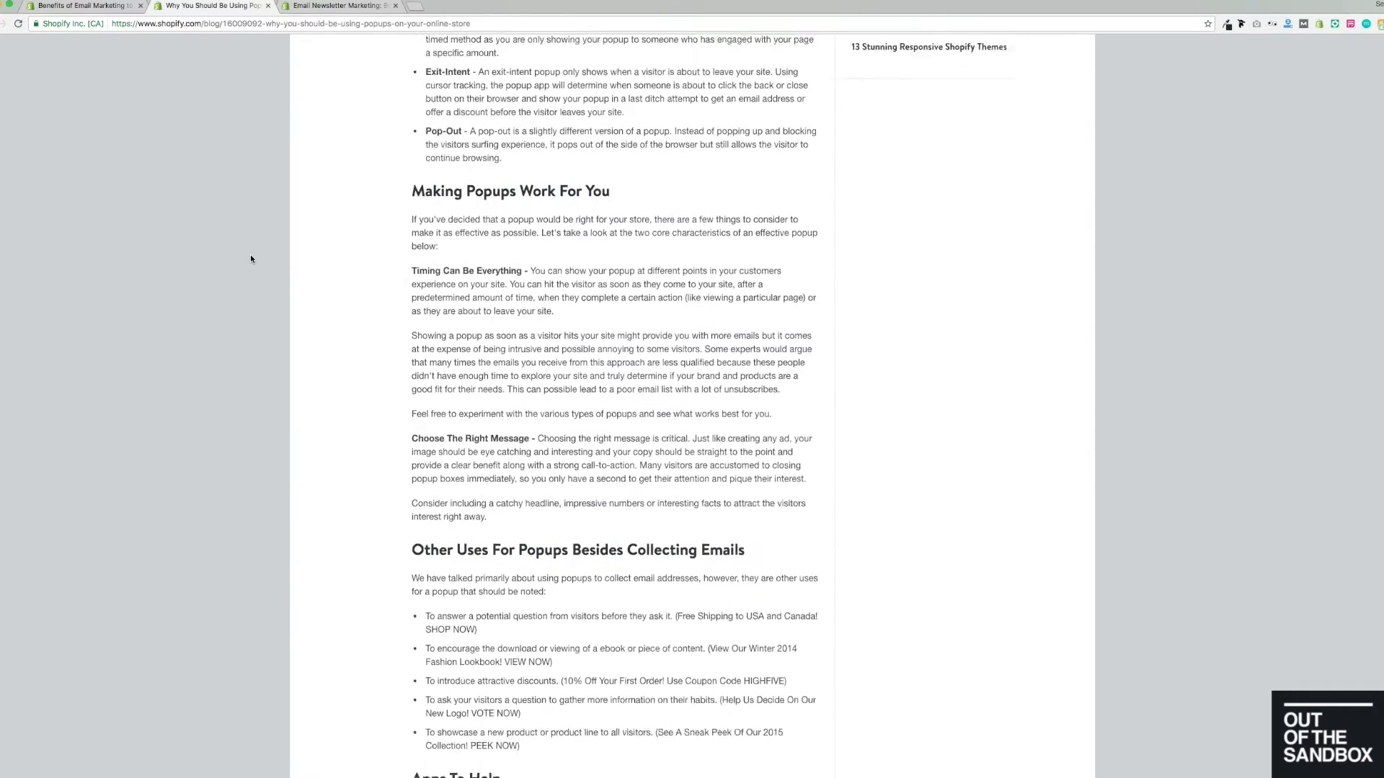
scroll(down, 3)
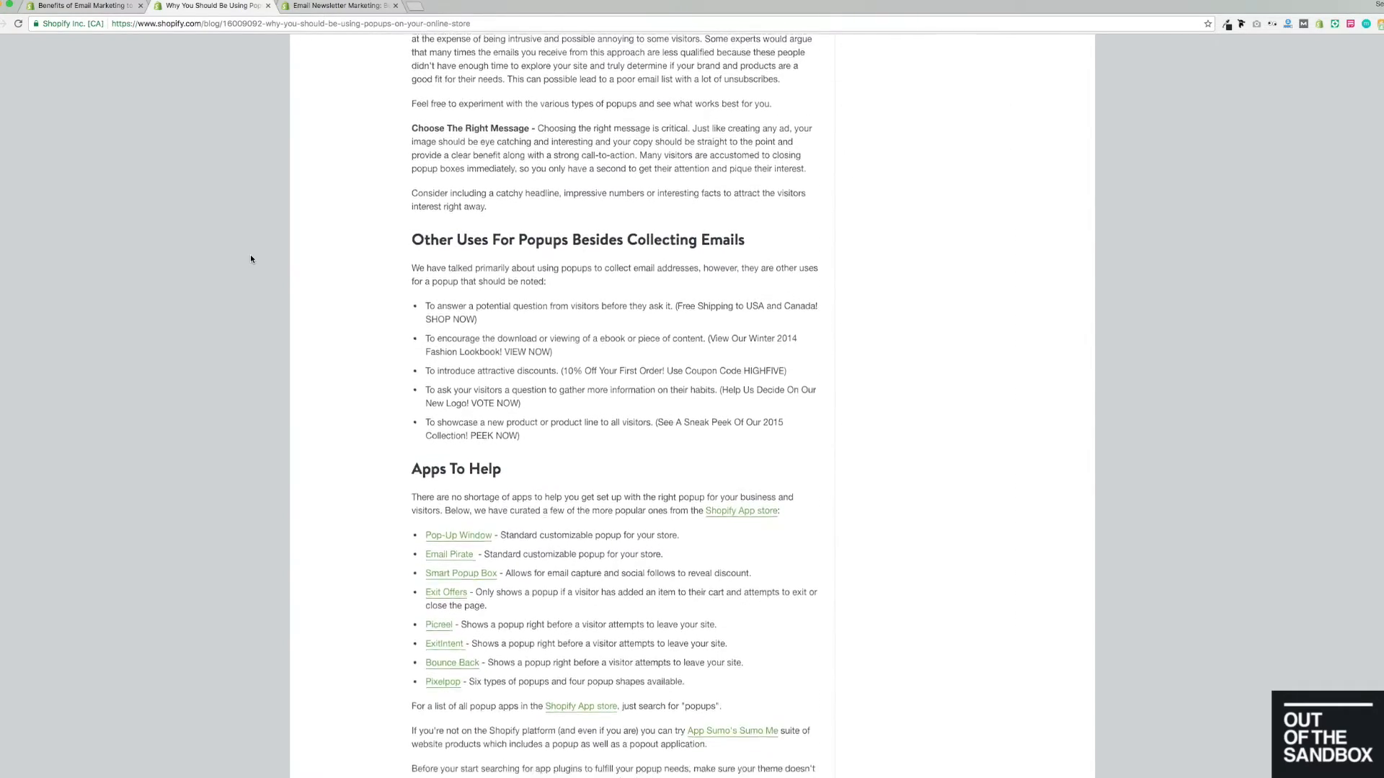
scroll(down, 3)
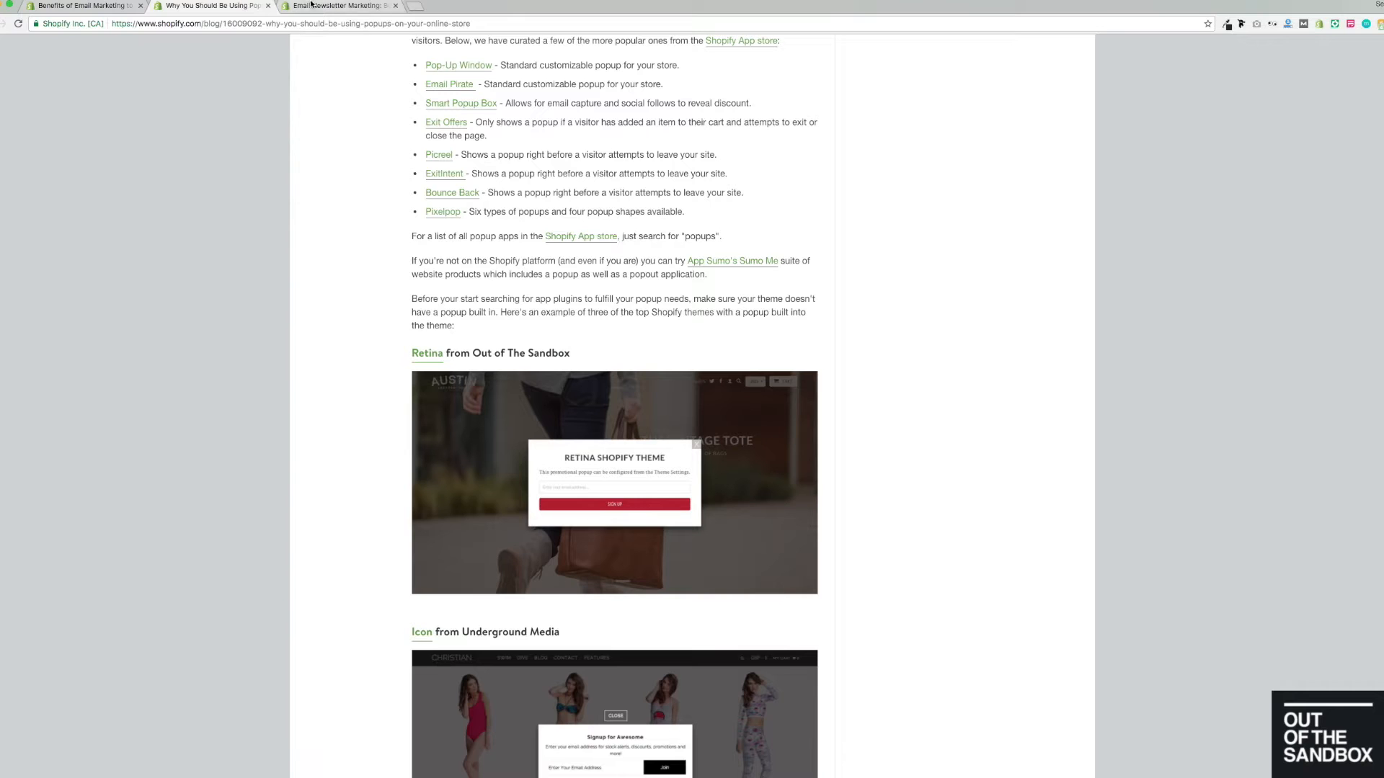
Switch to the 'Email Marketing: A Guide to Ecommerce Newsletters' article and skim down it
click(340, 6)
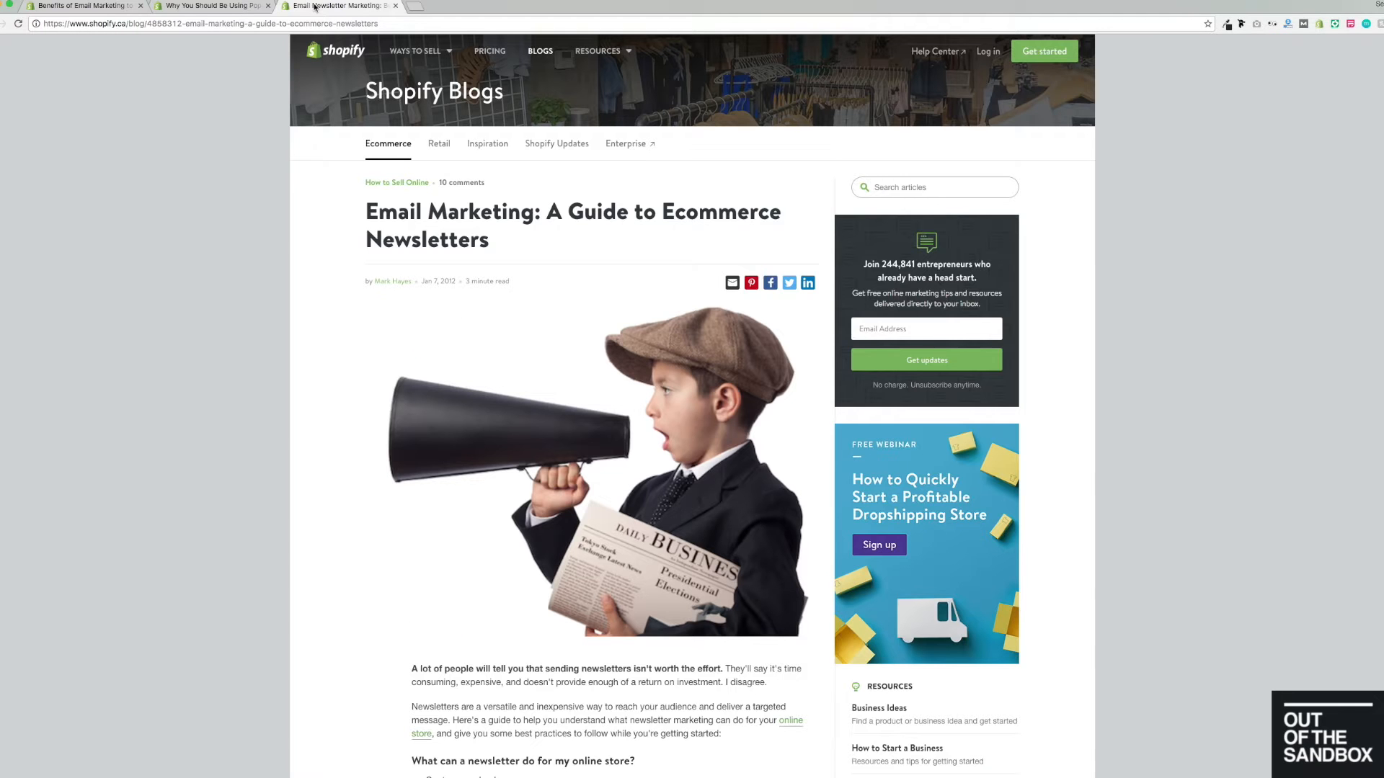
scroll(down, 3)
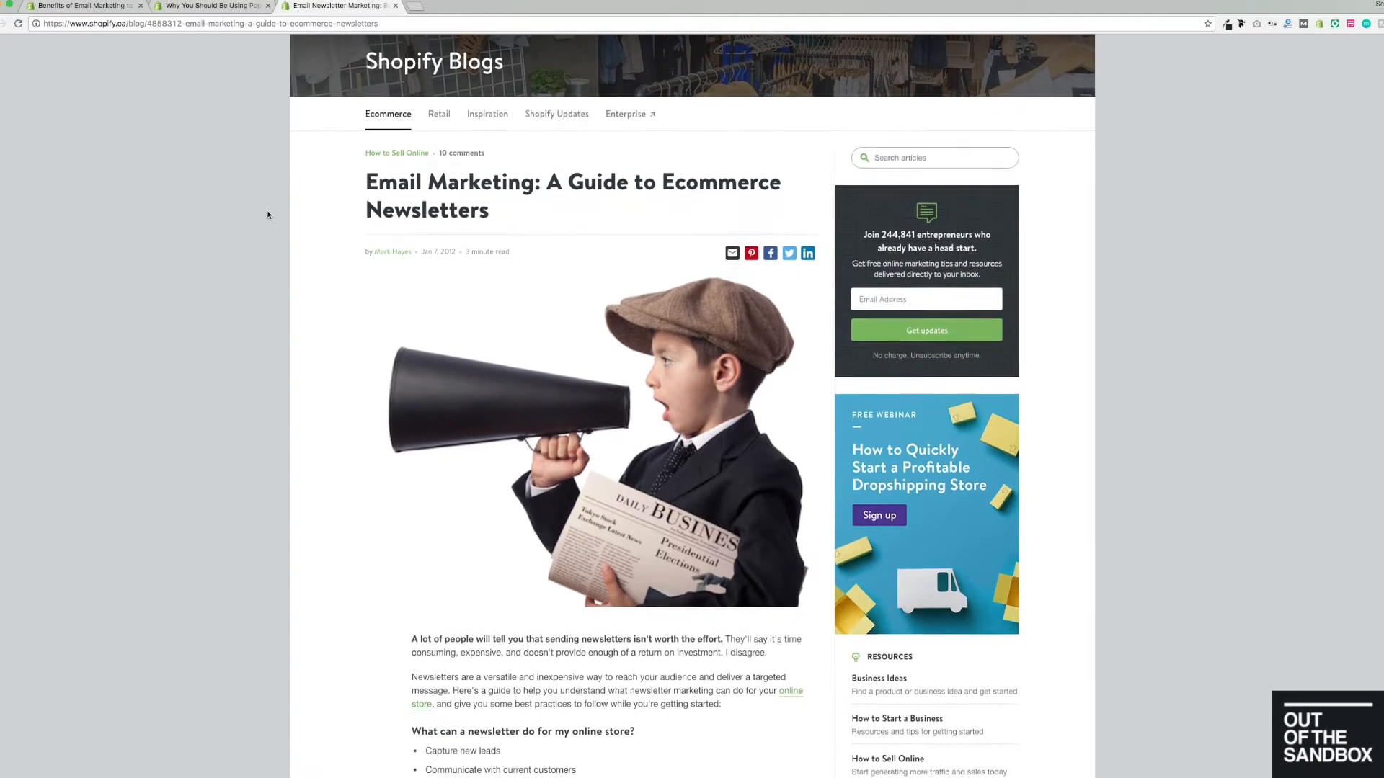
scroll(down, 3)
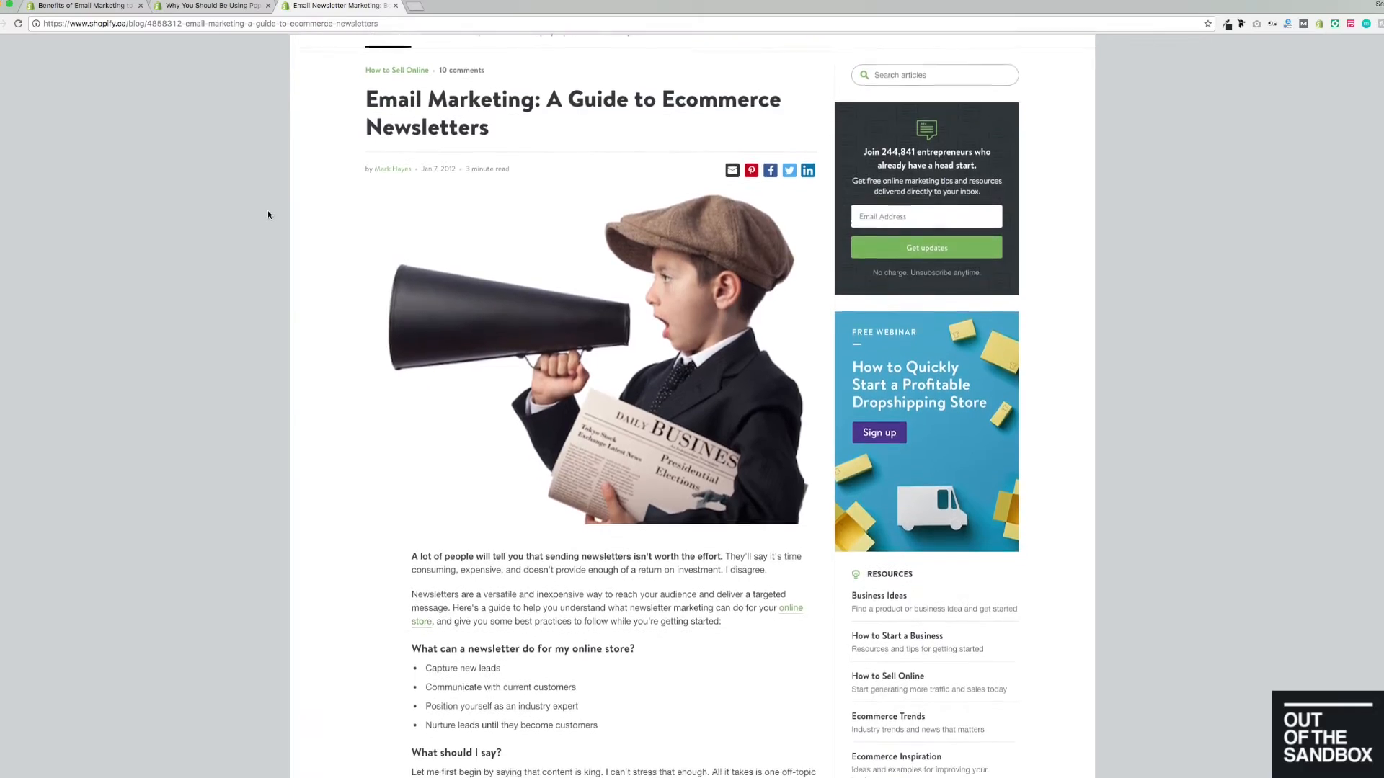
scroll(down, 3)
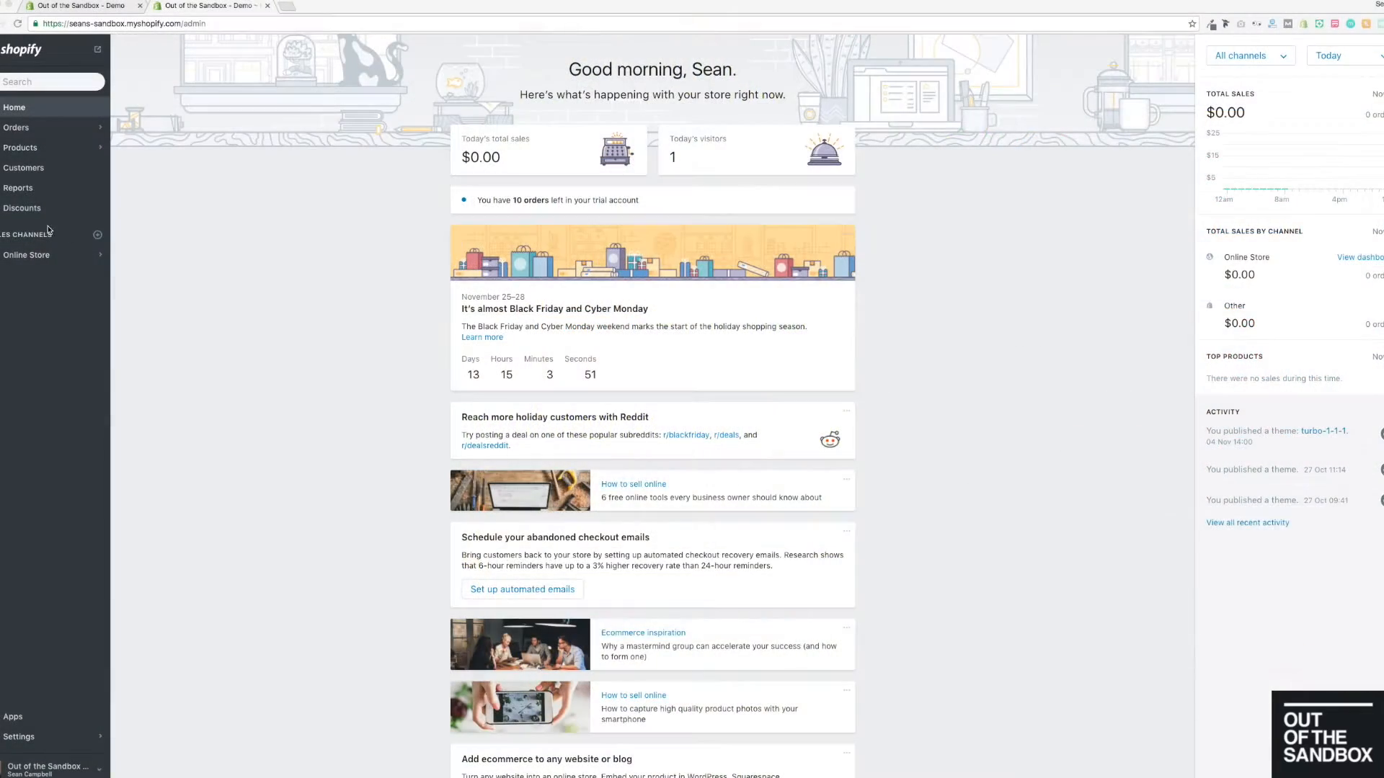
Go to Online Store themes and start customizing the Turbo-1-1-1 theme
click(26, 255)
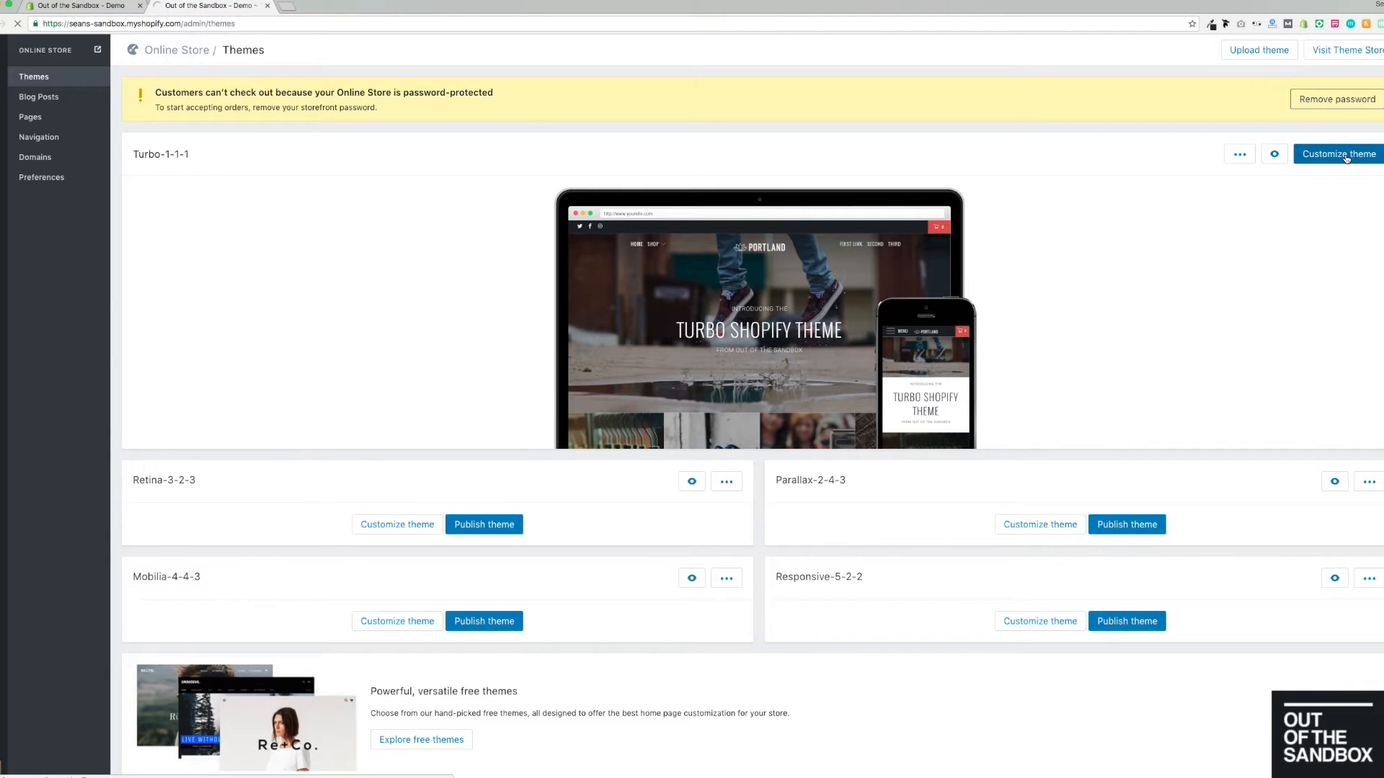
click(1336, 154)
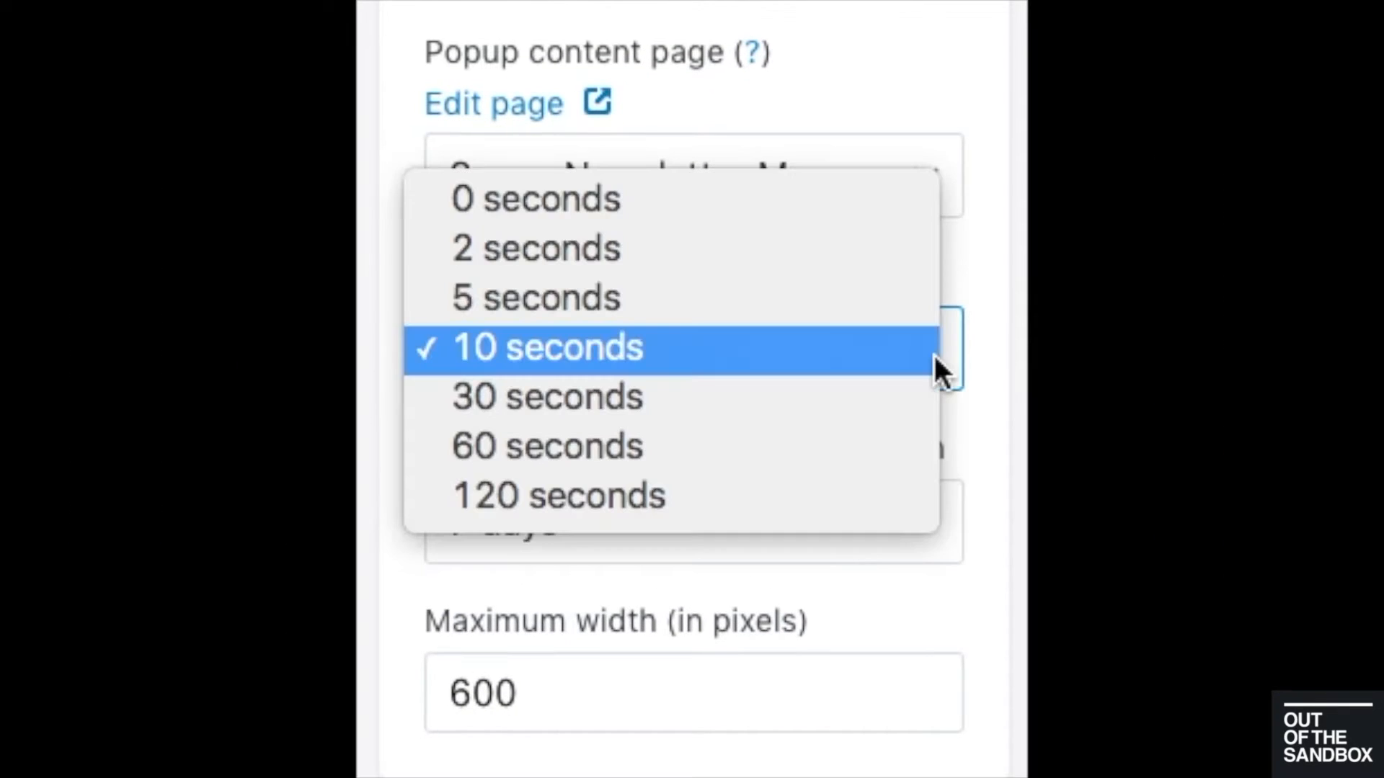
Set the popup delay to 0 seconds and the repeat display to 7 days / Test Mode
click(548, 347)
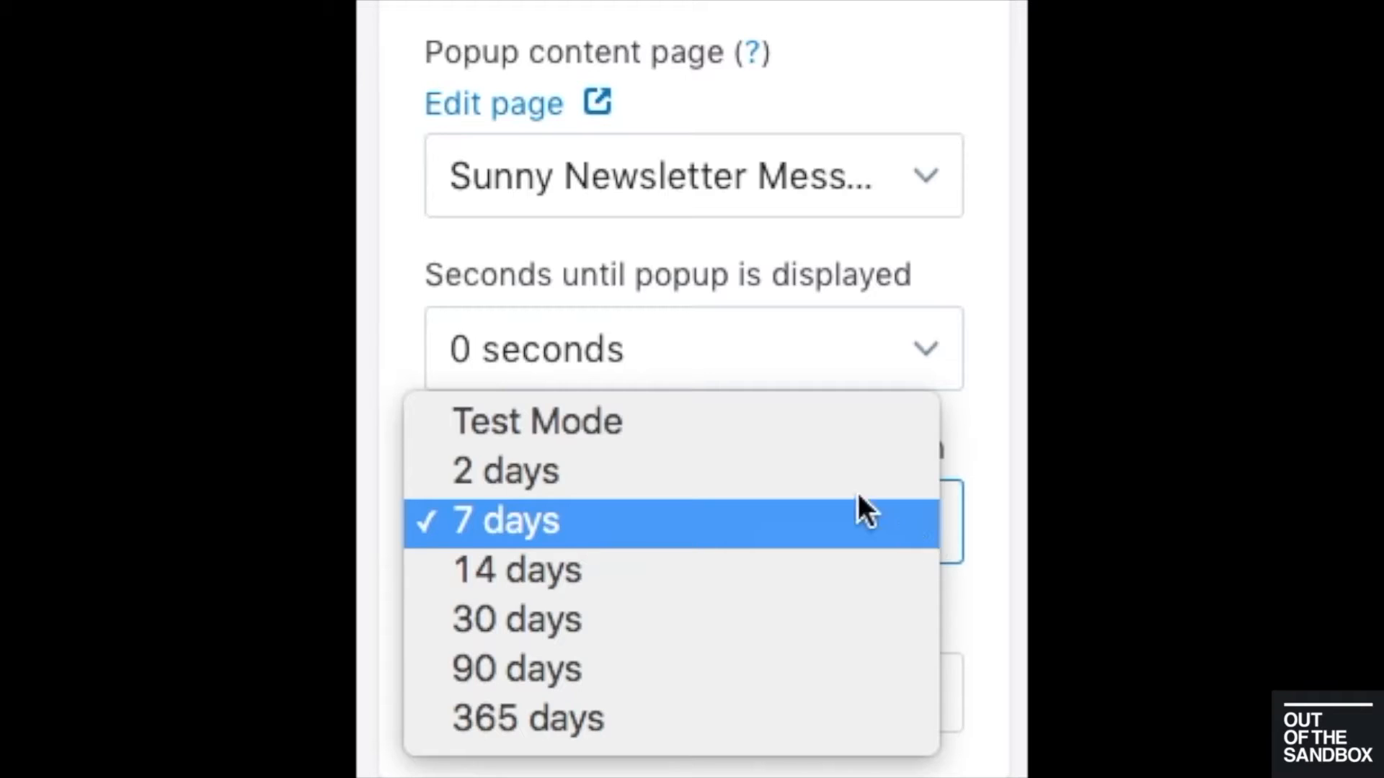
click(504, 520)
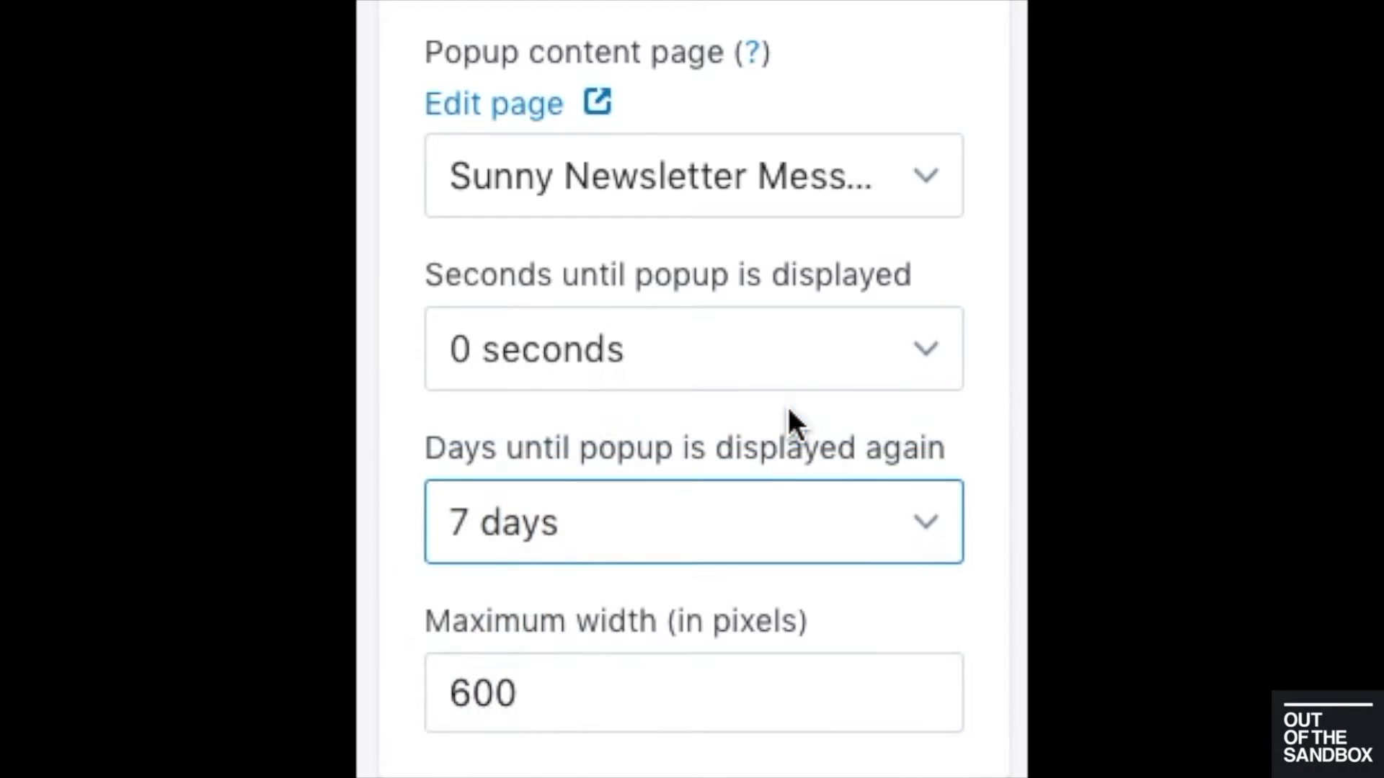
click(693, 520)
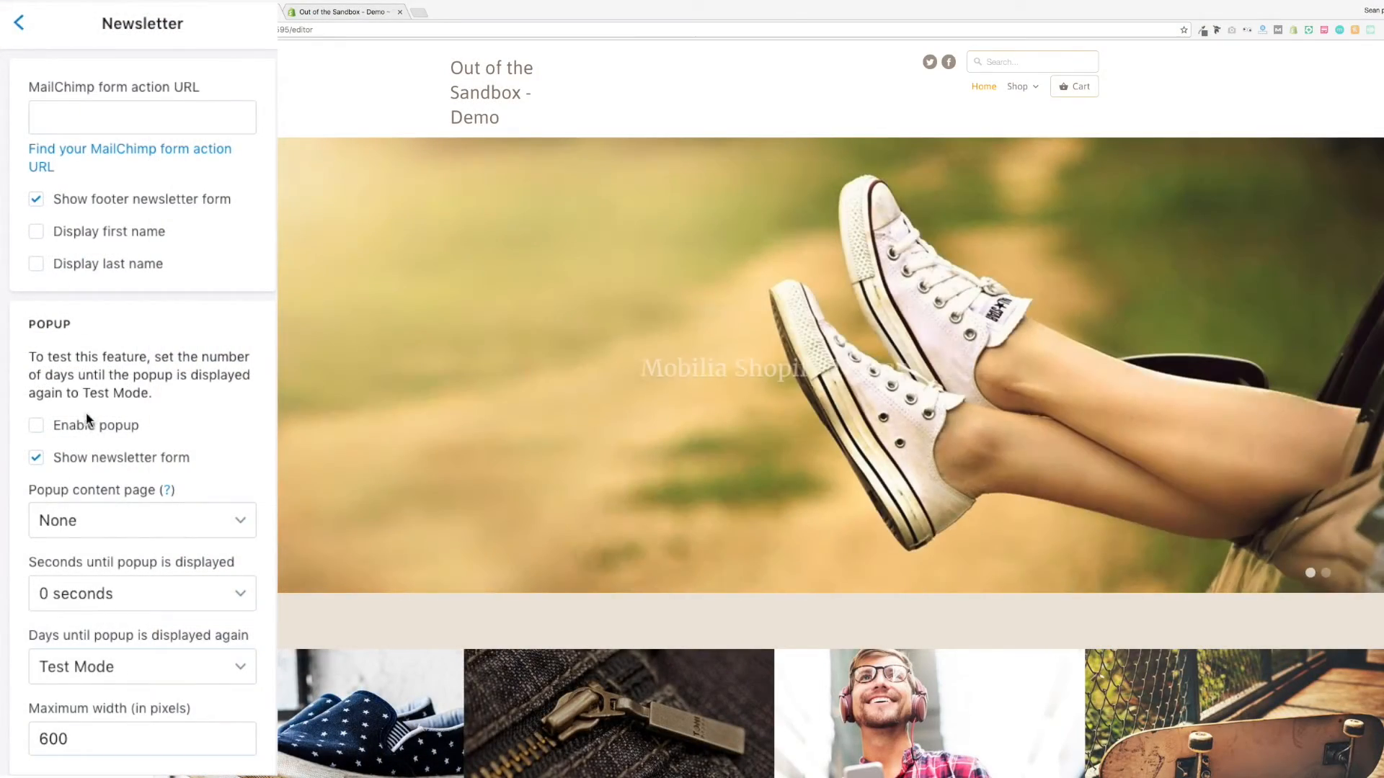
Enable the Mobilia theme's newsletter popup in test mode, then return to the themes list
click(36, 425)
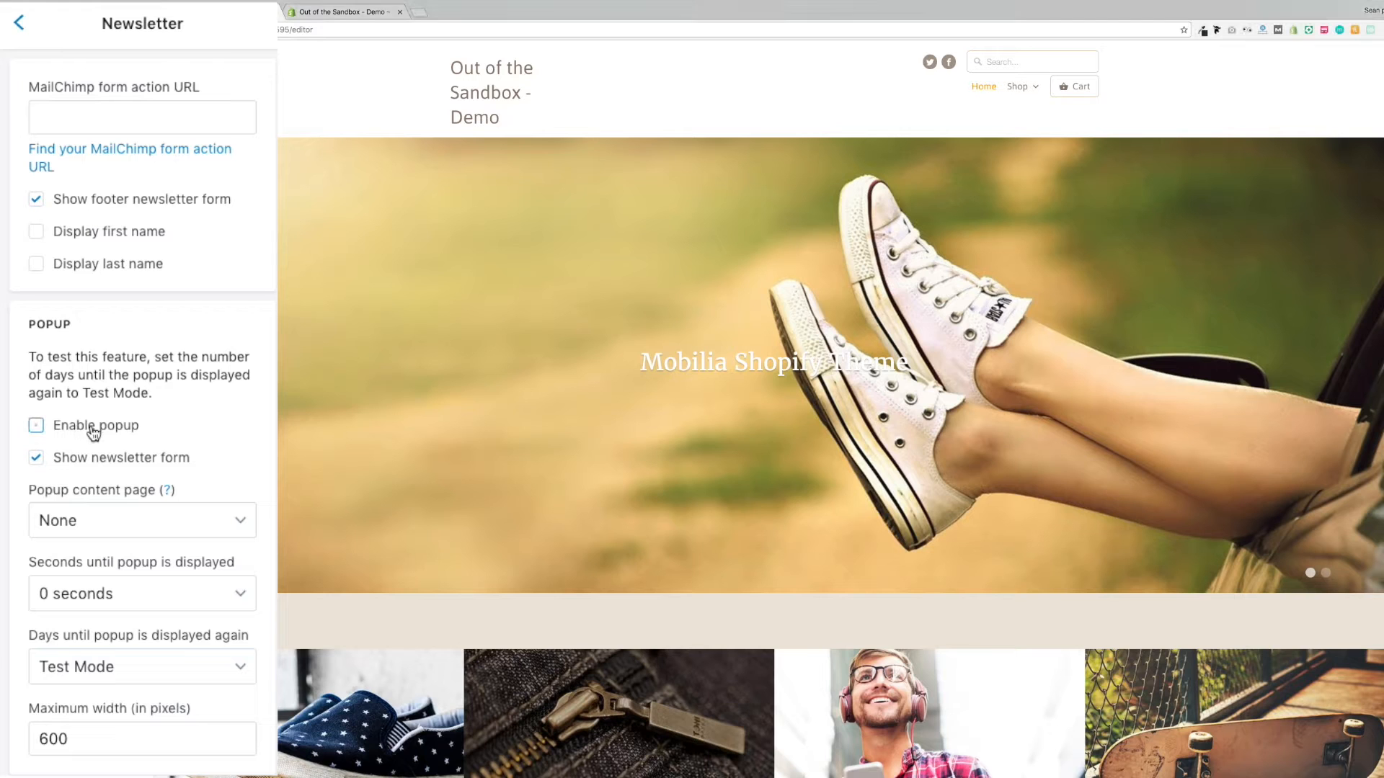
click(36, 425)
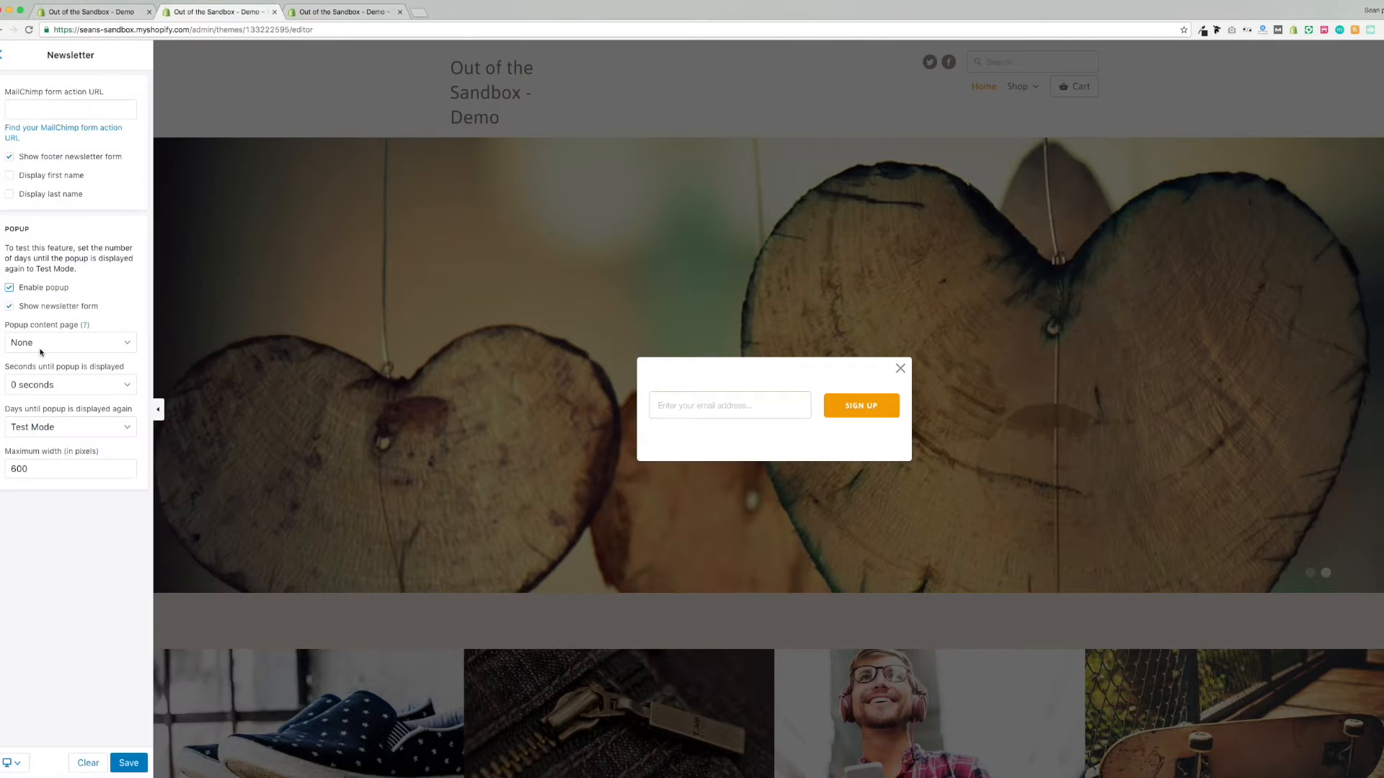
click(344, 12)
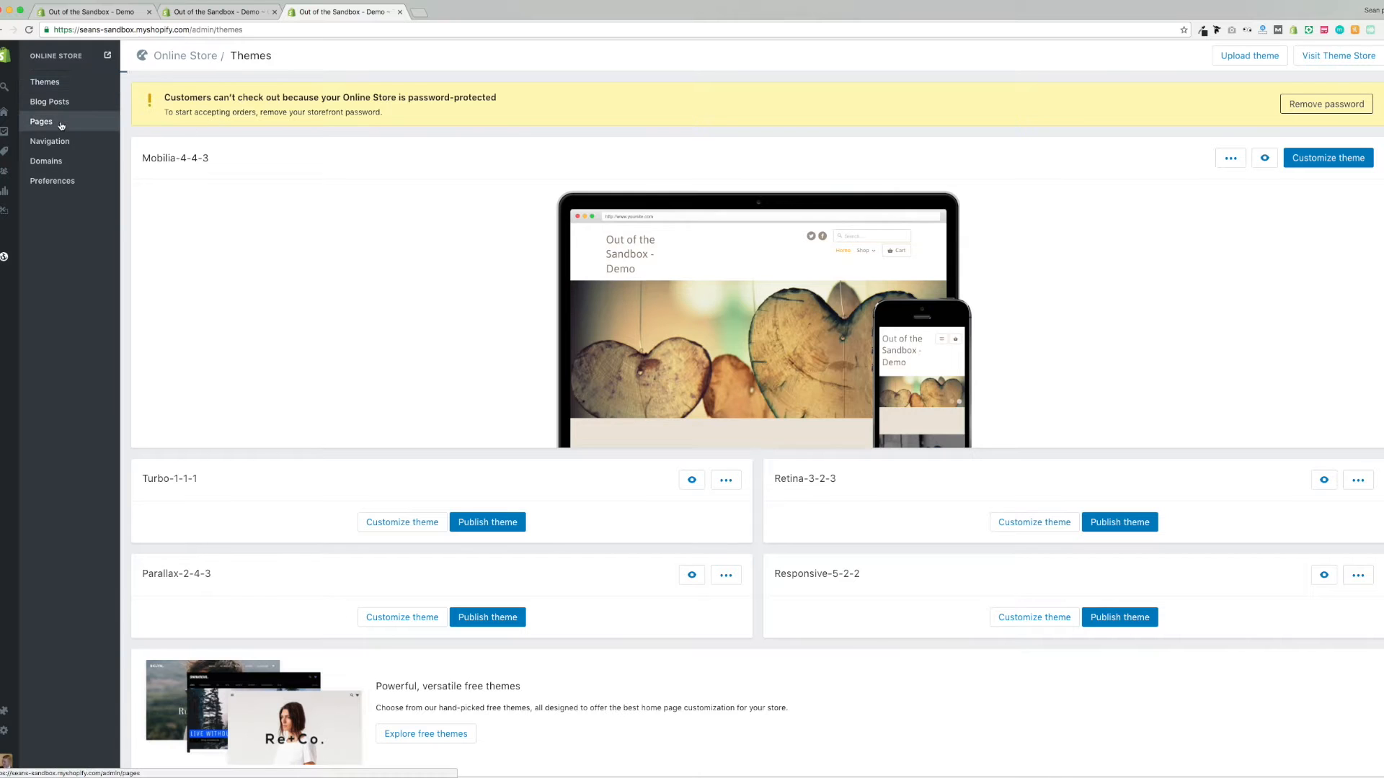
Review the Sunny Newsletter Message page's content and HTML, then set it as the popup content page
click(41, 121)
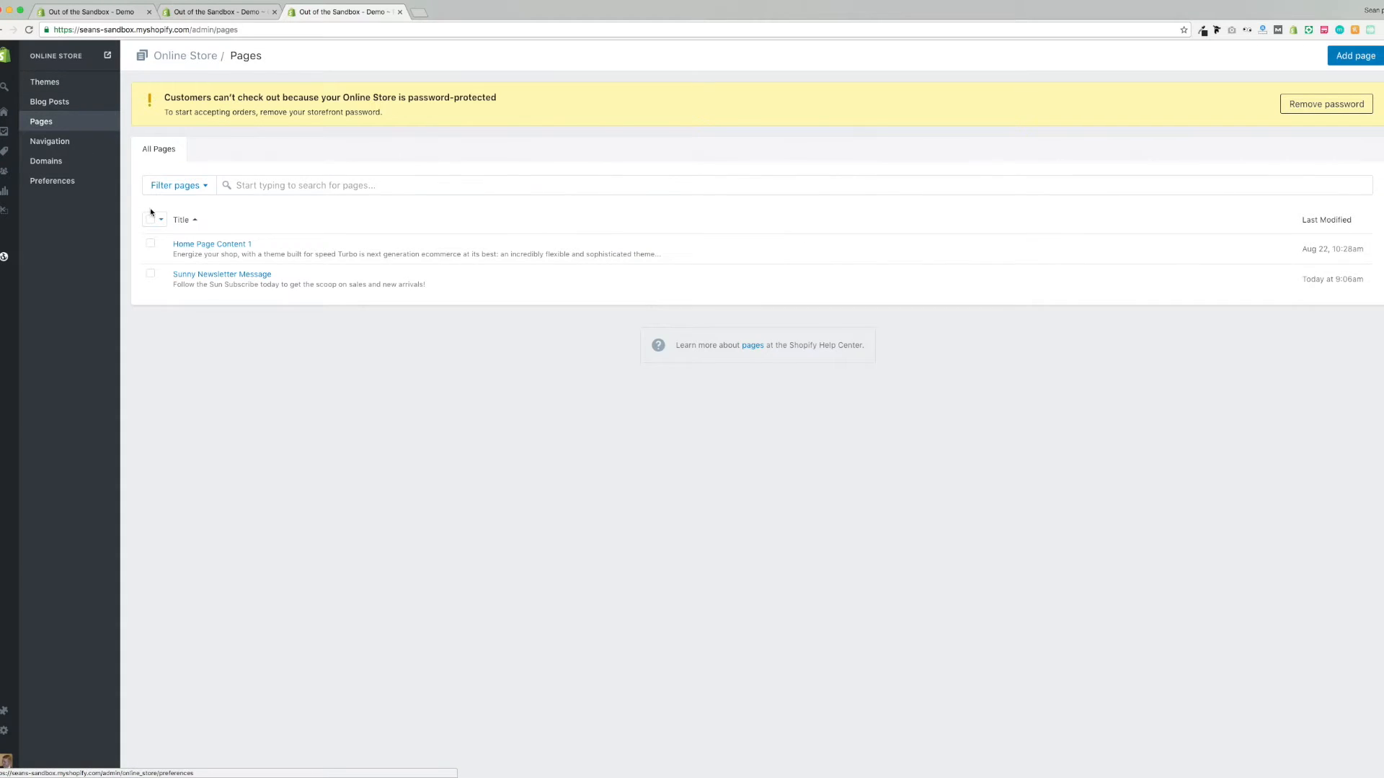
click(221, 274)
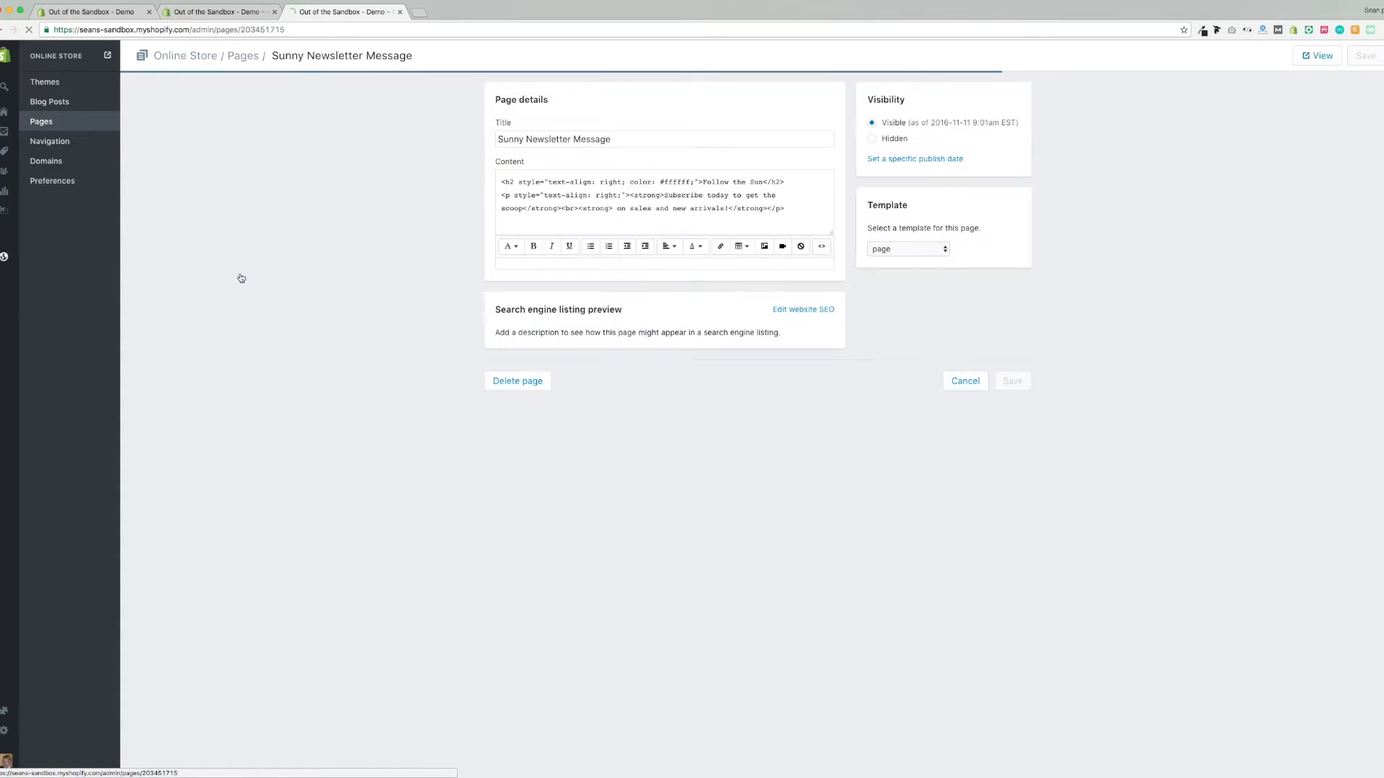
click(820, 245)
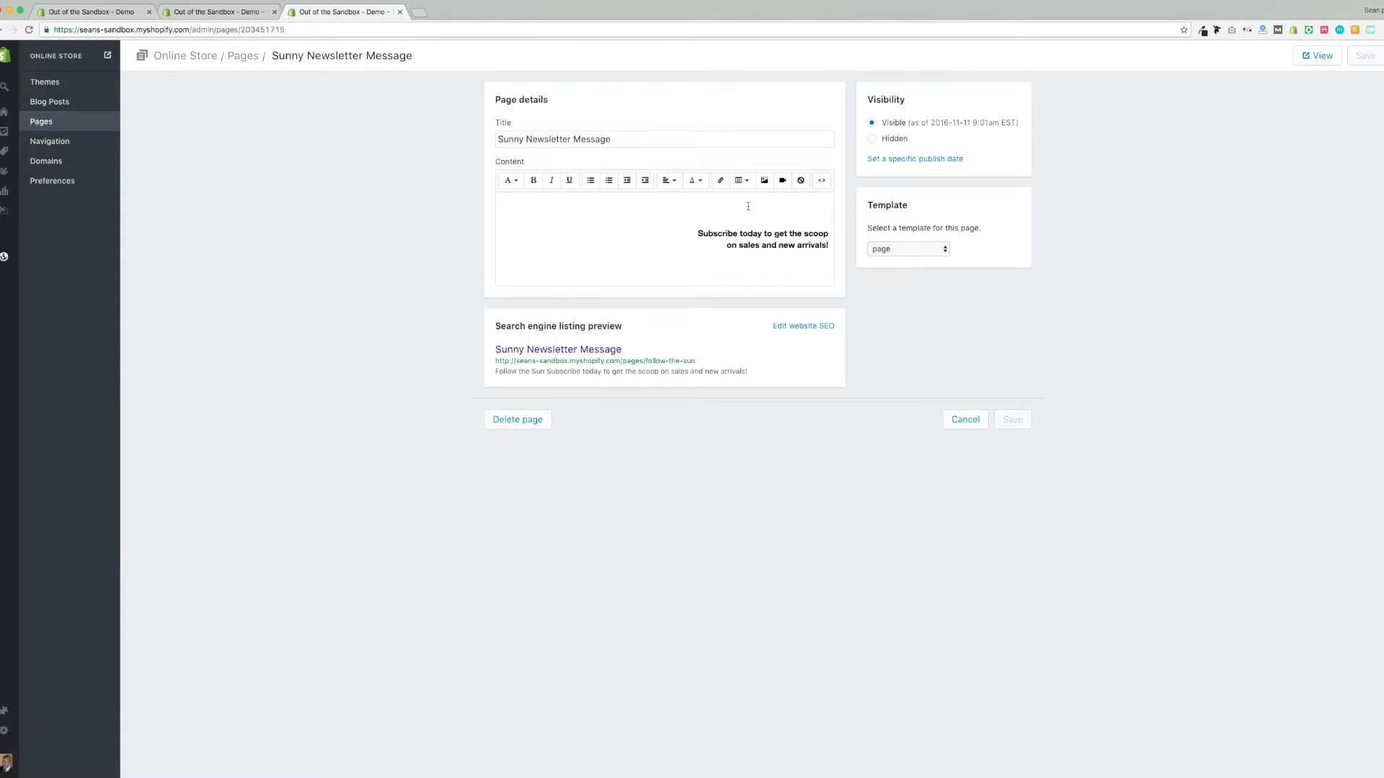
click(820, 181)
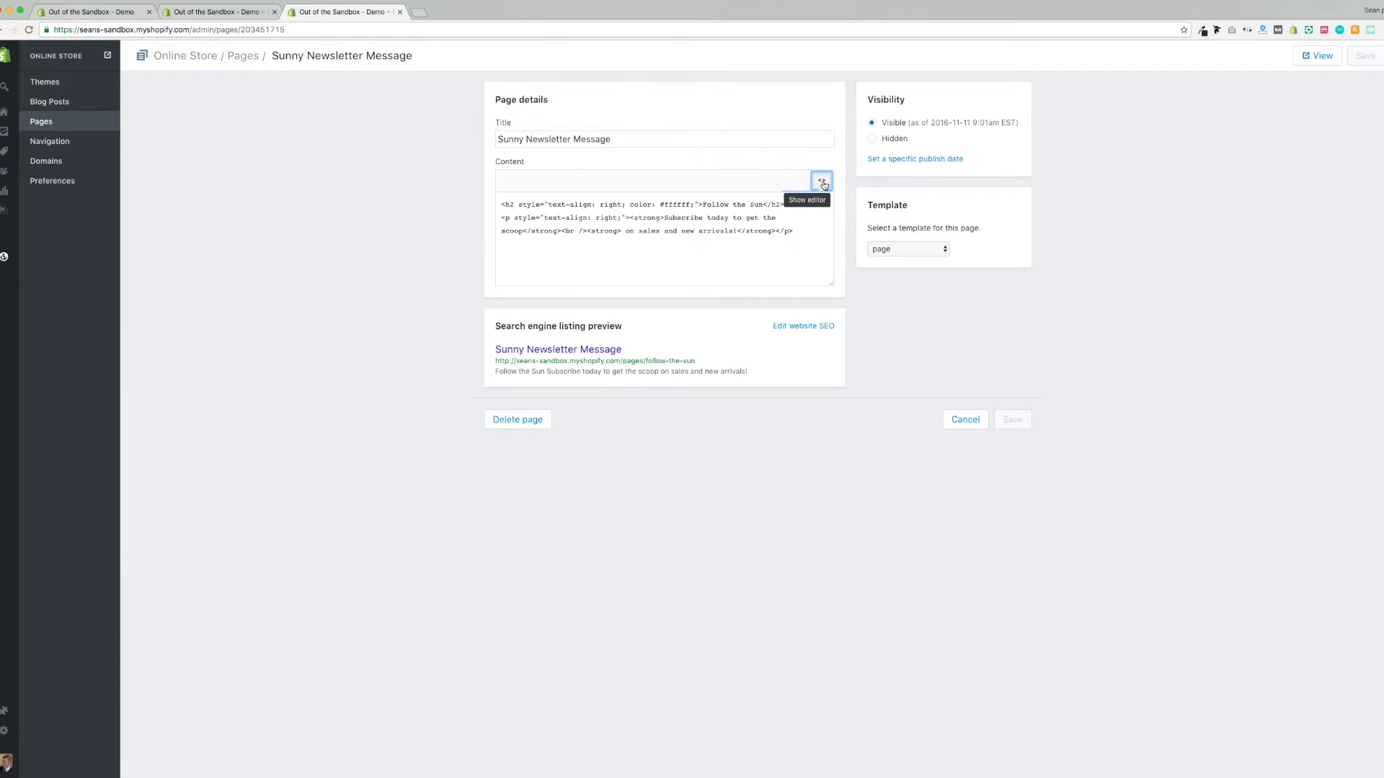
click(820, 181)
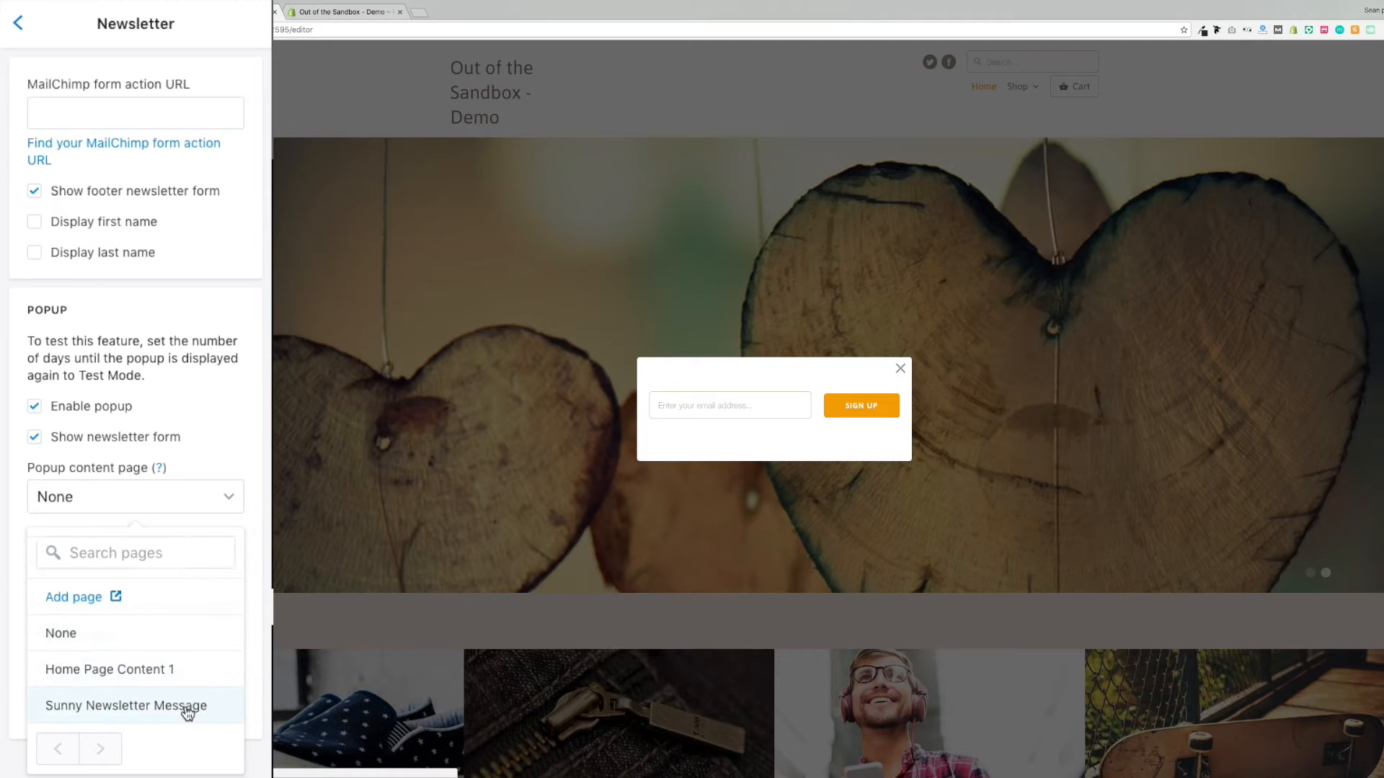
click(125, 706)
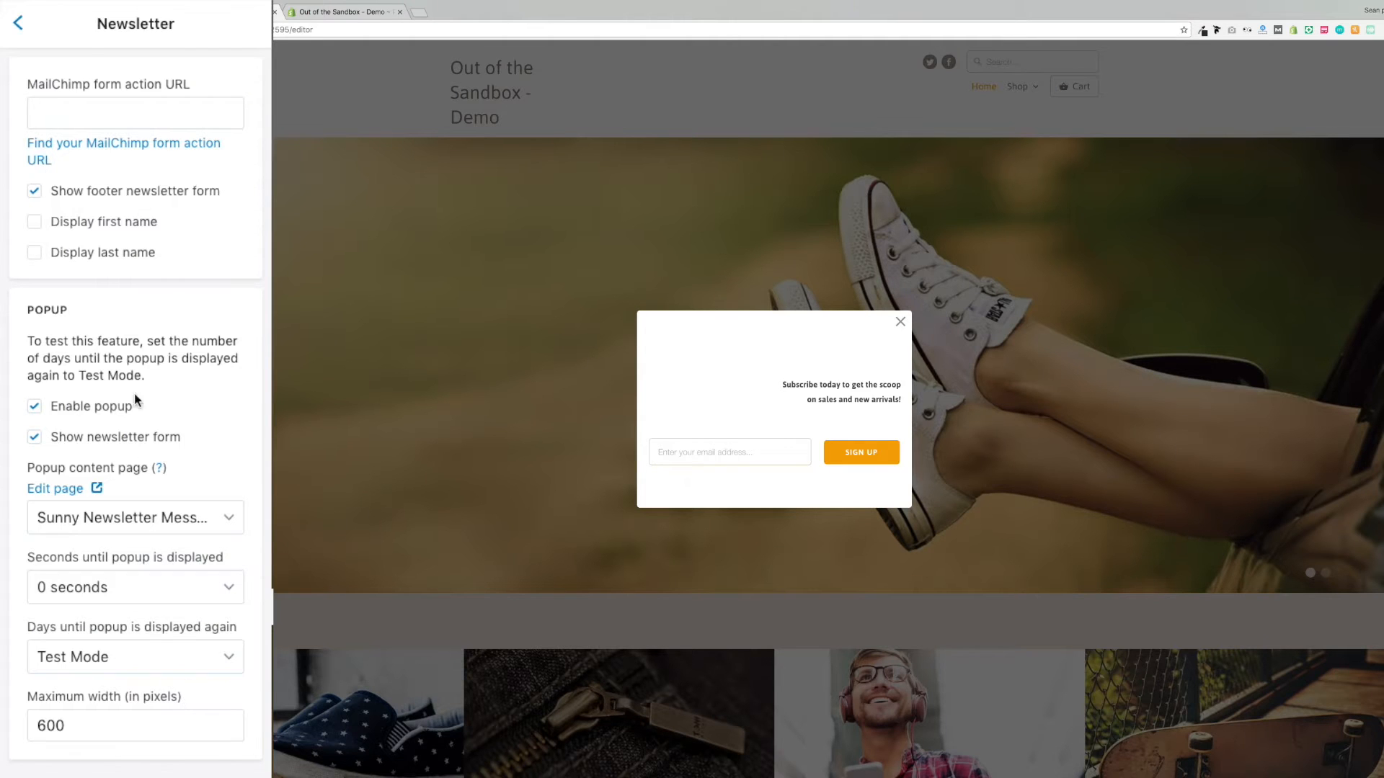
click(17, 24)
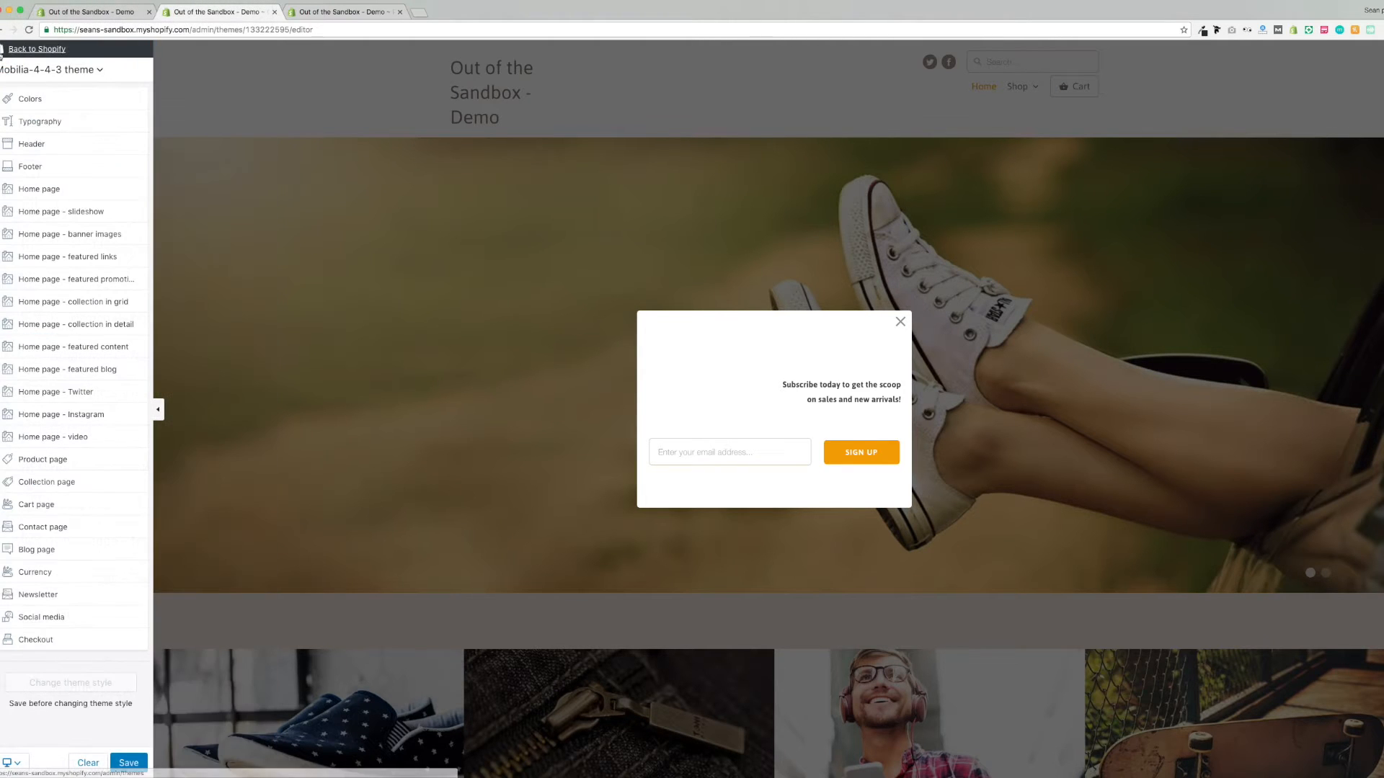
In Colors settings, turn on a background image for the newsletter popup
click(30, 98)
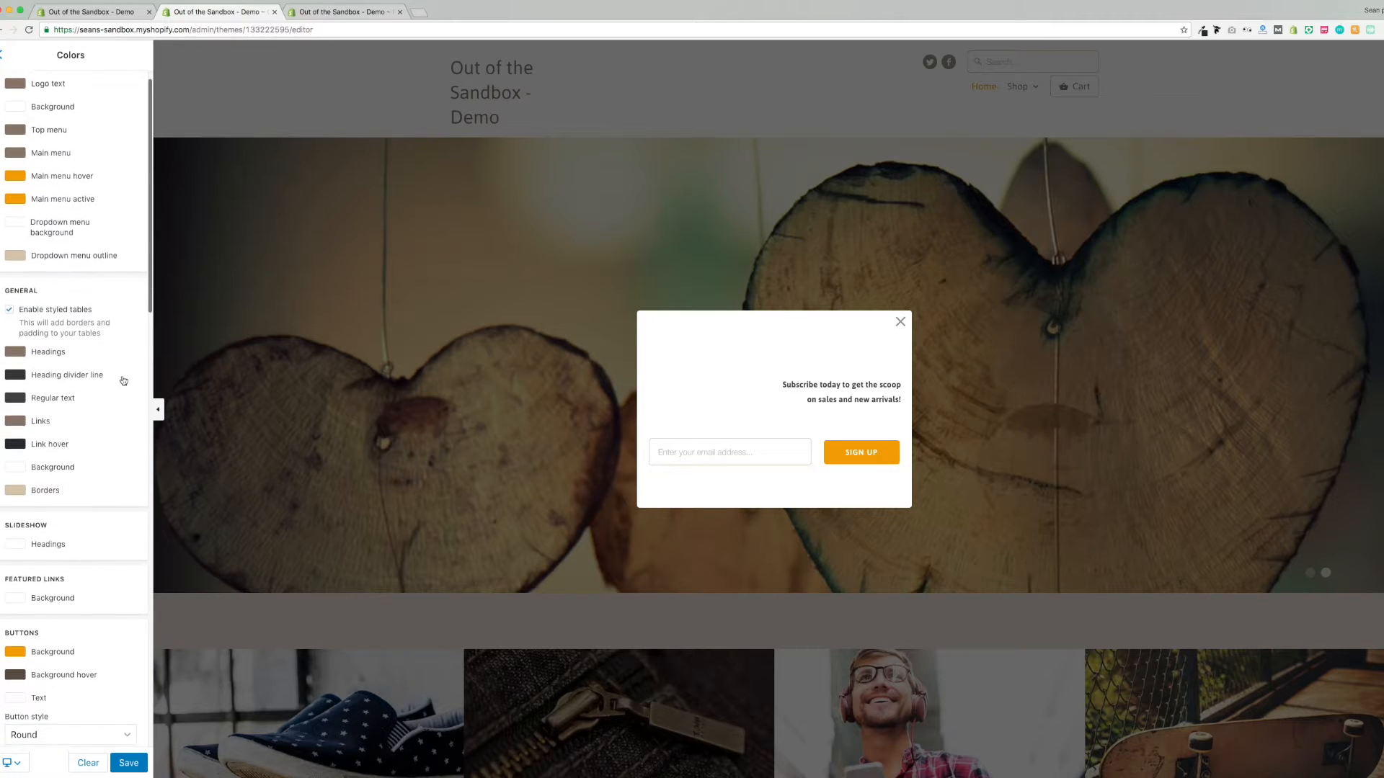
scroll(down, 3)
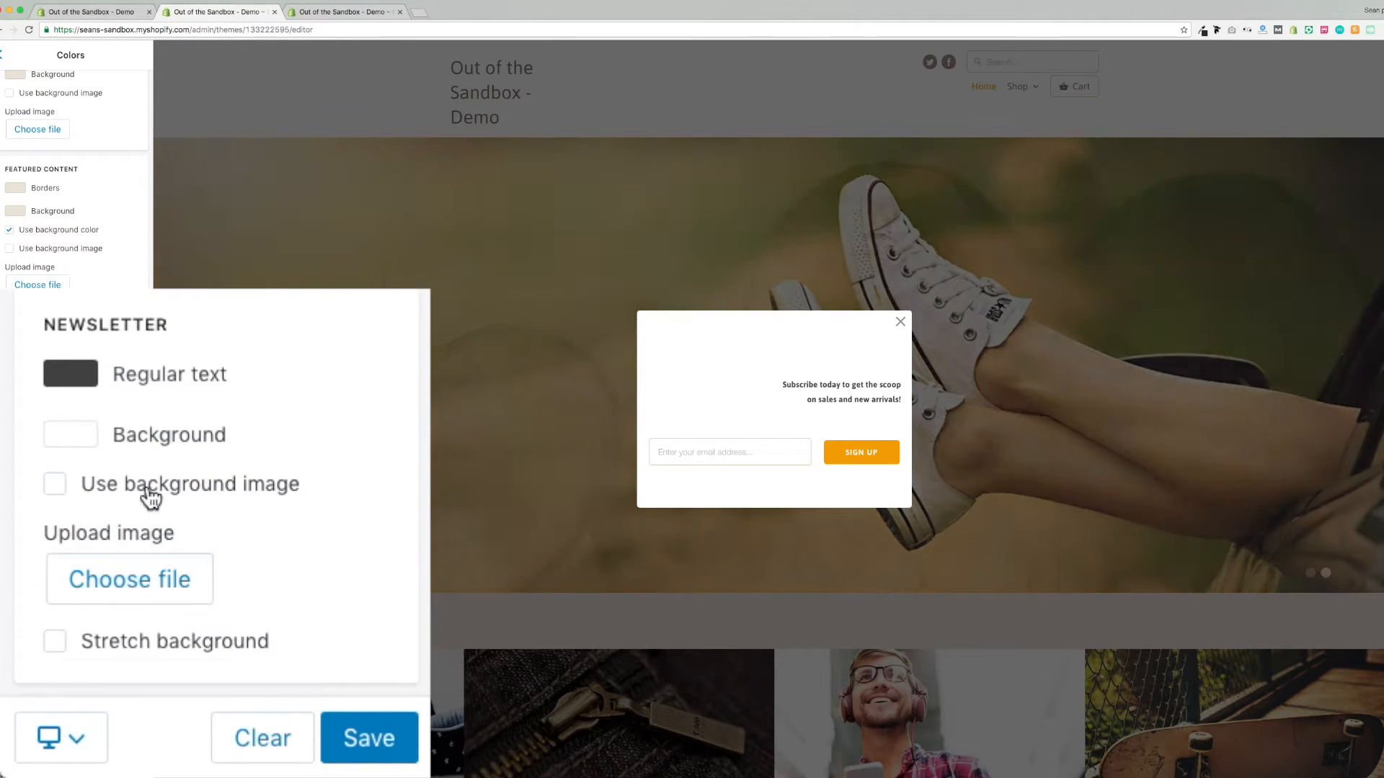
click(54, 485)
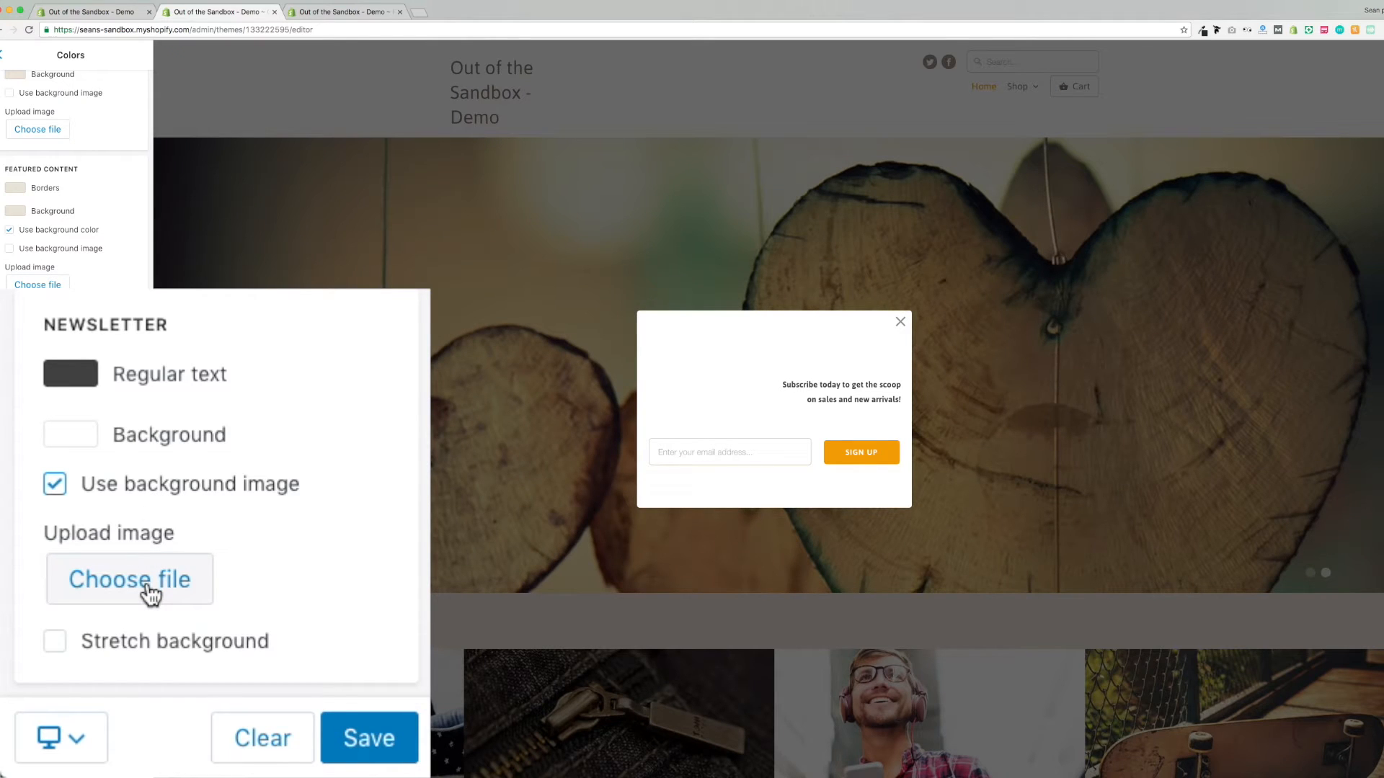
Upload the woman-in-sunglasses image as the background and select the Regular text colour swatch
click(128, 579)
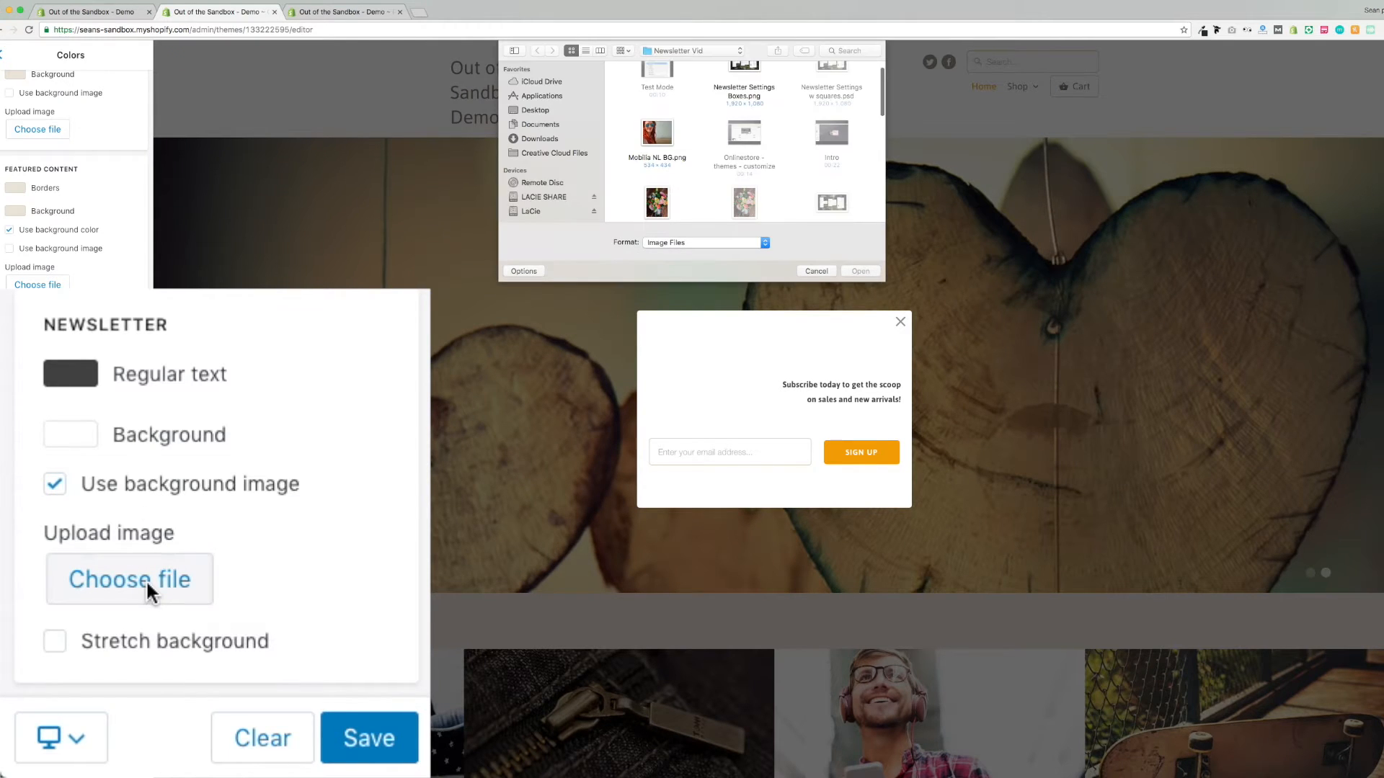
click(657, 132)
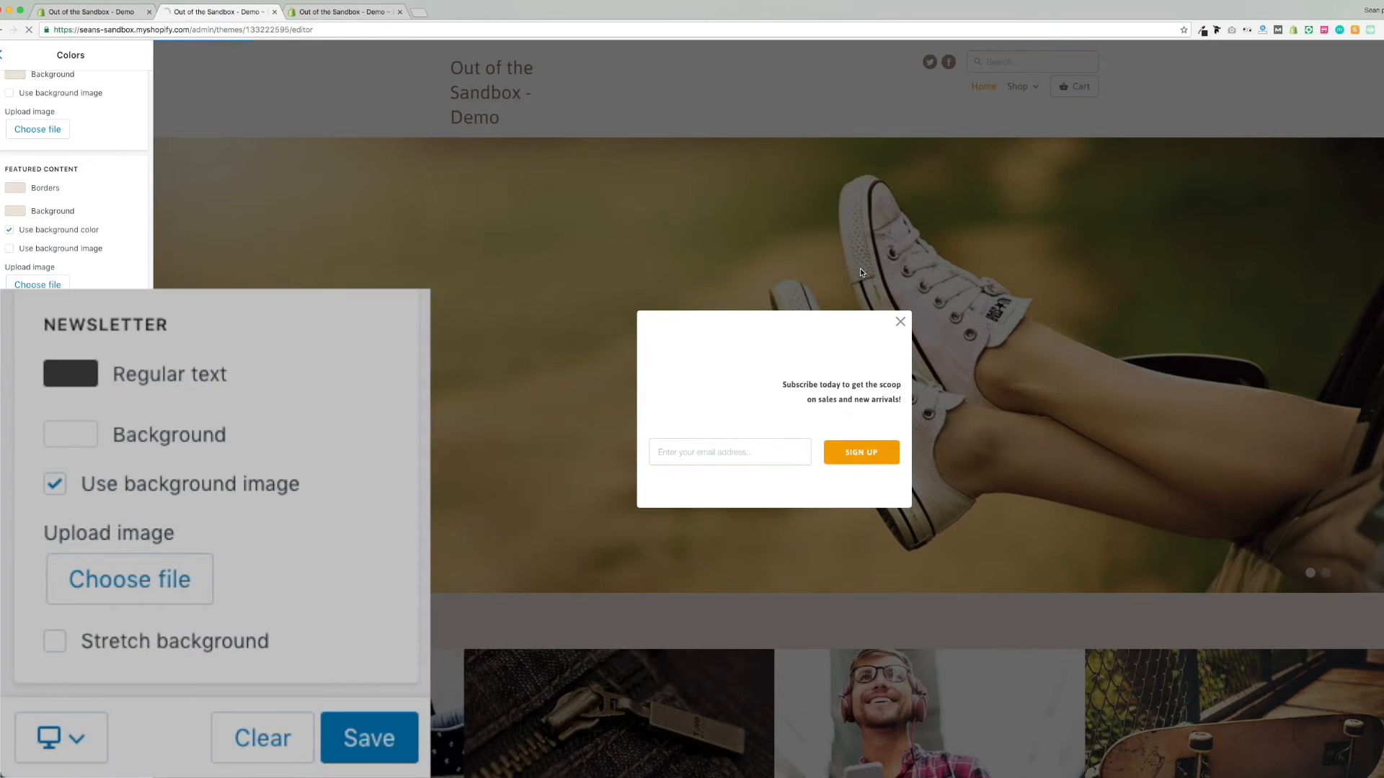
click(128, 579)
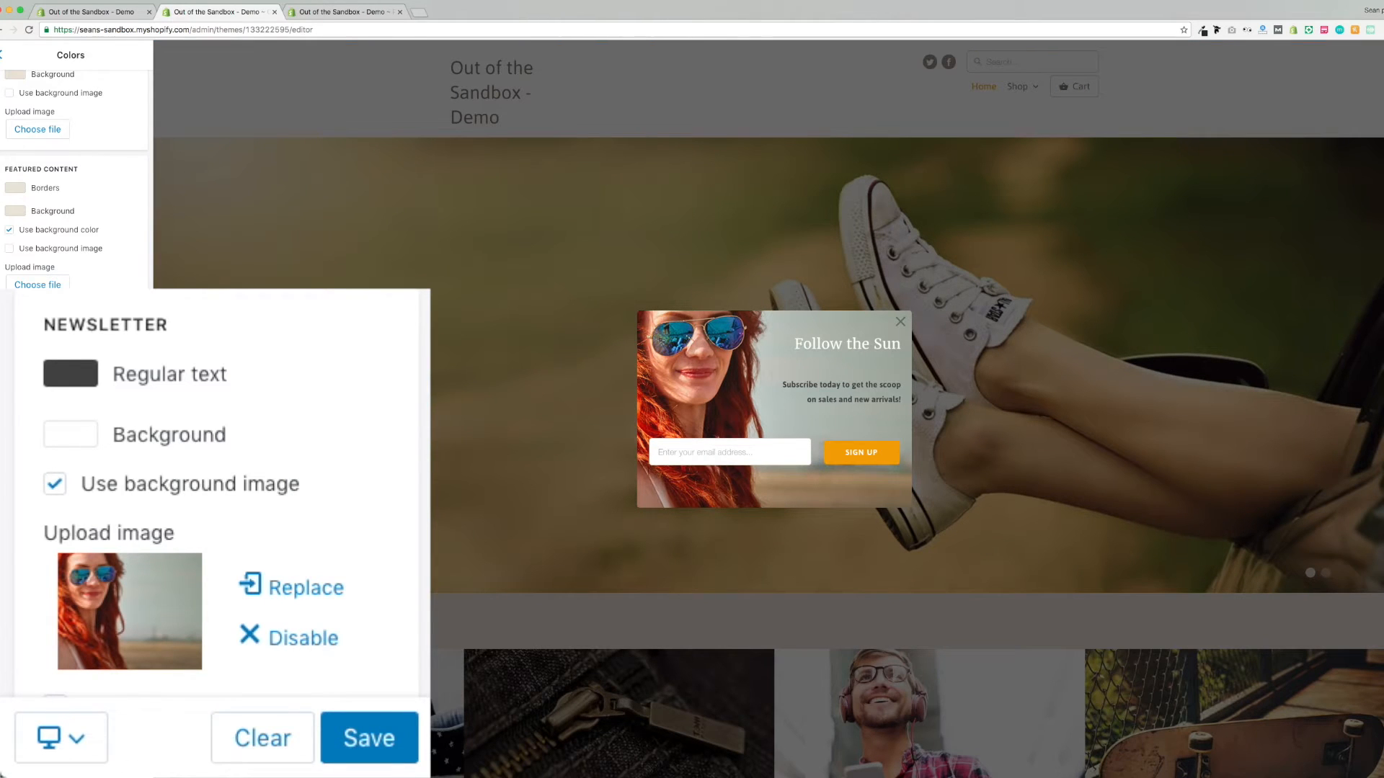
click(70, 374)
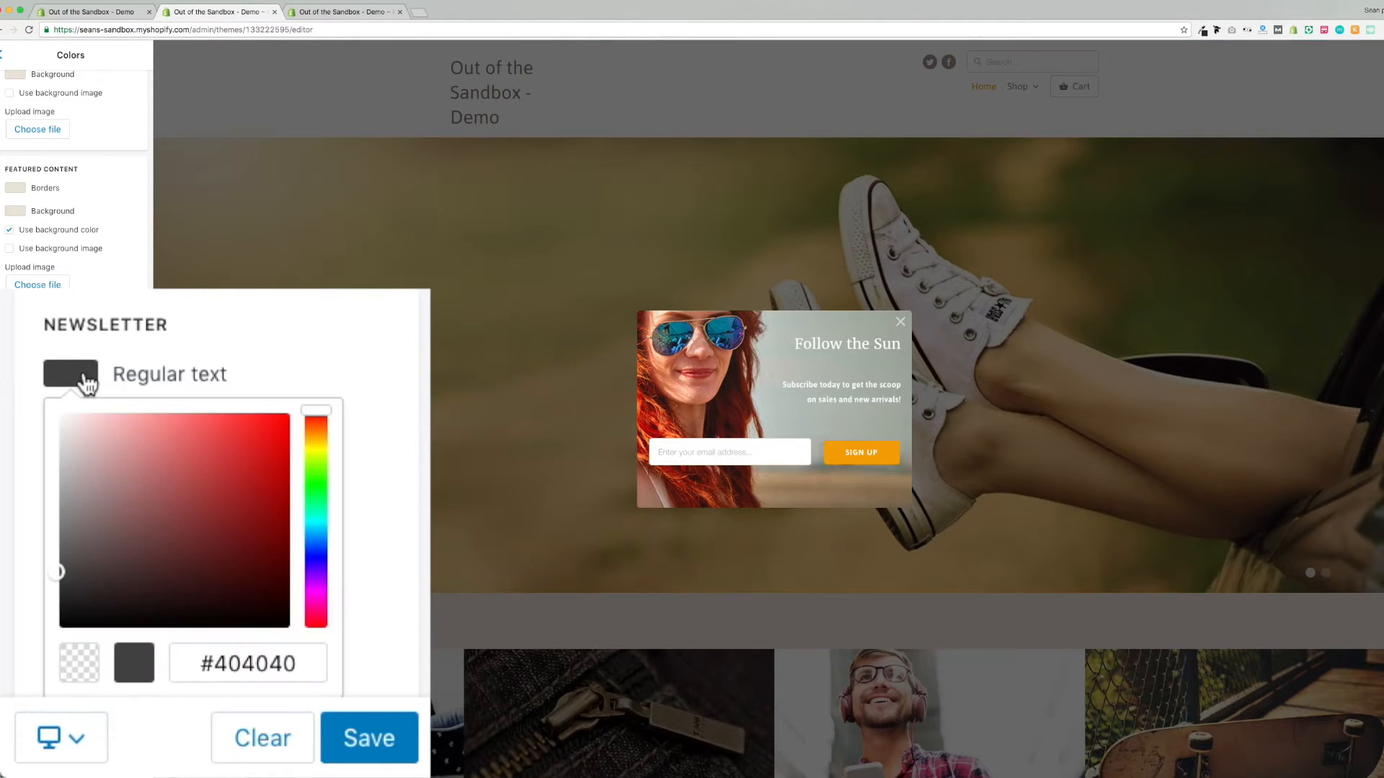
click(71, 372)
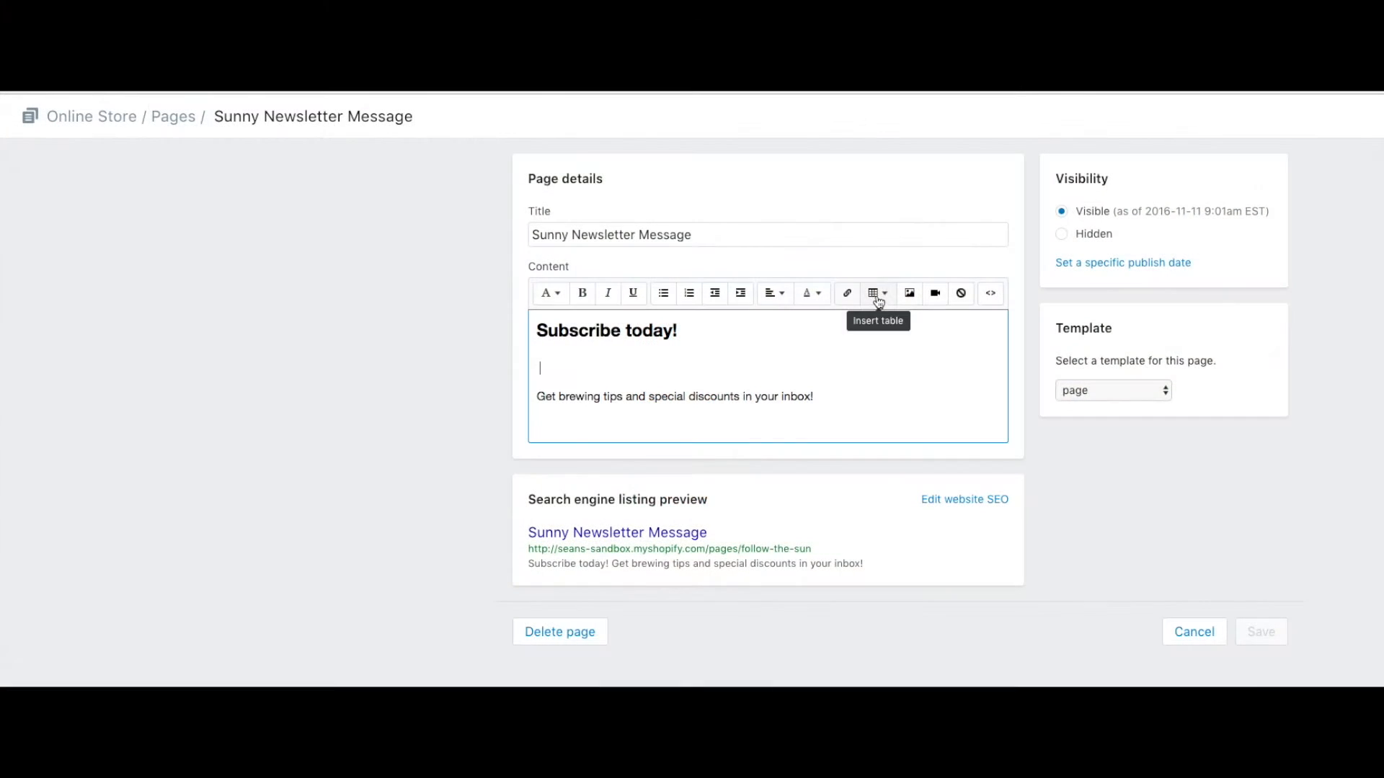
Bring up the Insert image dialog with uploaded images for the Sunny Newsletter Message page
click(908, 292)
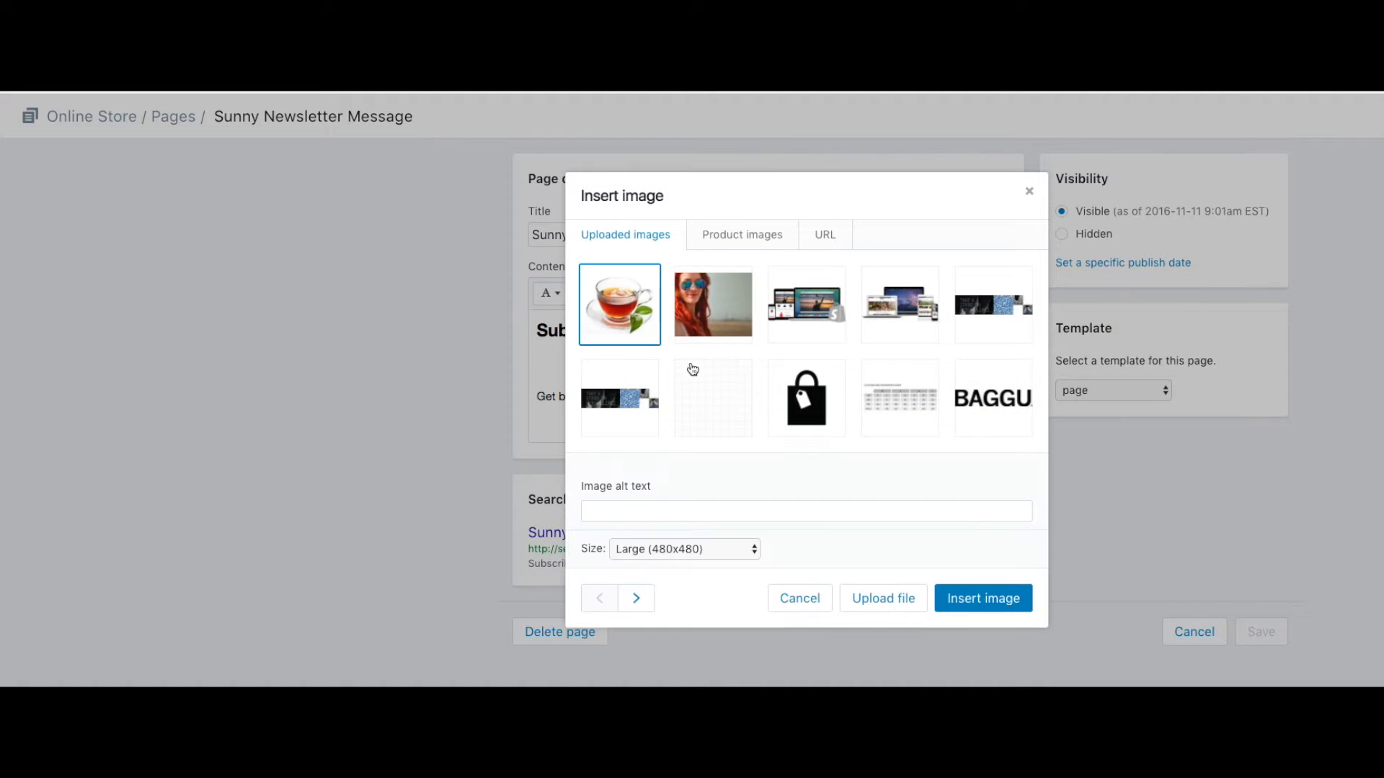
click(981, 598)
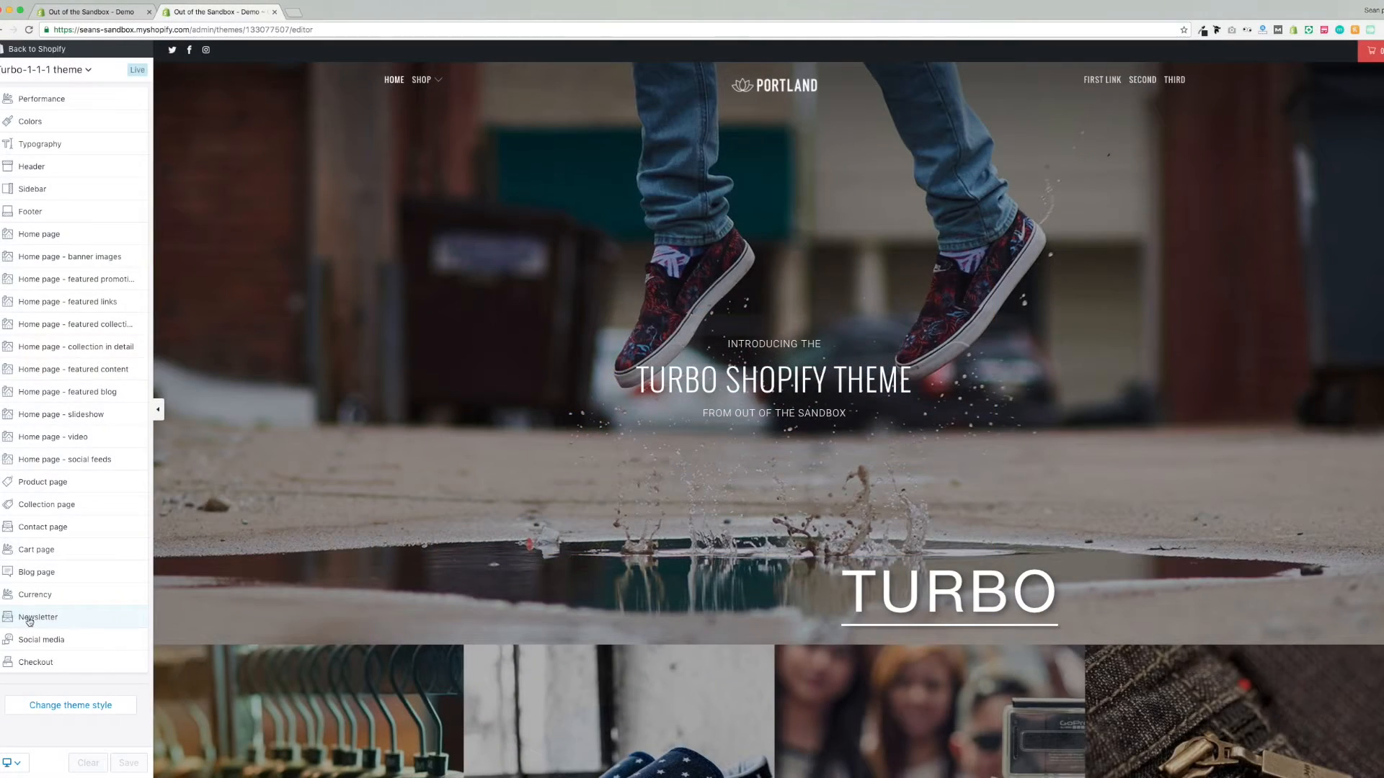
Enable the Turbo theme's newsletter popup and leave 'Use a border' unticked
click(38, 617)
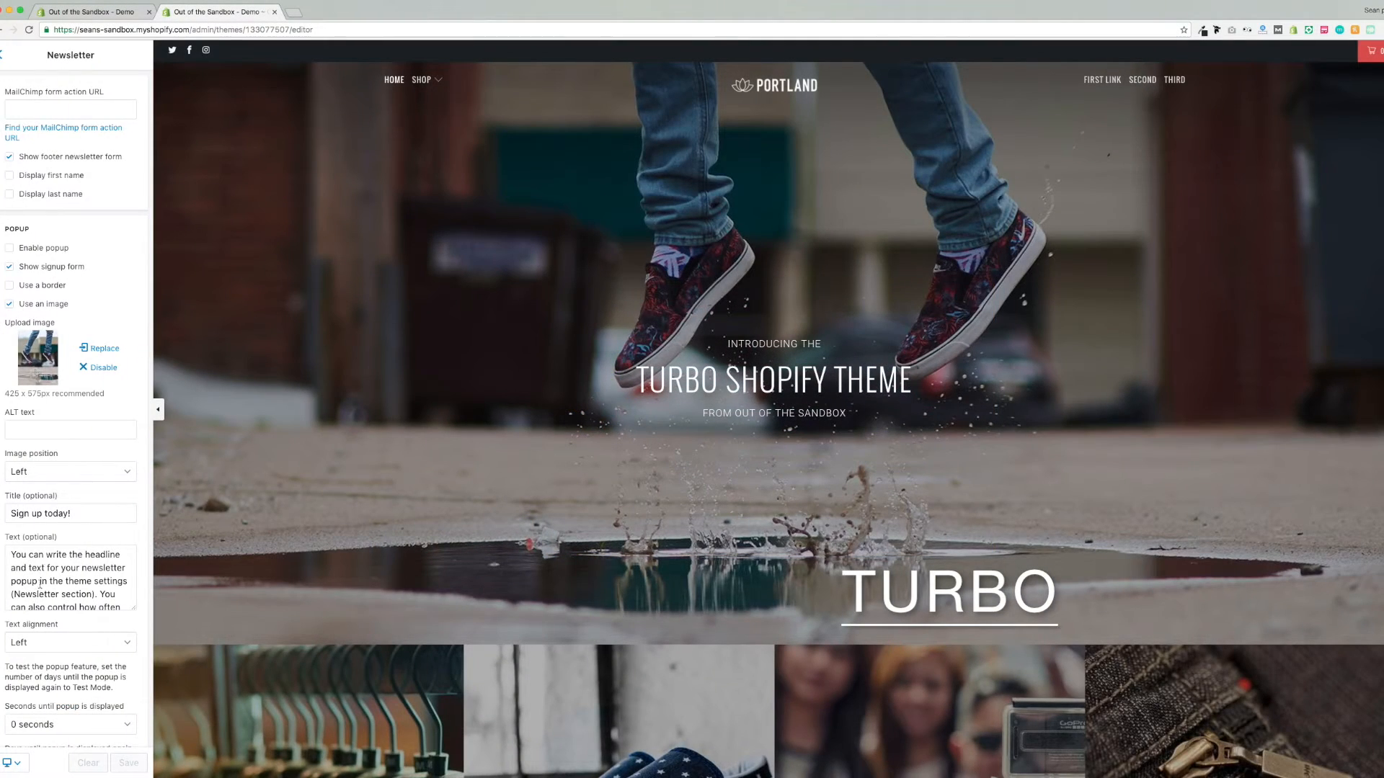
scroll(down, 3)
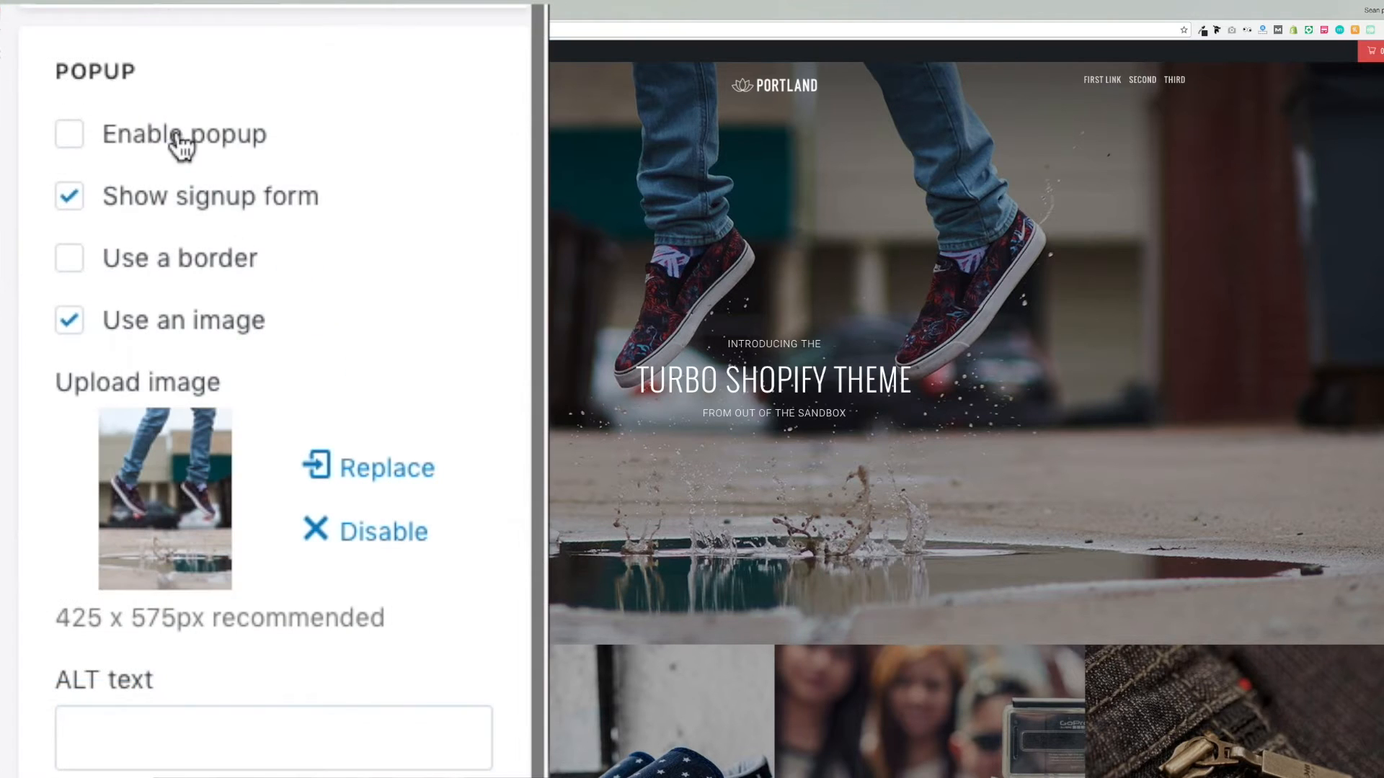
click(69, 133)
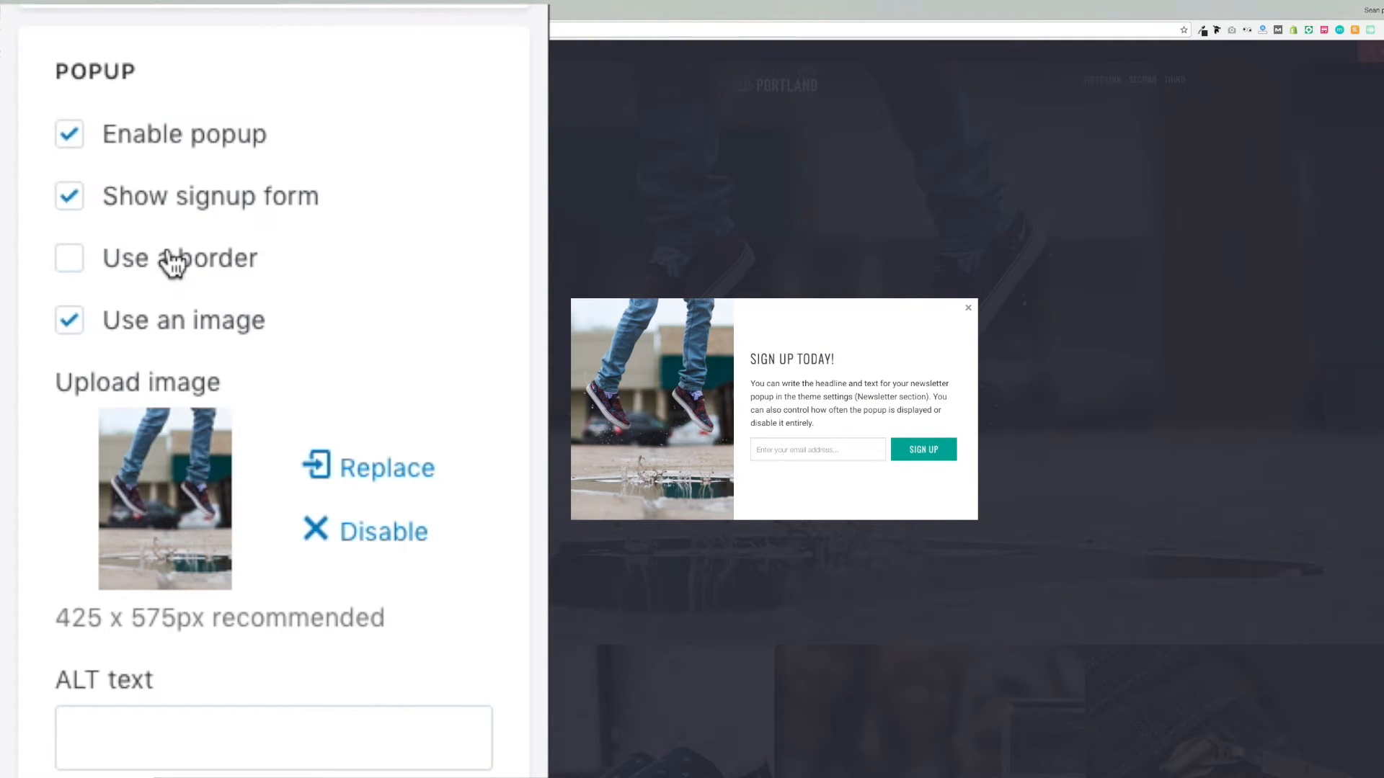
click(70, 258)
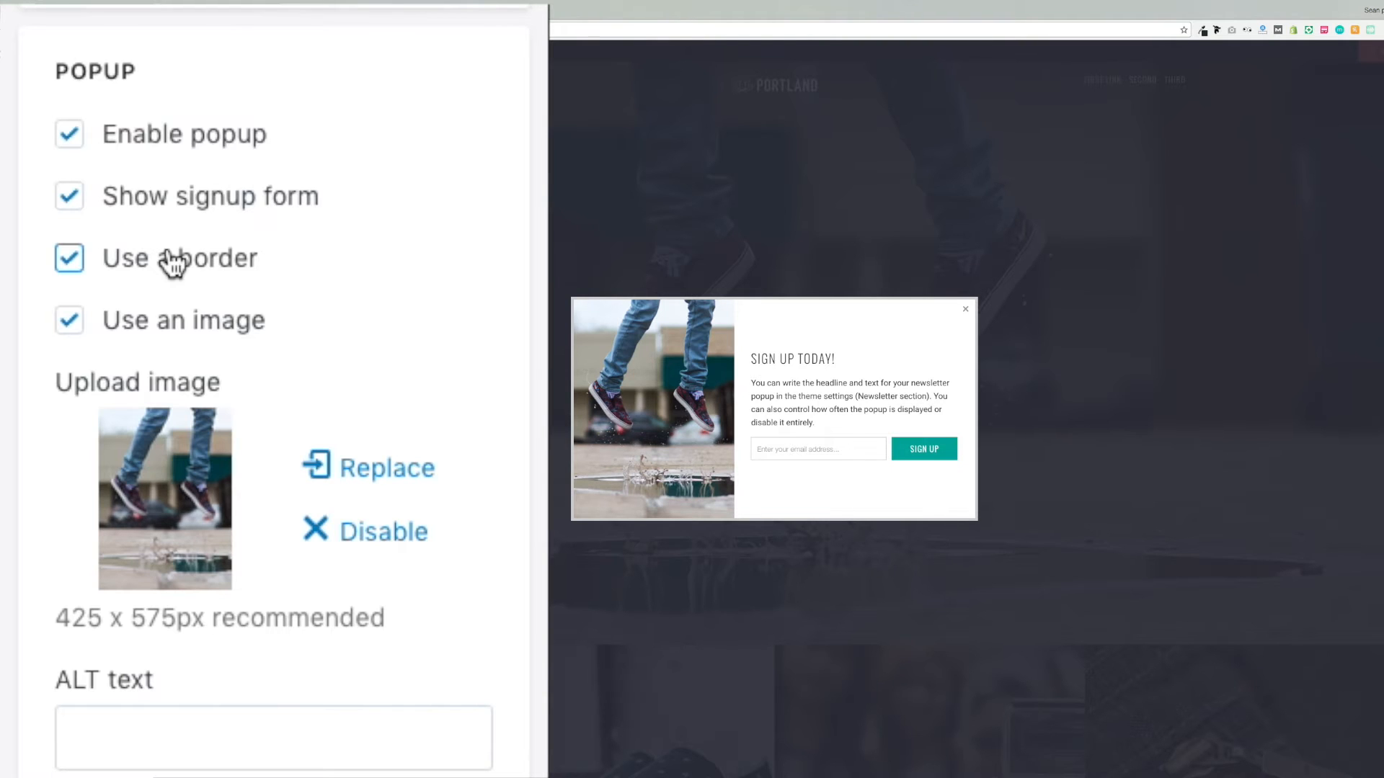
click(70, 258)
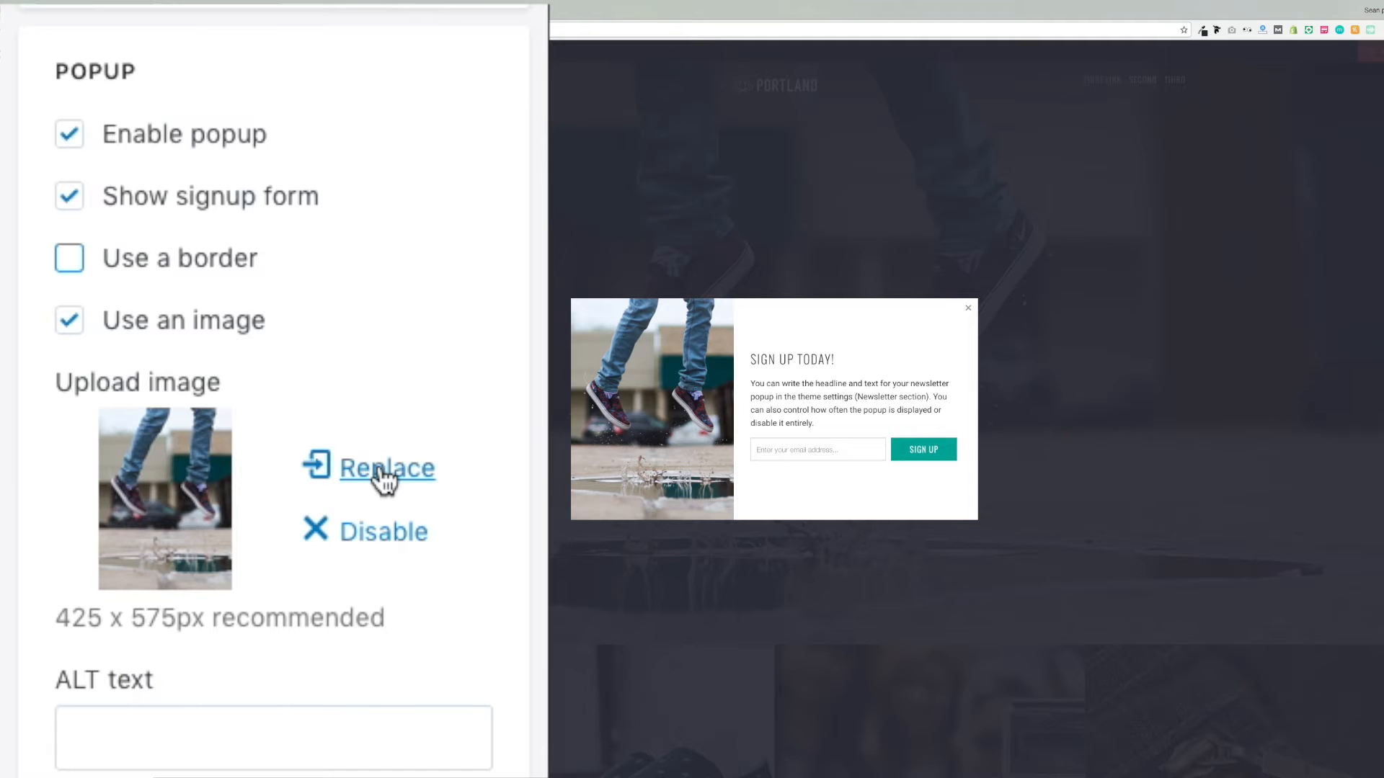
Replace the popup image with 'popup image.png' (flower bouquet)
click(386, 466)
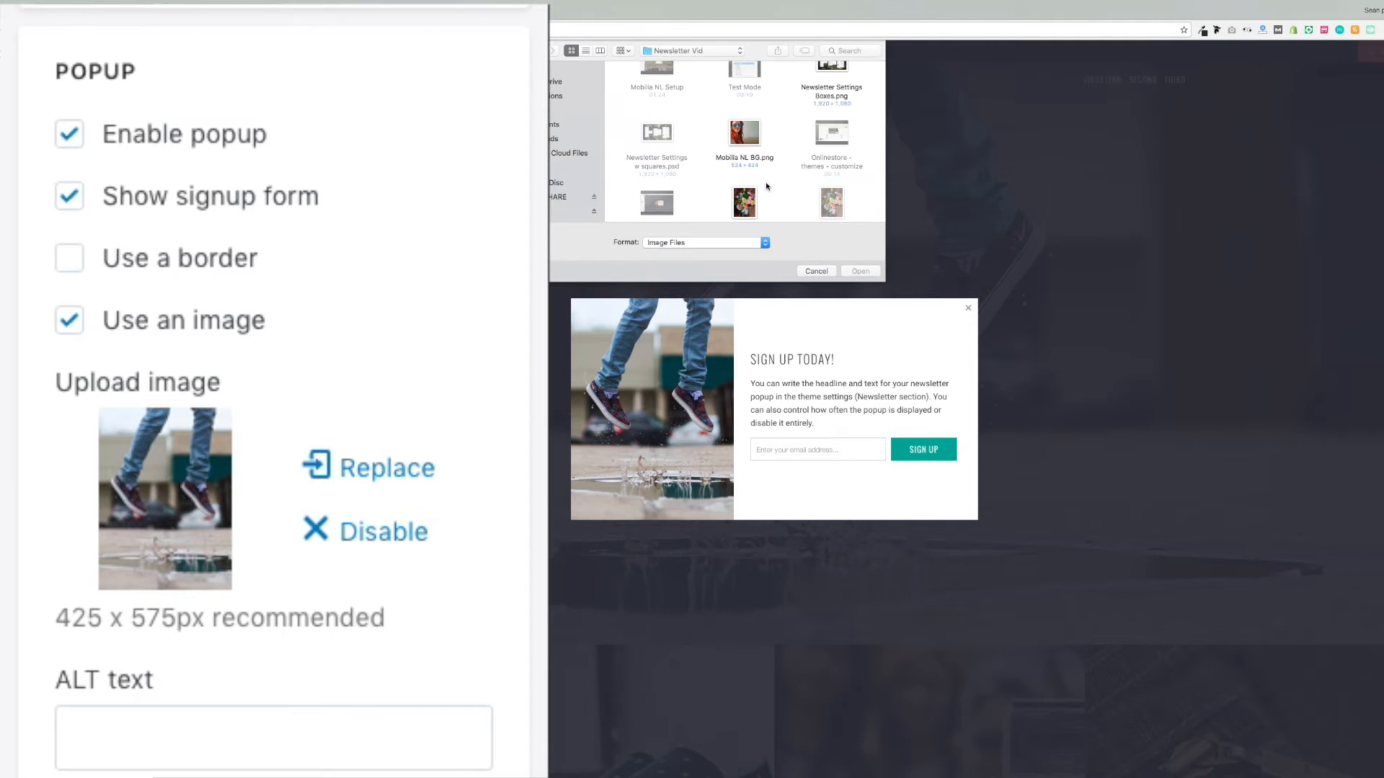
click(744, 150)
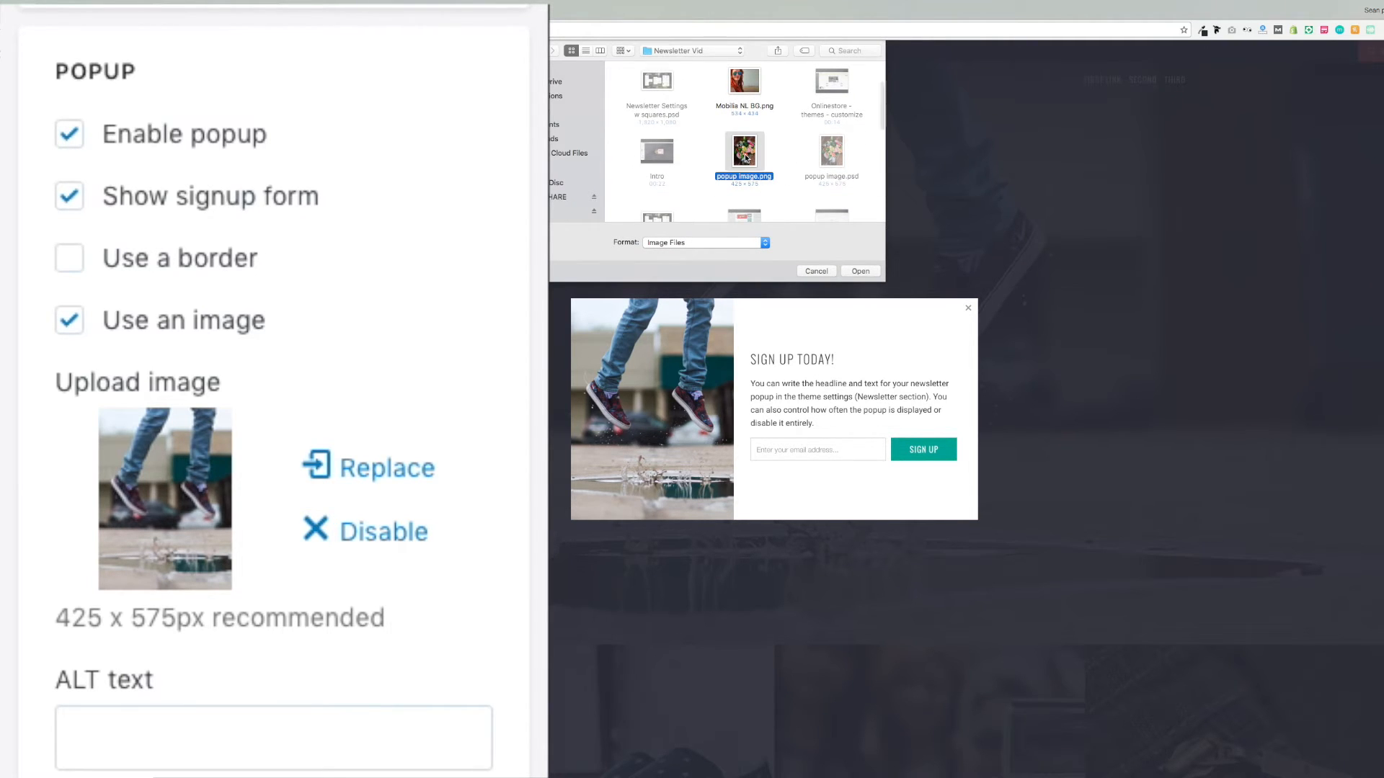
click(815, 271)
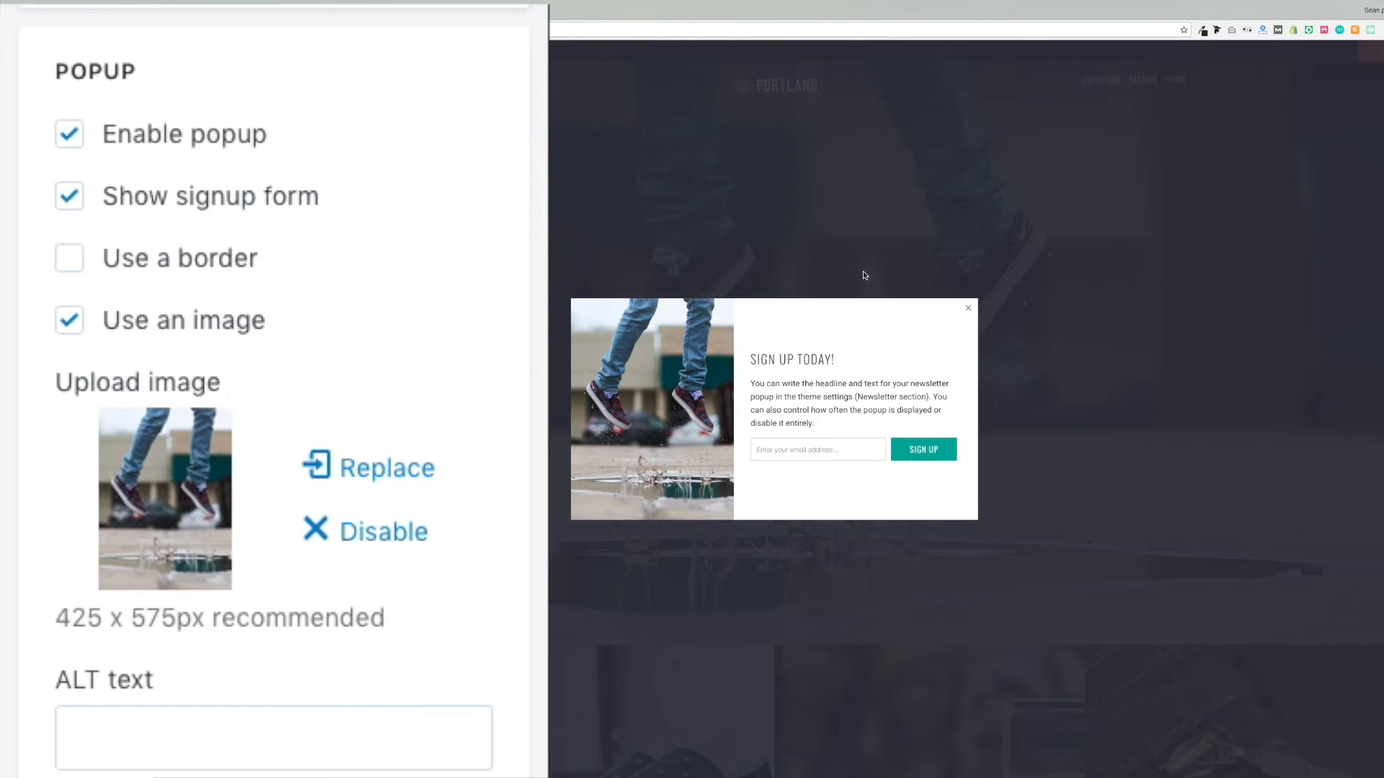
click(386, 467)
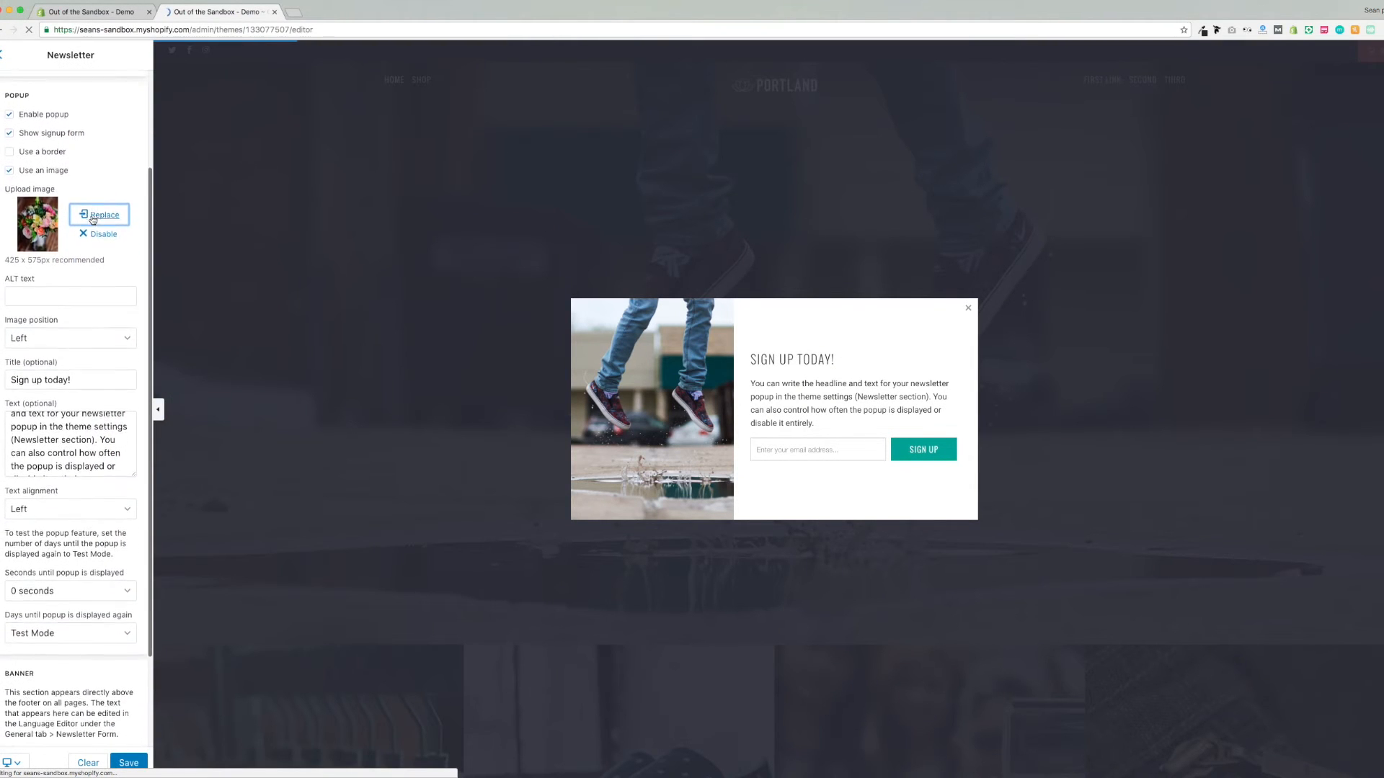
click(103, 215)
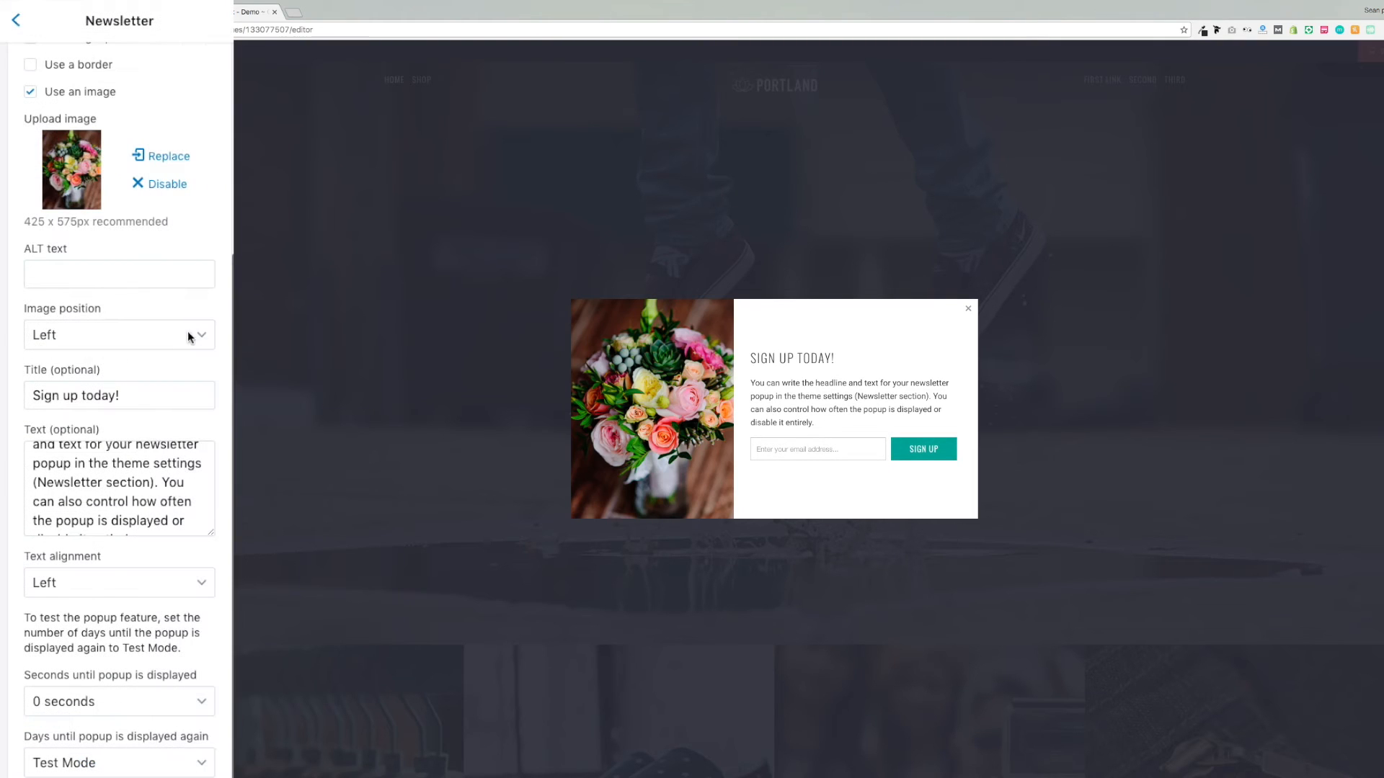
Set the image position to Right and the text alignment to Center, then Right
click(120, 334)
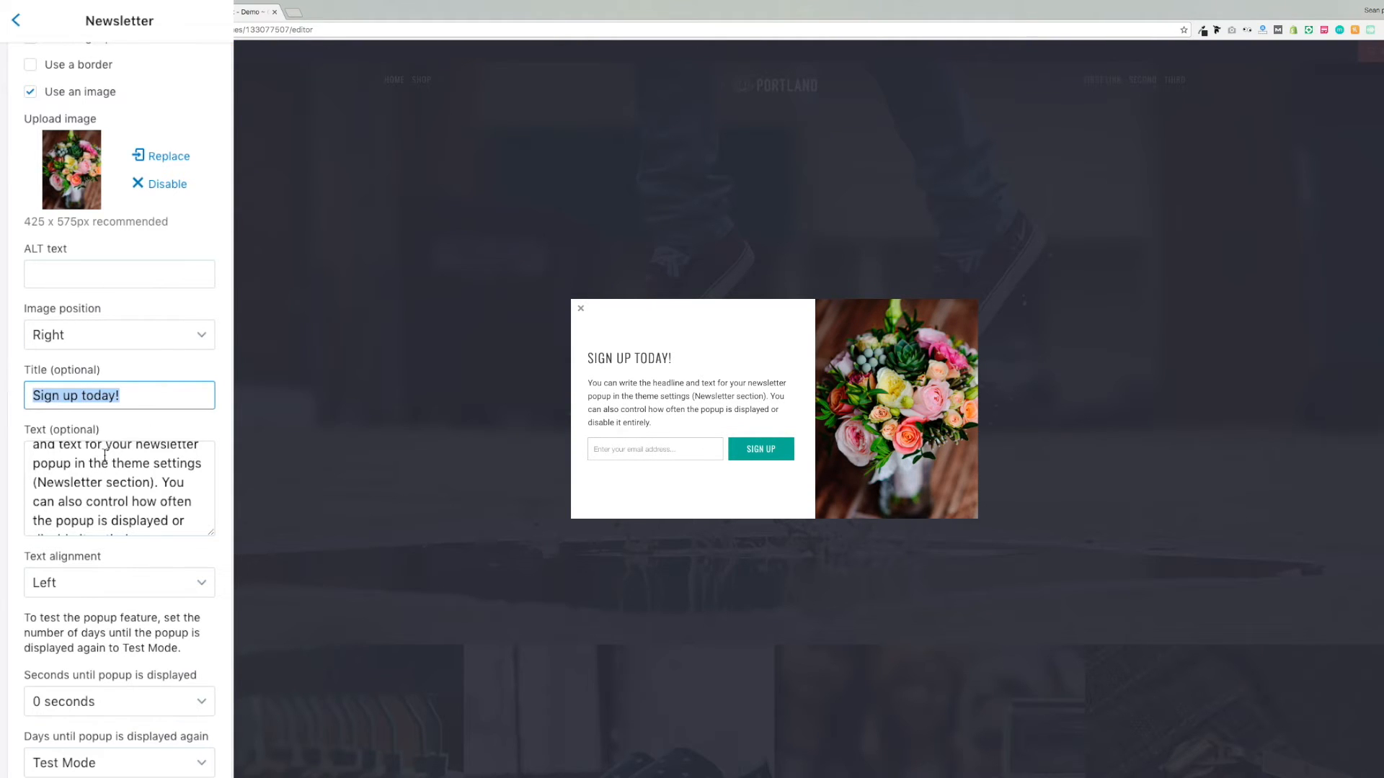
click(119, 489)
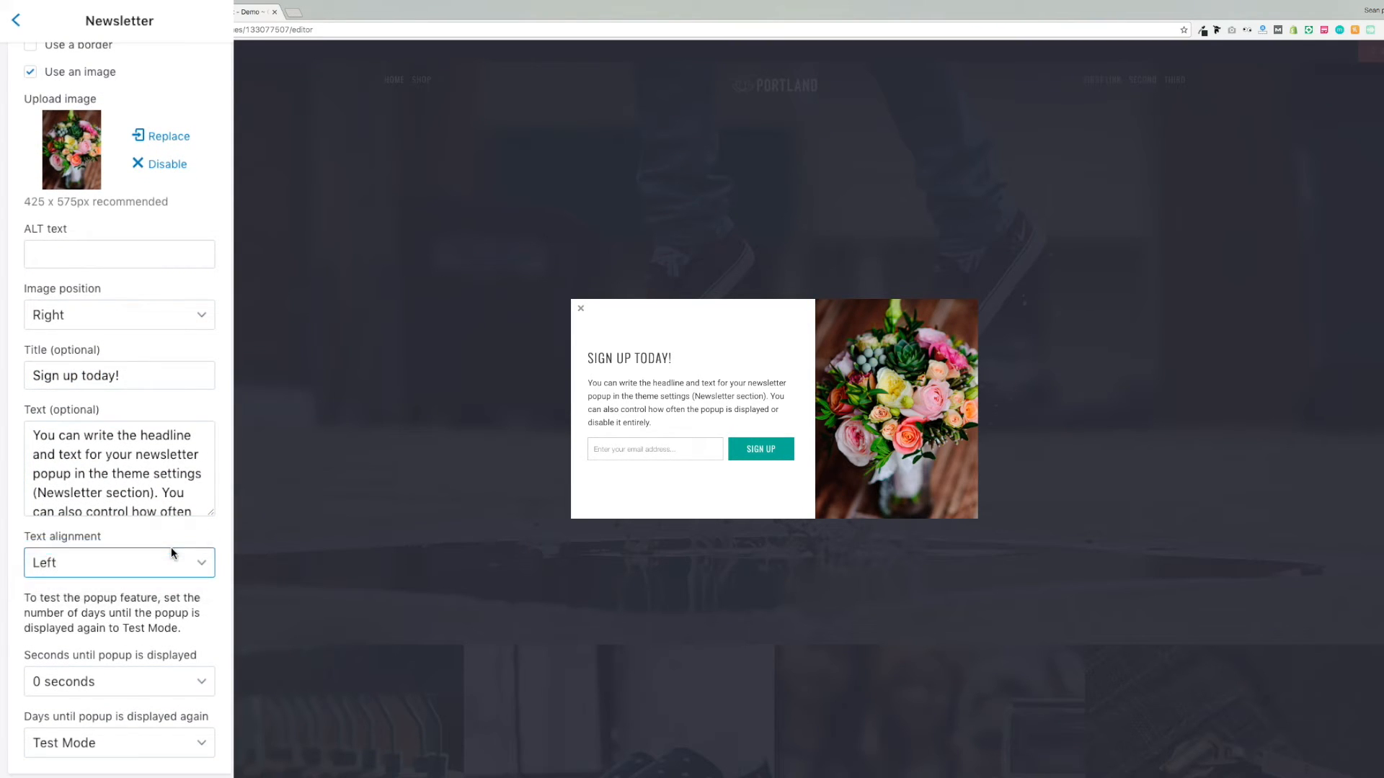
click(119, 562)
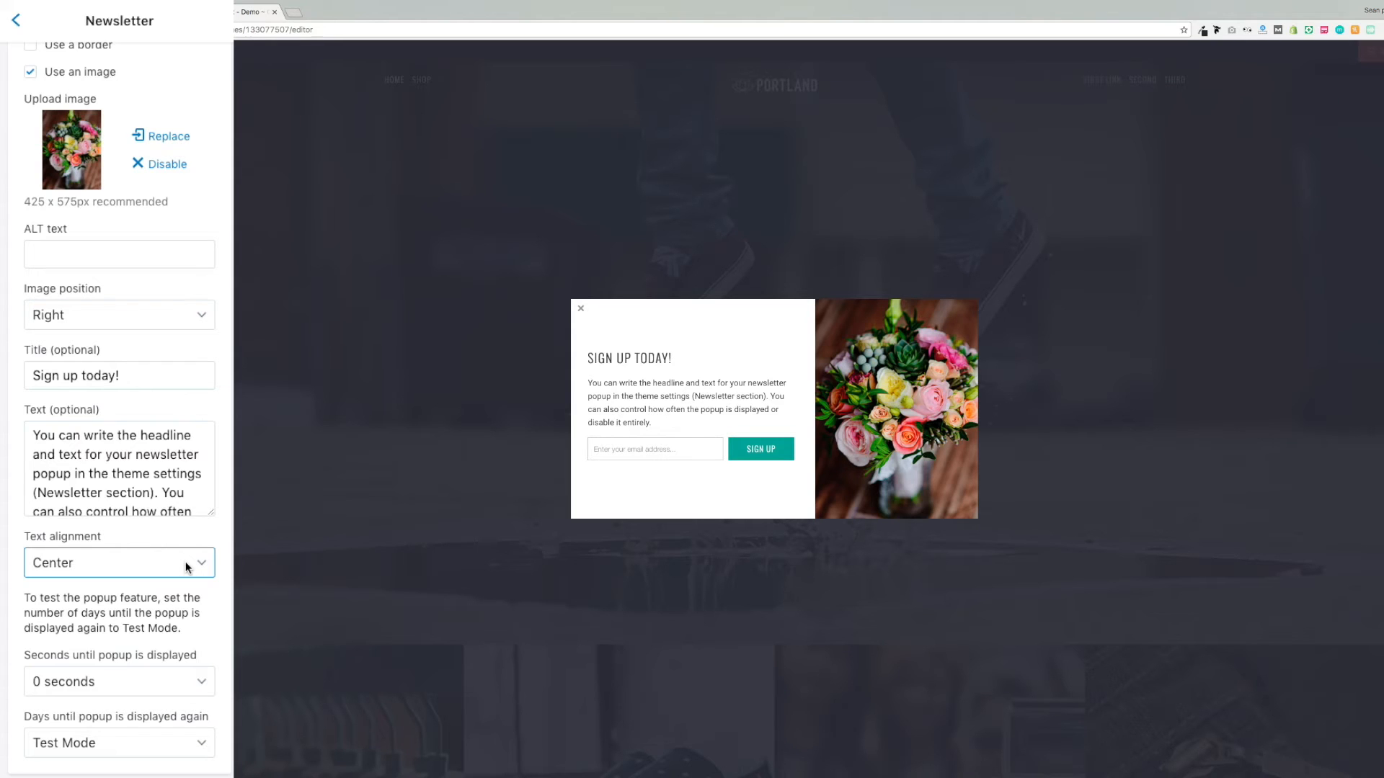
click(120, 562)
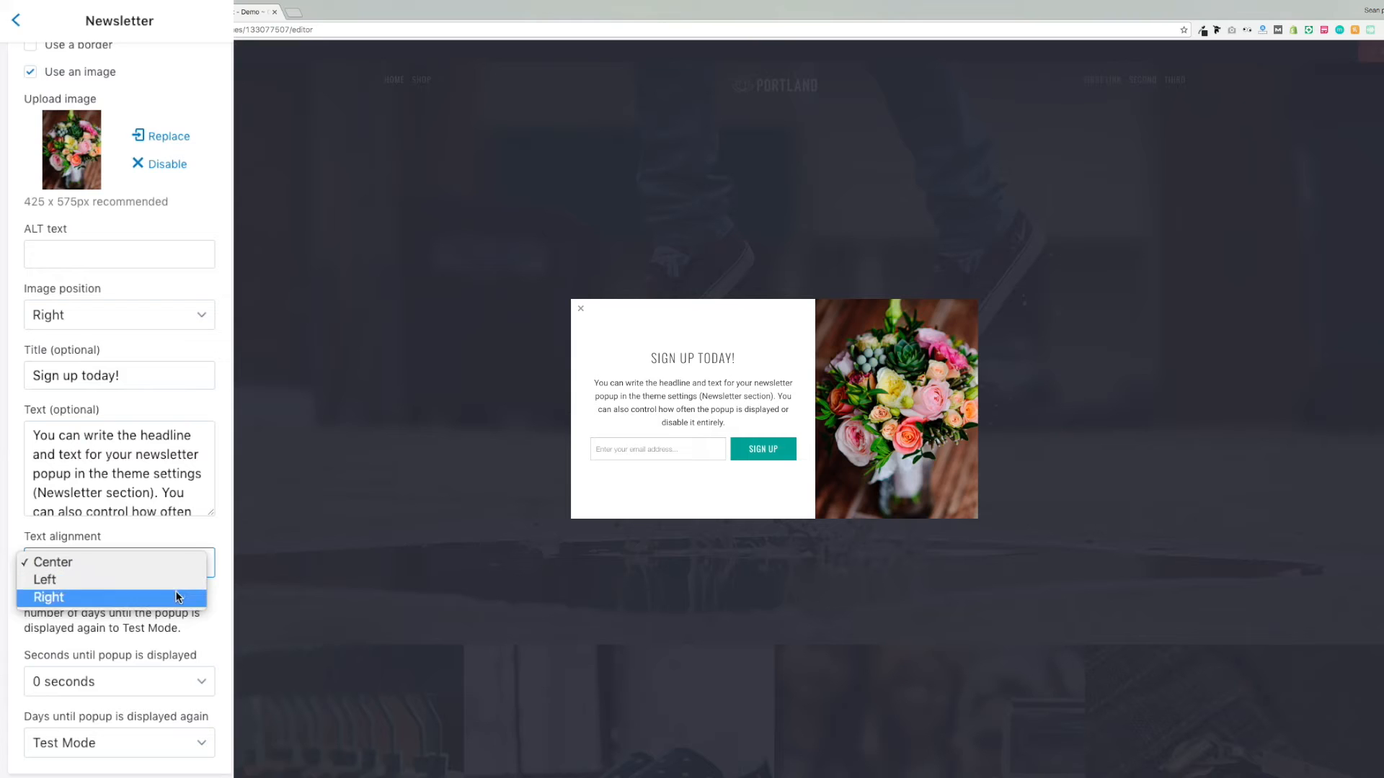
click(45, 580)
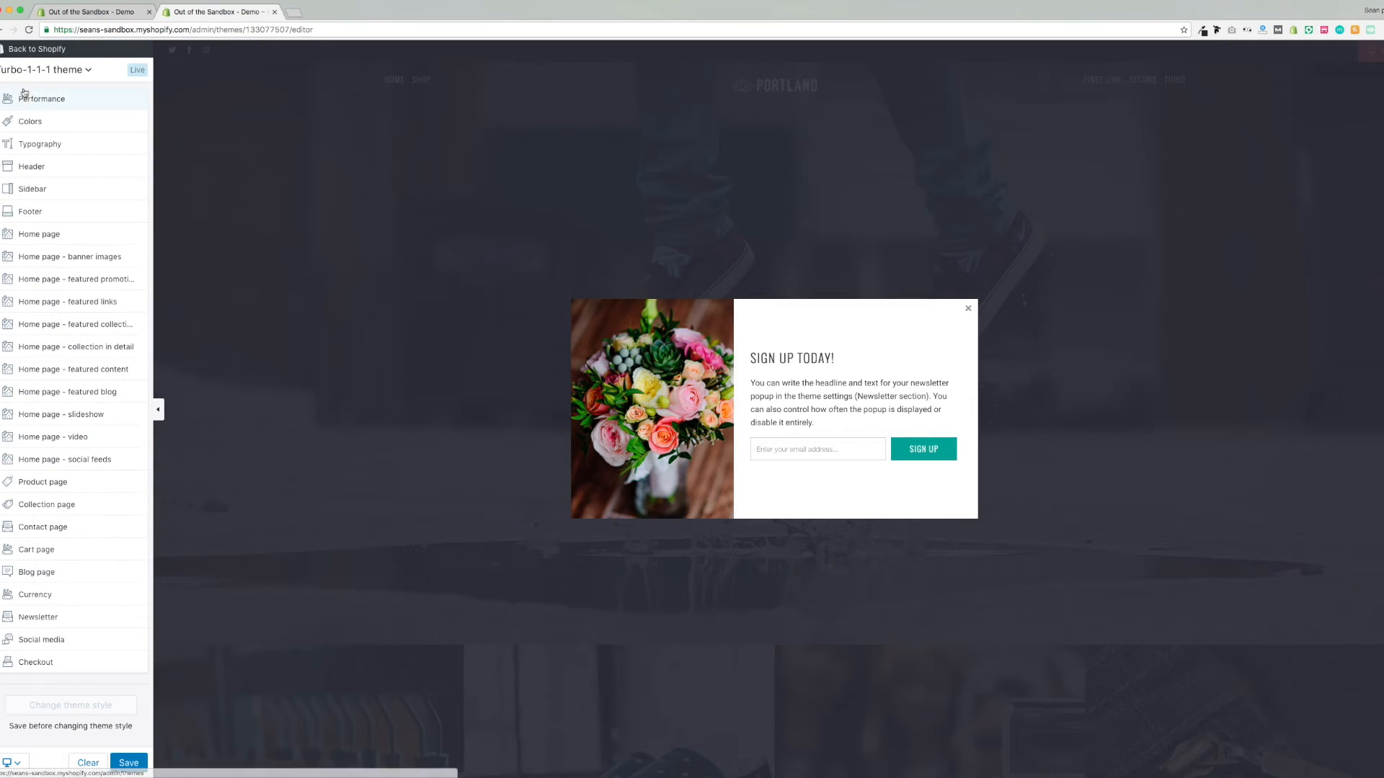
Colour the newsletter popup background light pink #faa4a4 and pick pink for the newsletter section
click(31, 121)
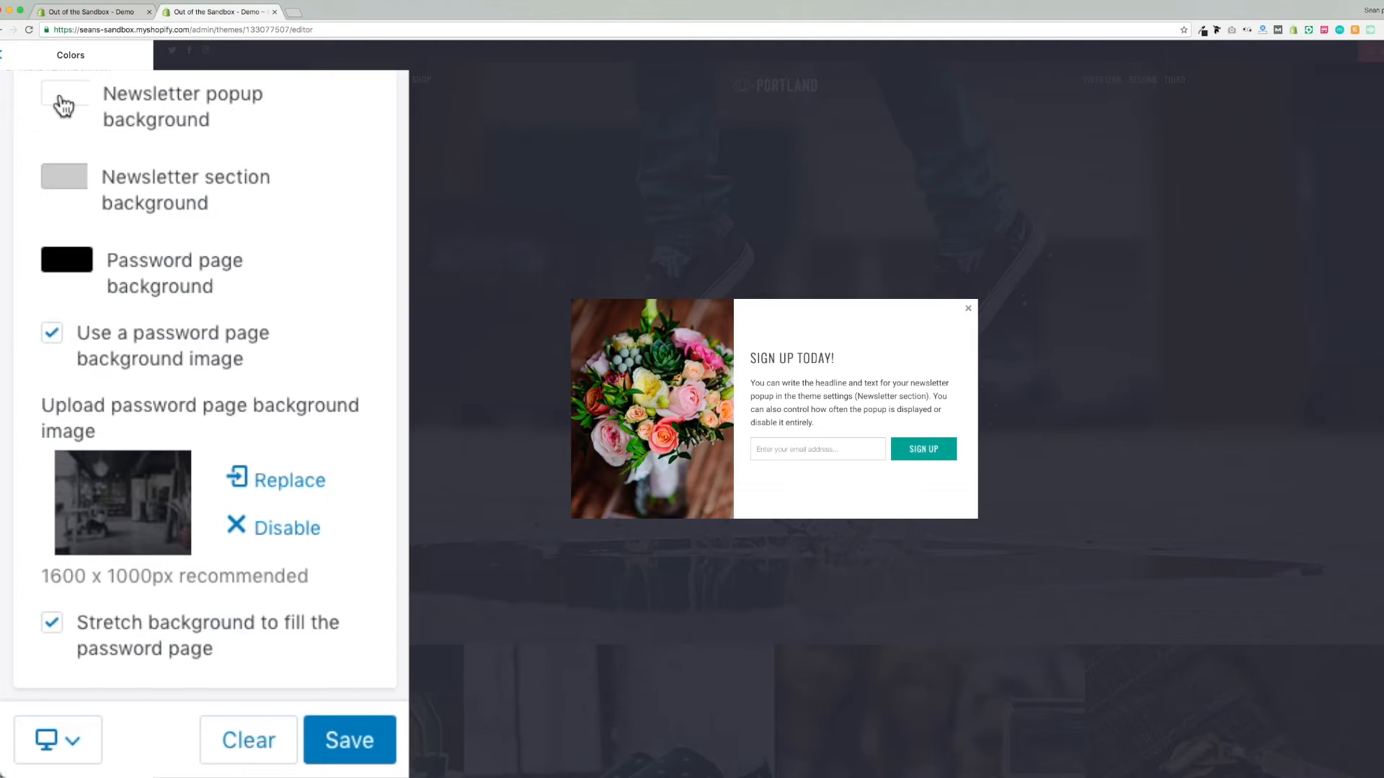
click(63, 103)
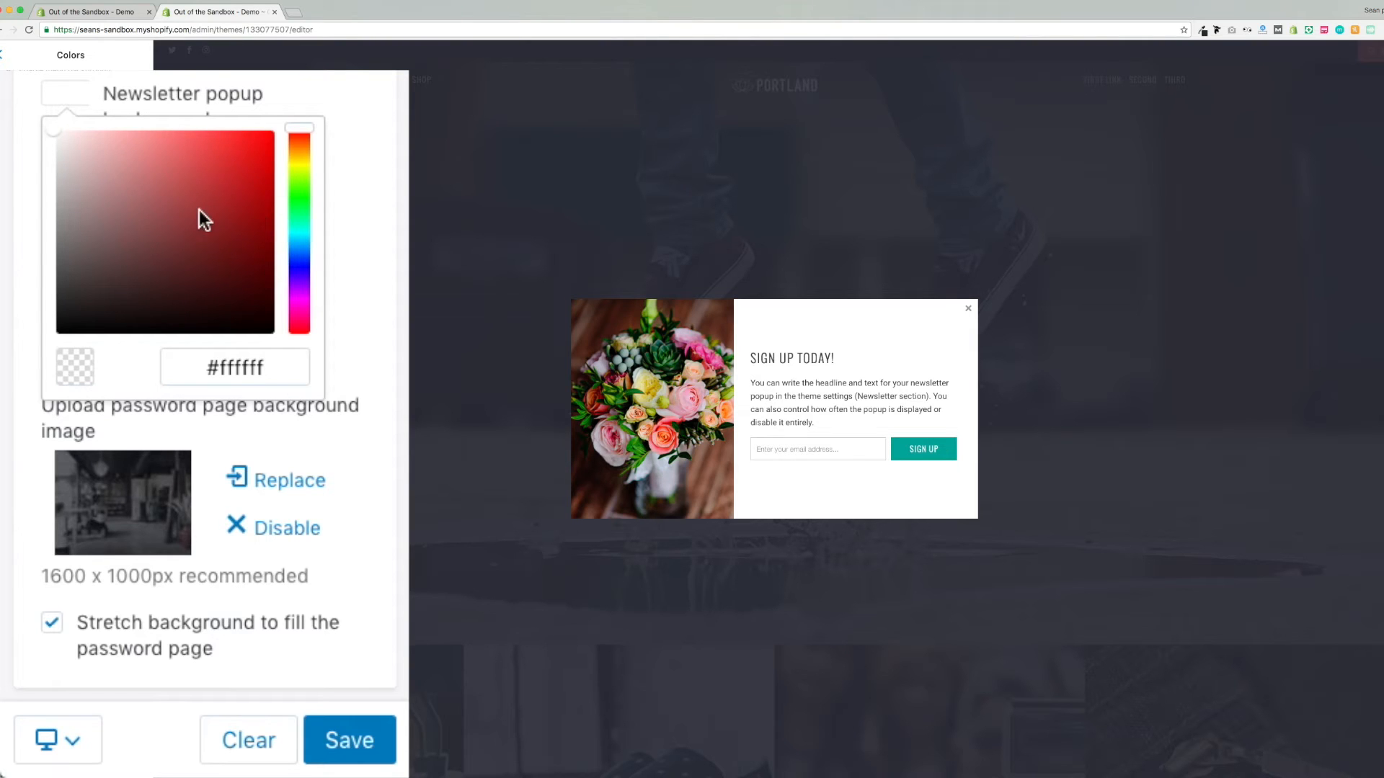
click(138, 140)
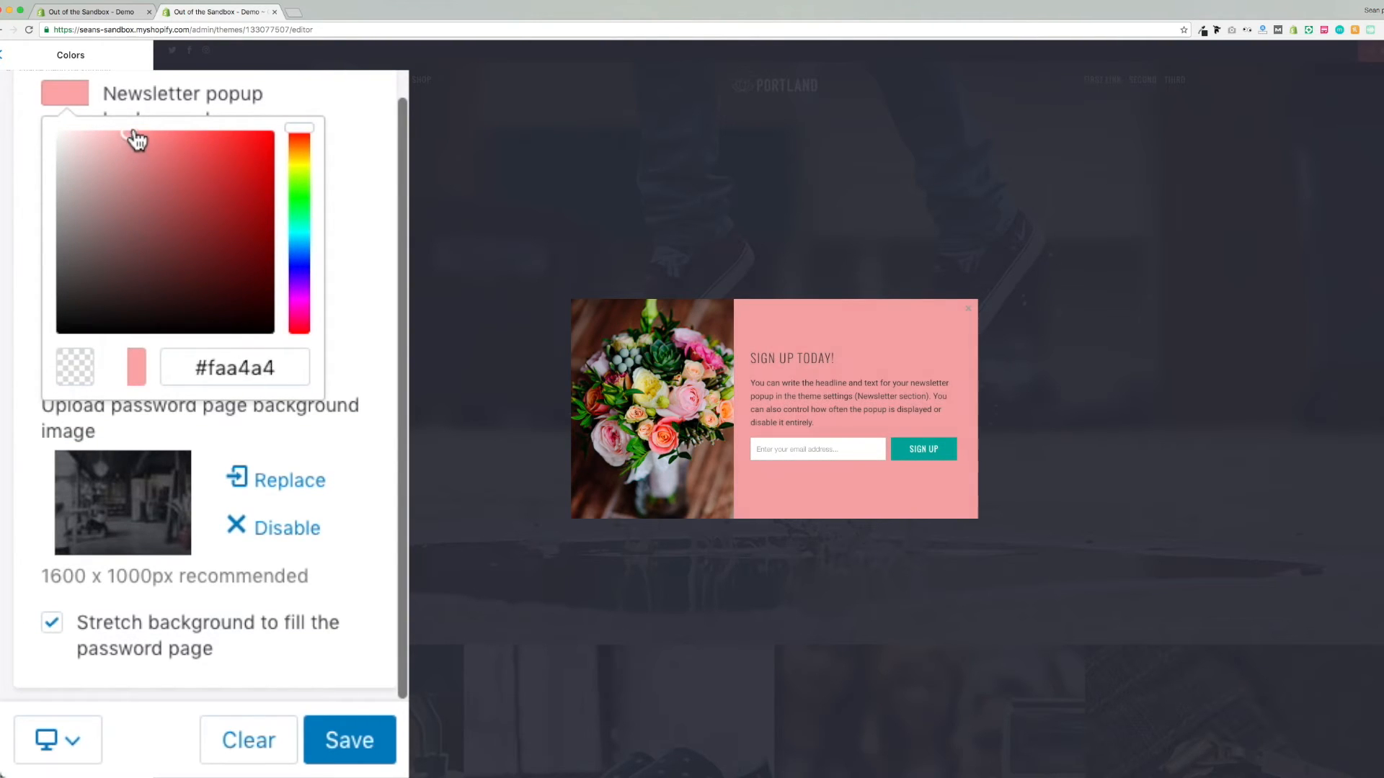
click(103, 154)
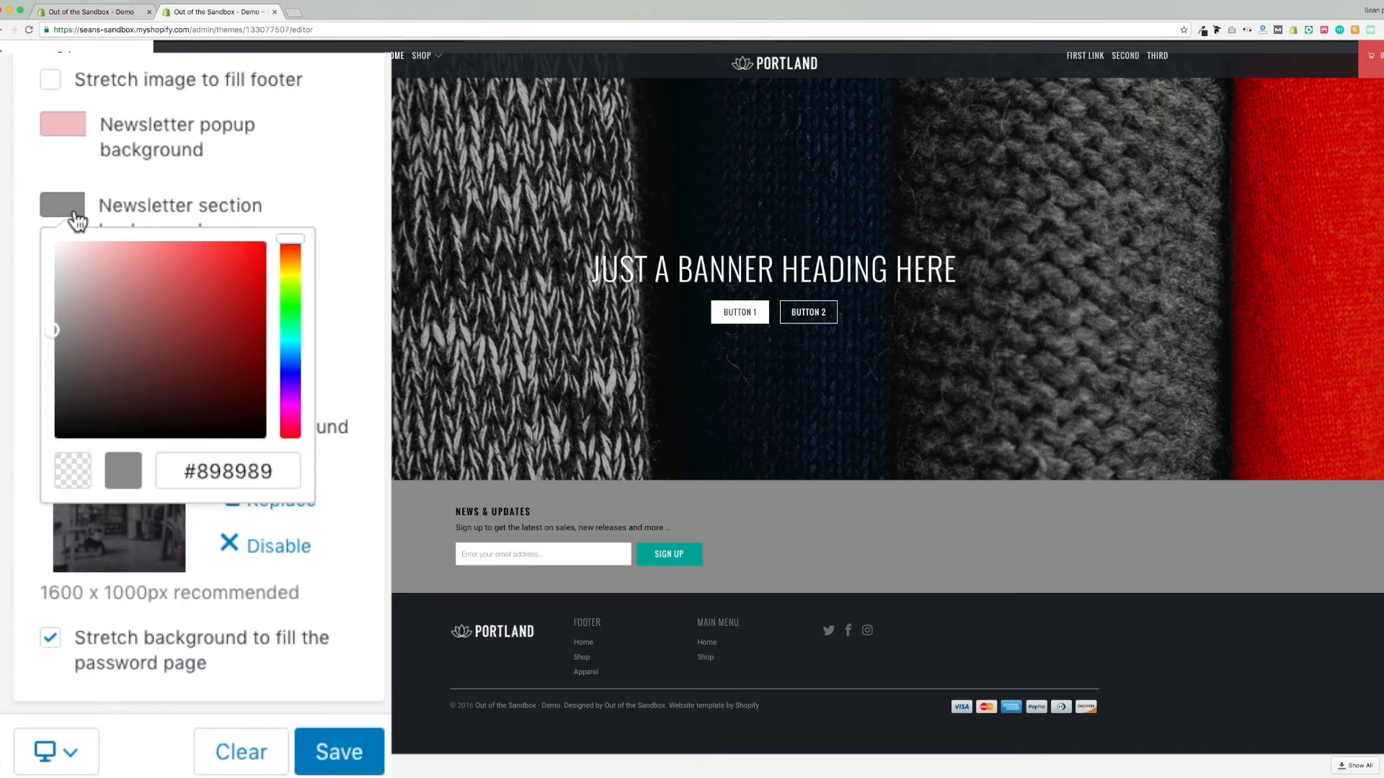
click(99, 265)
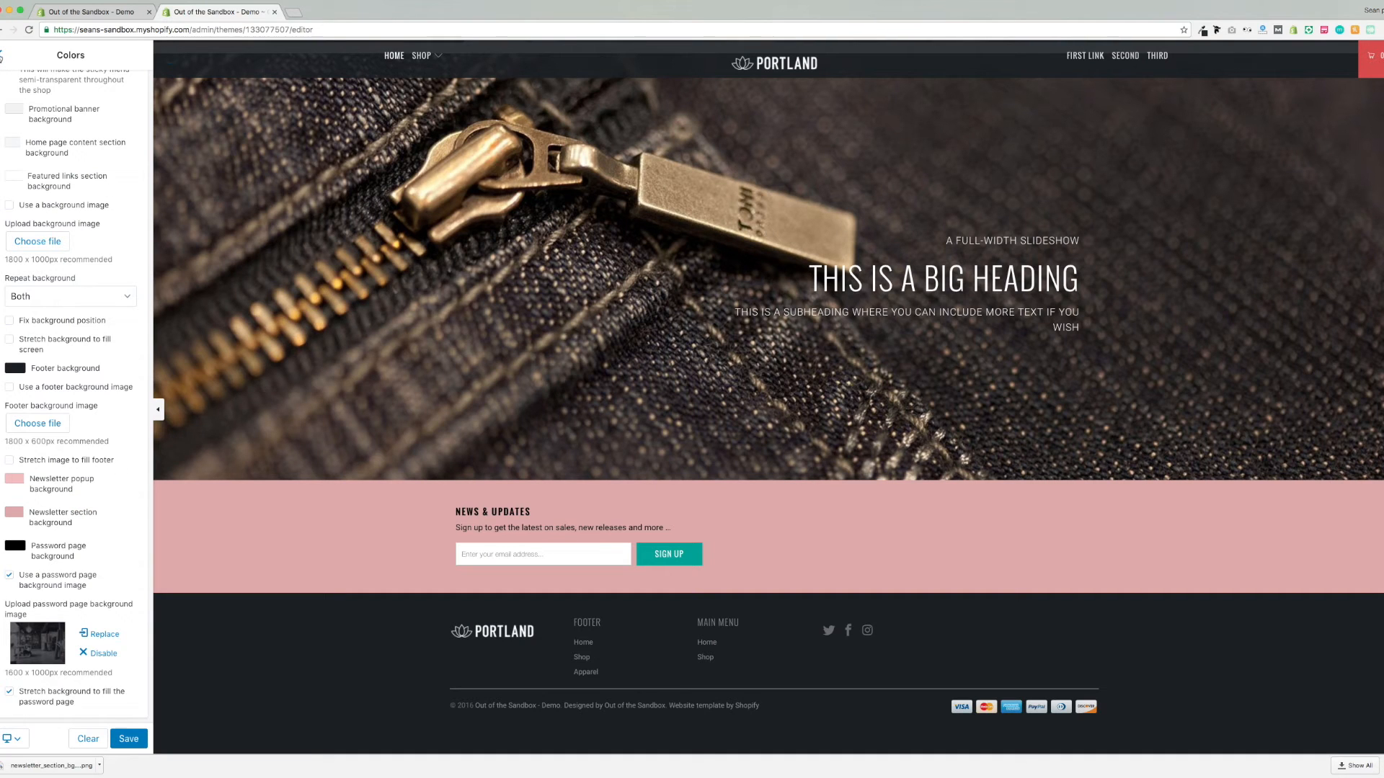
Return to the theme settings list and go into the Newsletter settings
click(37, 49)
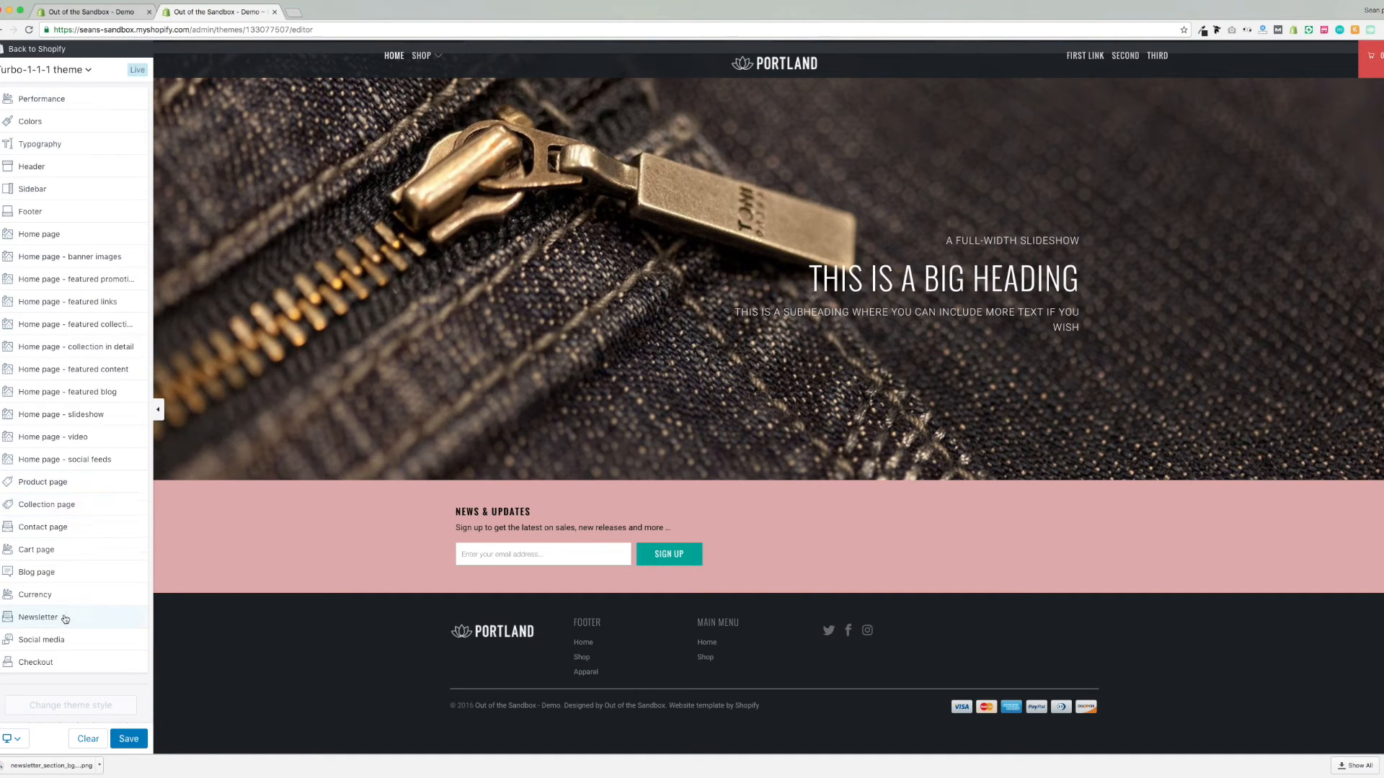
click(38, 617)
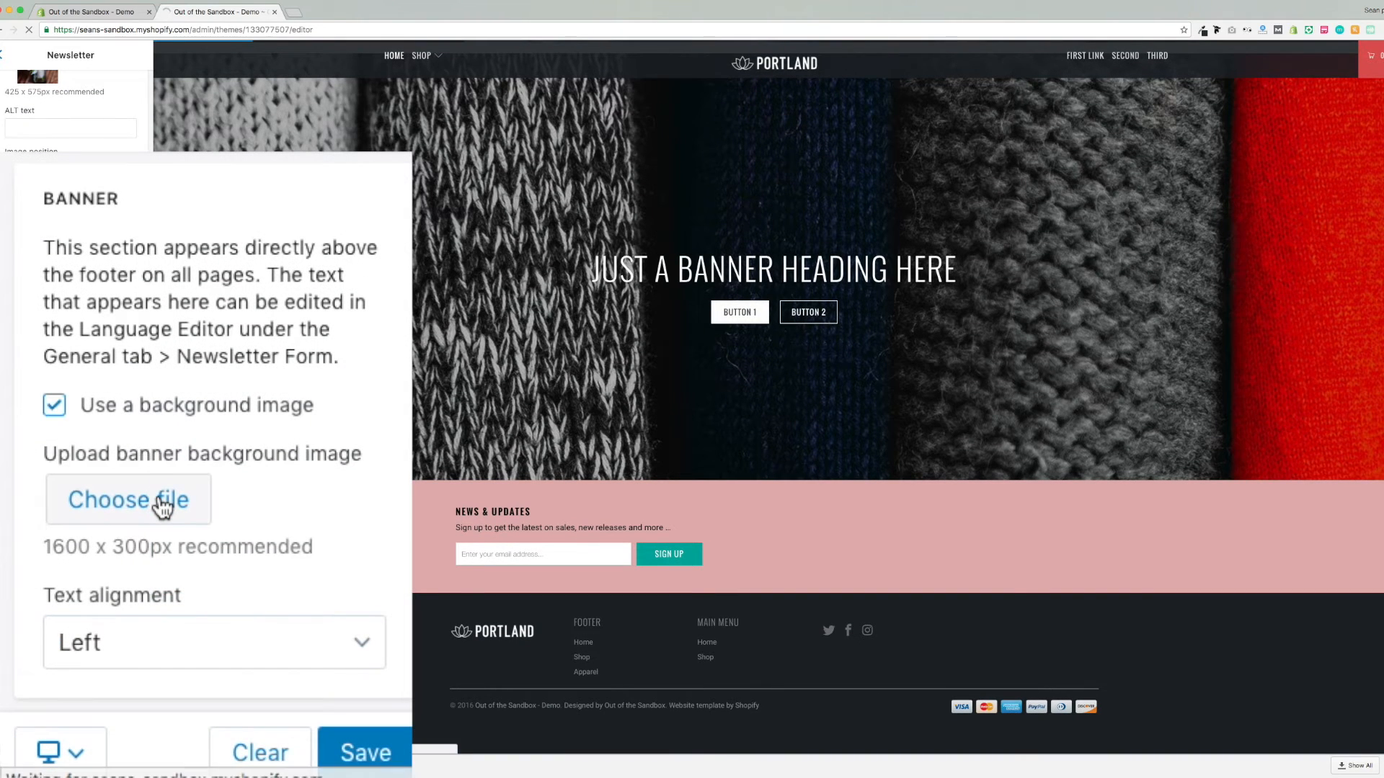
Upload the beach image as the banner background and set text alignment to Center
click(129, 500)
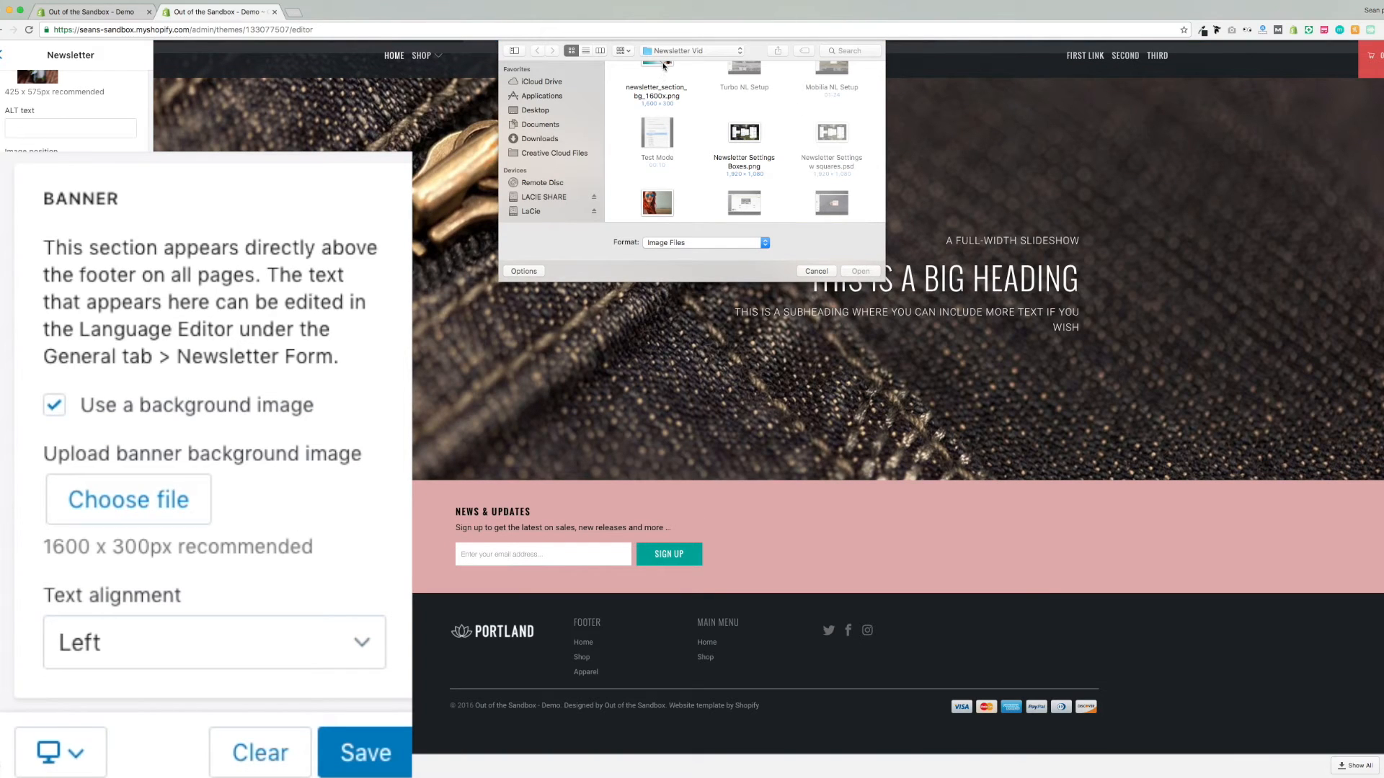
click(656, 66)
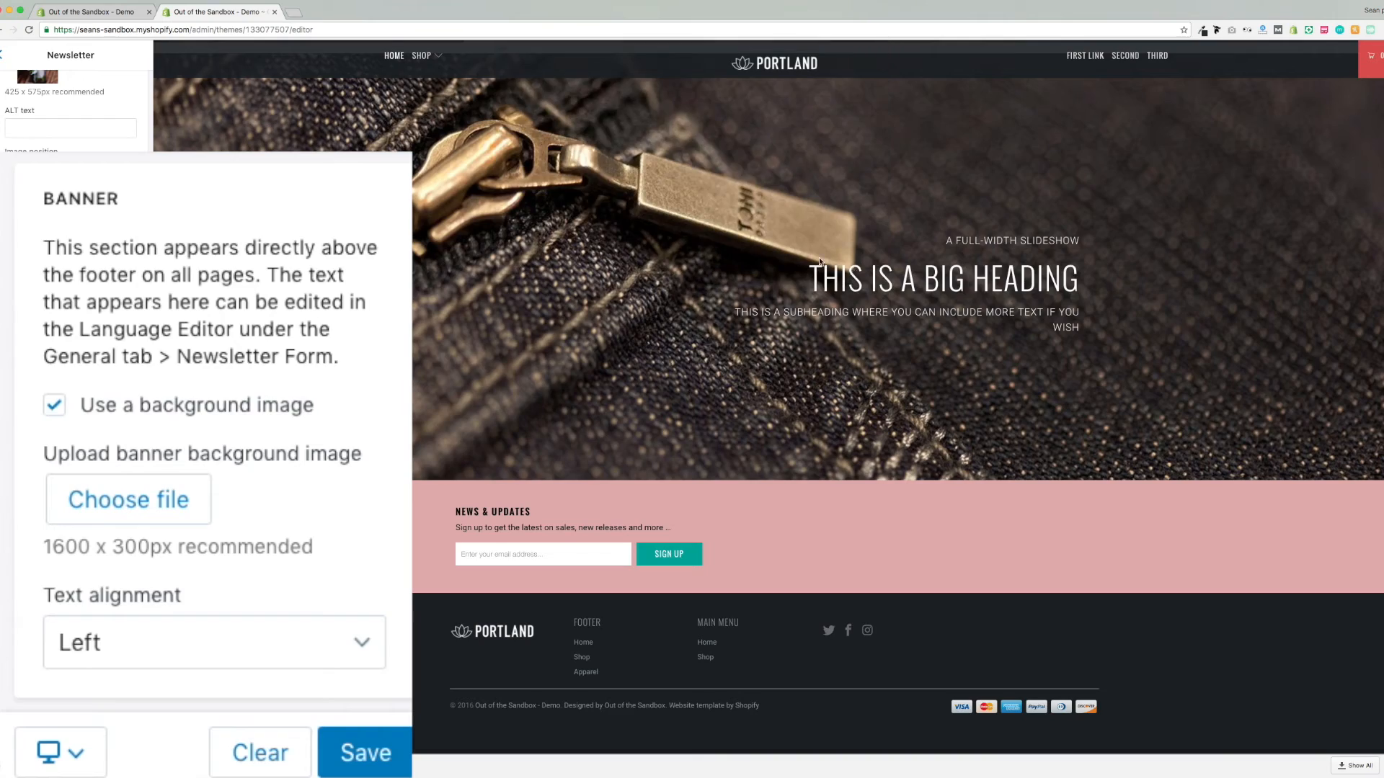
click(127, 499)
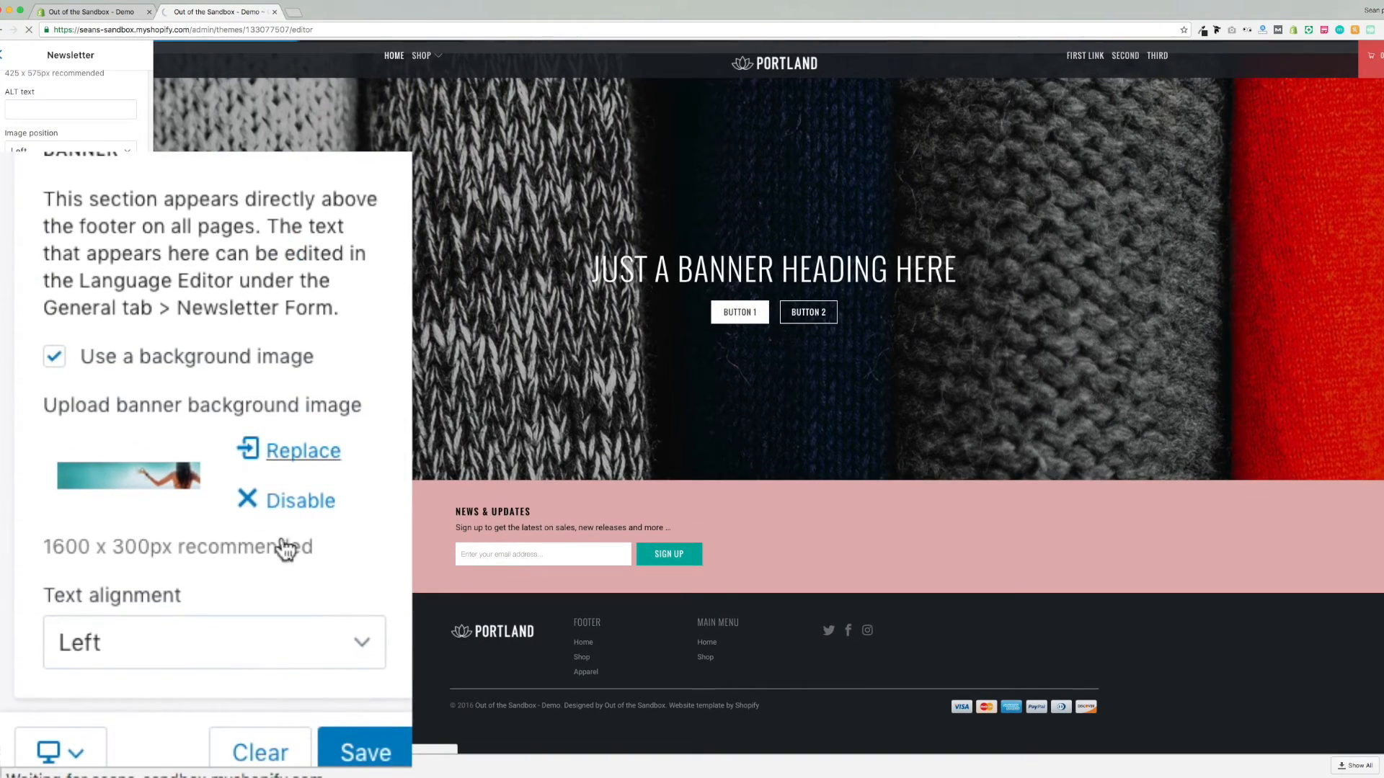
click(212, 641)
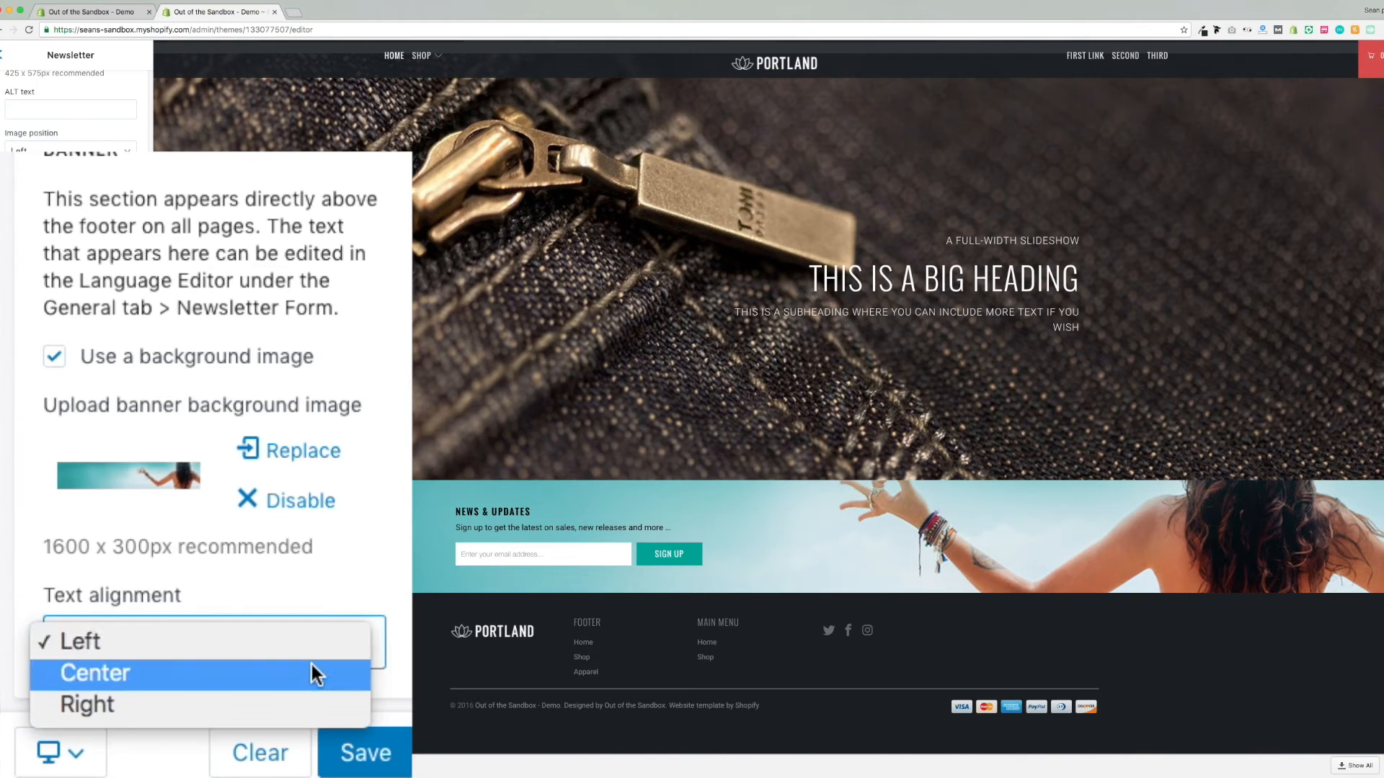
click(95, 673)
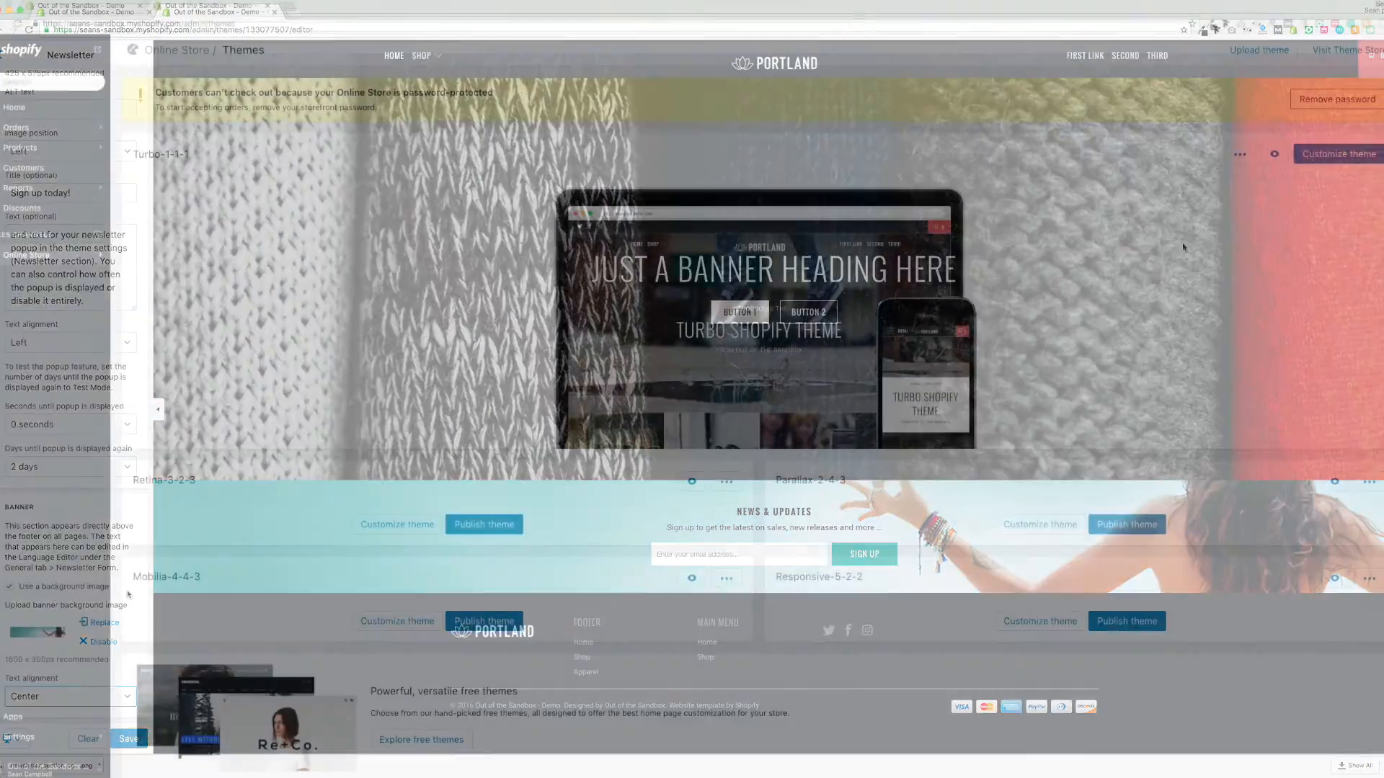
Search the Turbo theme's language editor for "news" to find the newsletter wording
click(1240, 154)
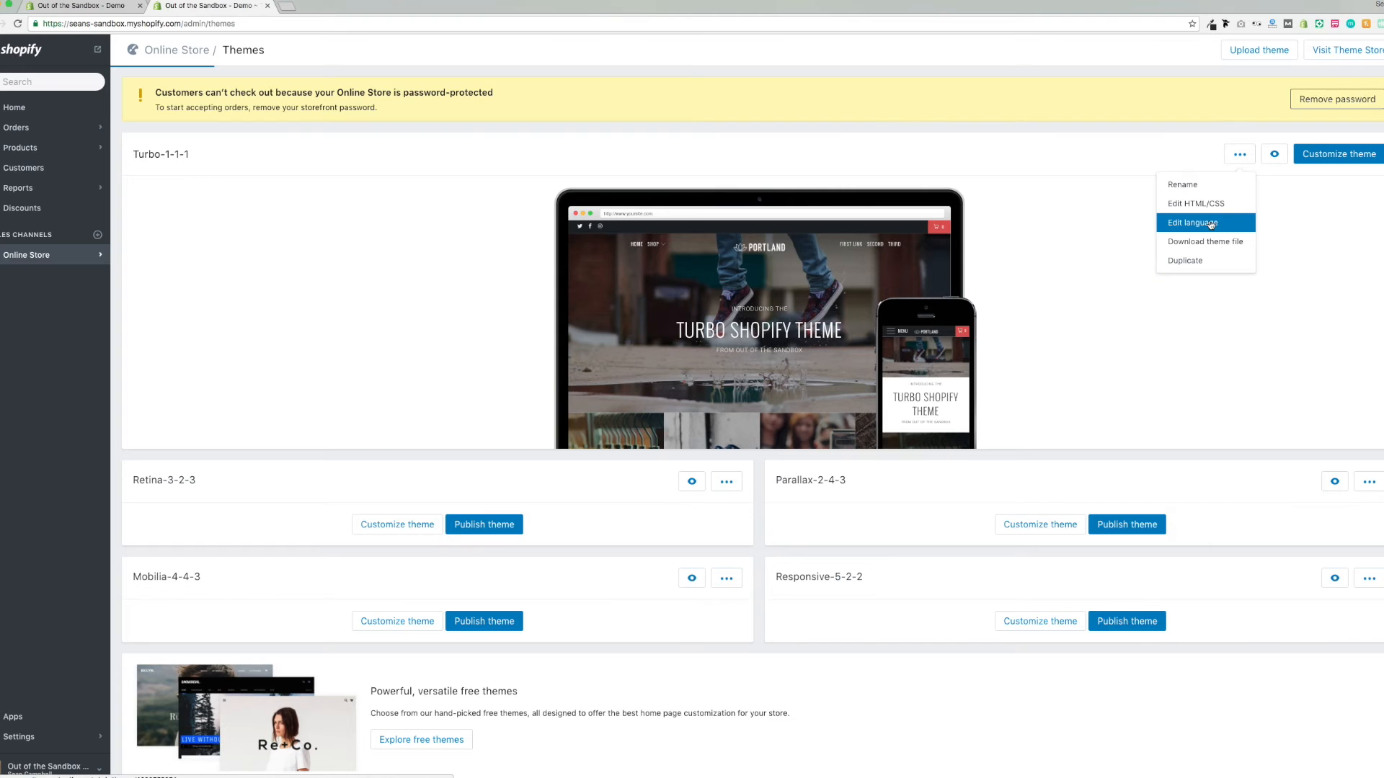
click(1192, 222)
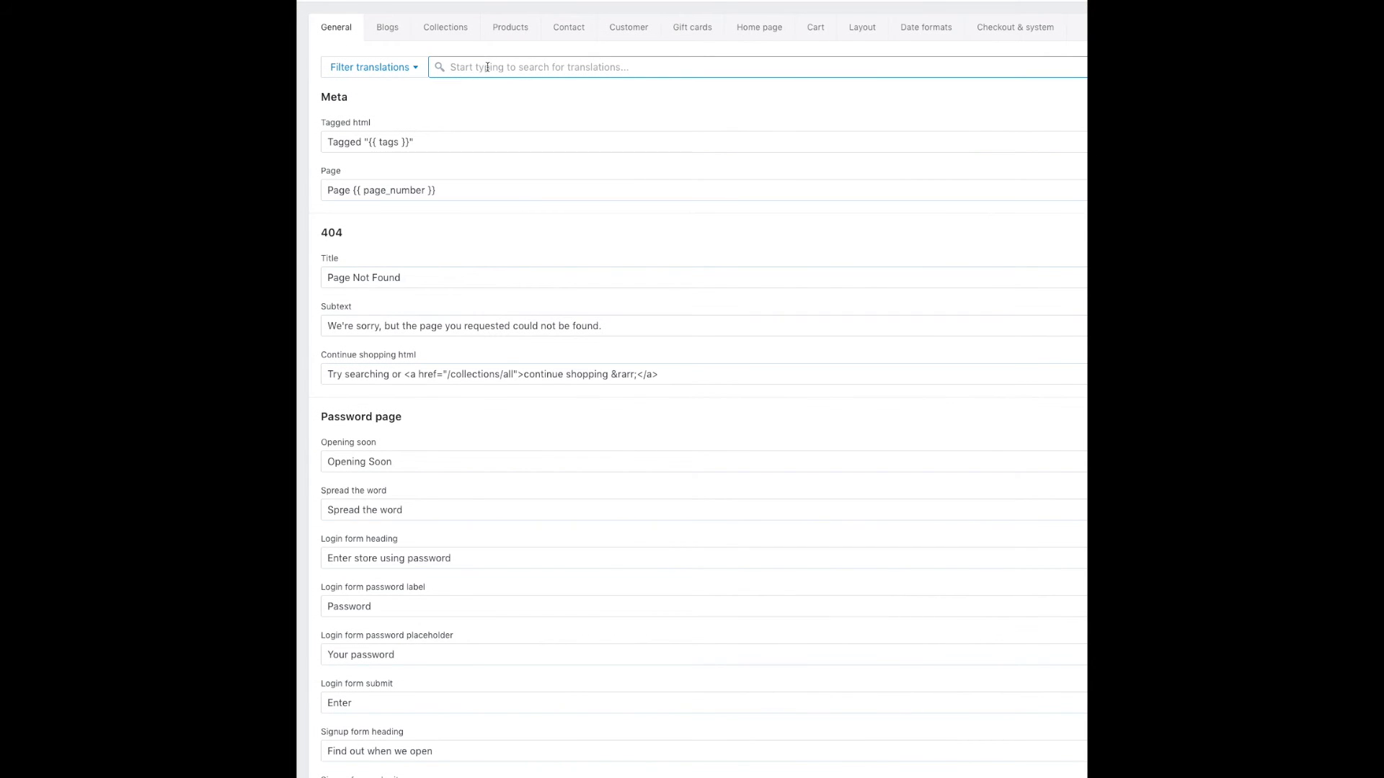
text(news)
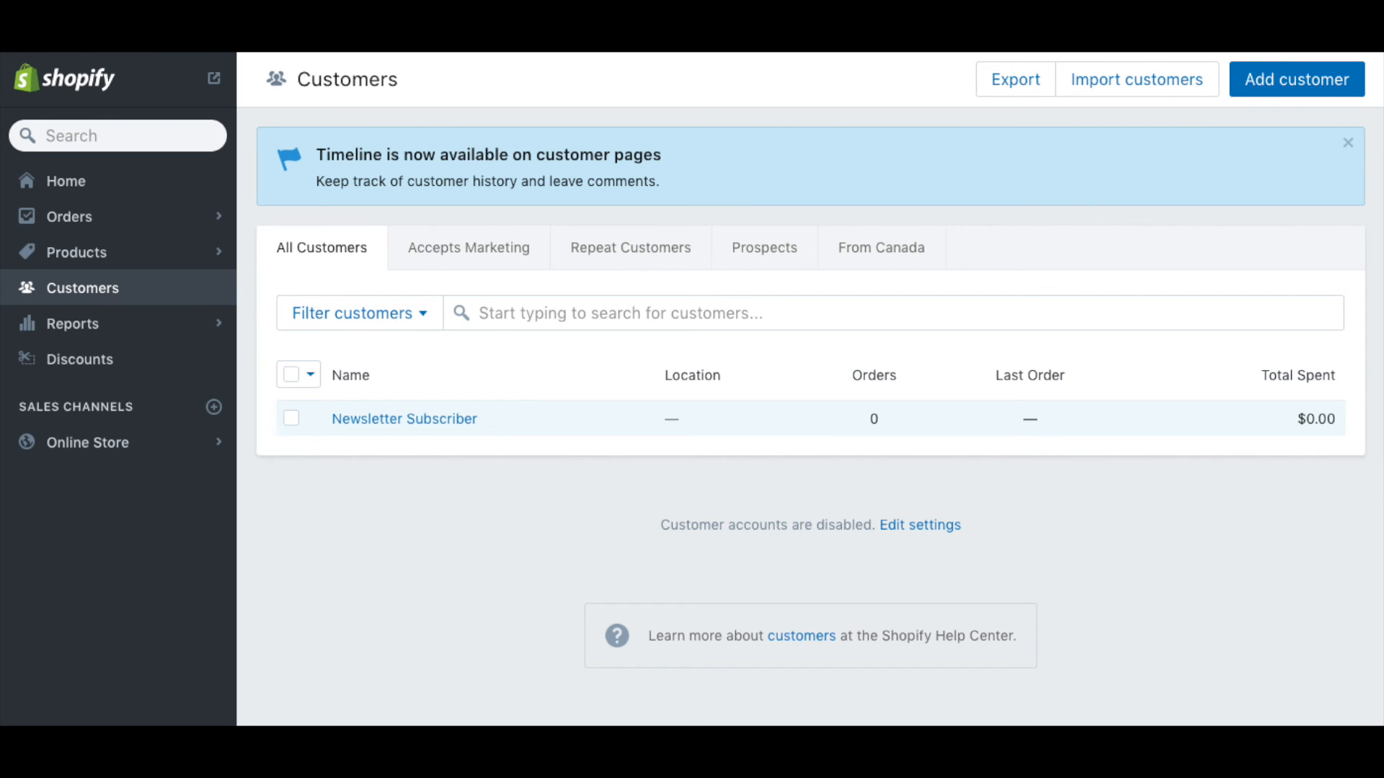
click(344, 11)
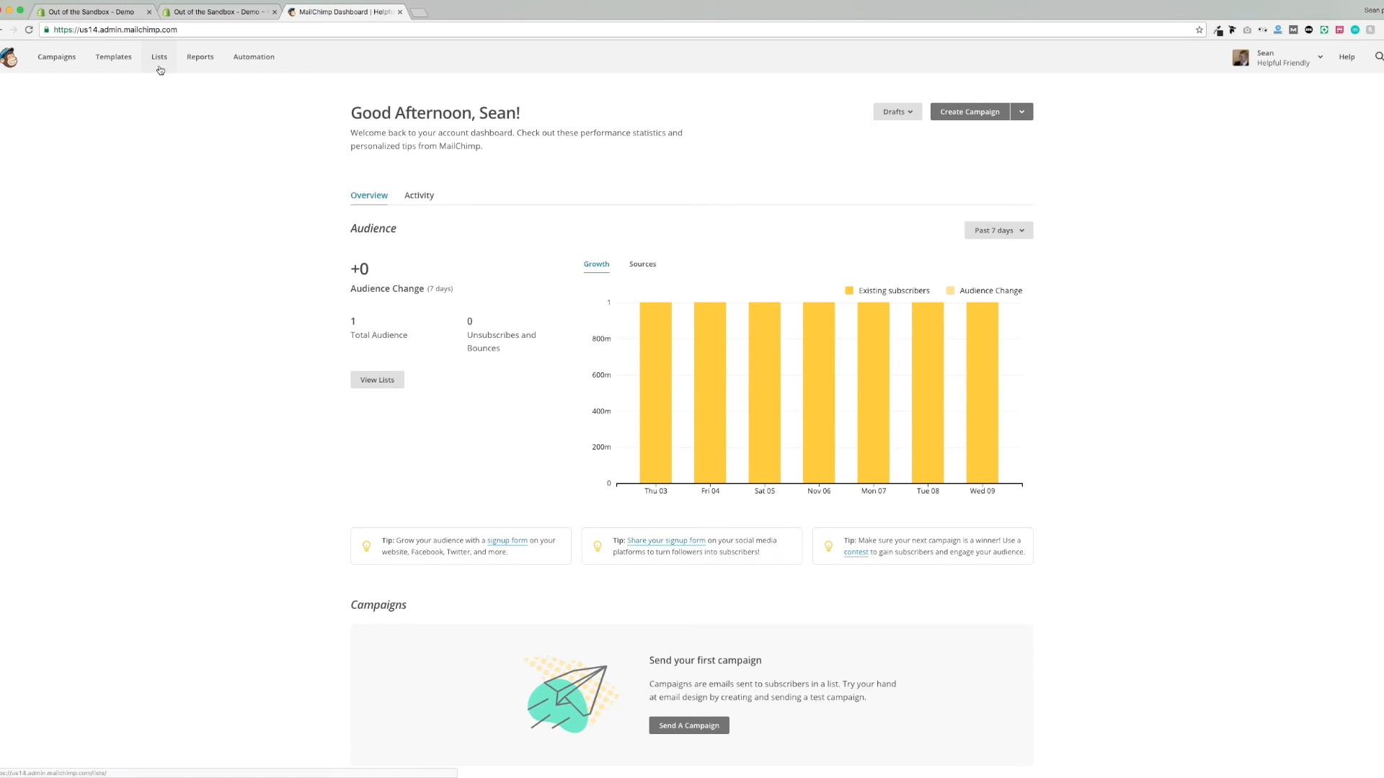
Navigate Lists > the mailing list > Signup forms and select Embedded forms for the code
click(159, 57)
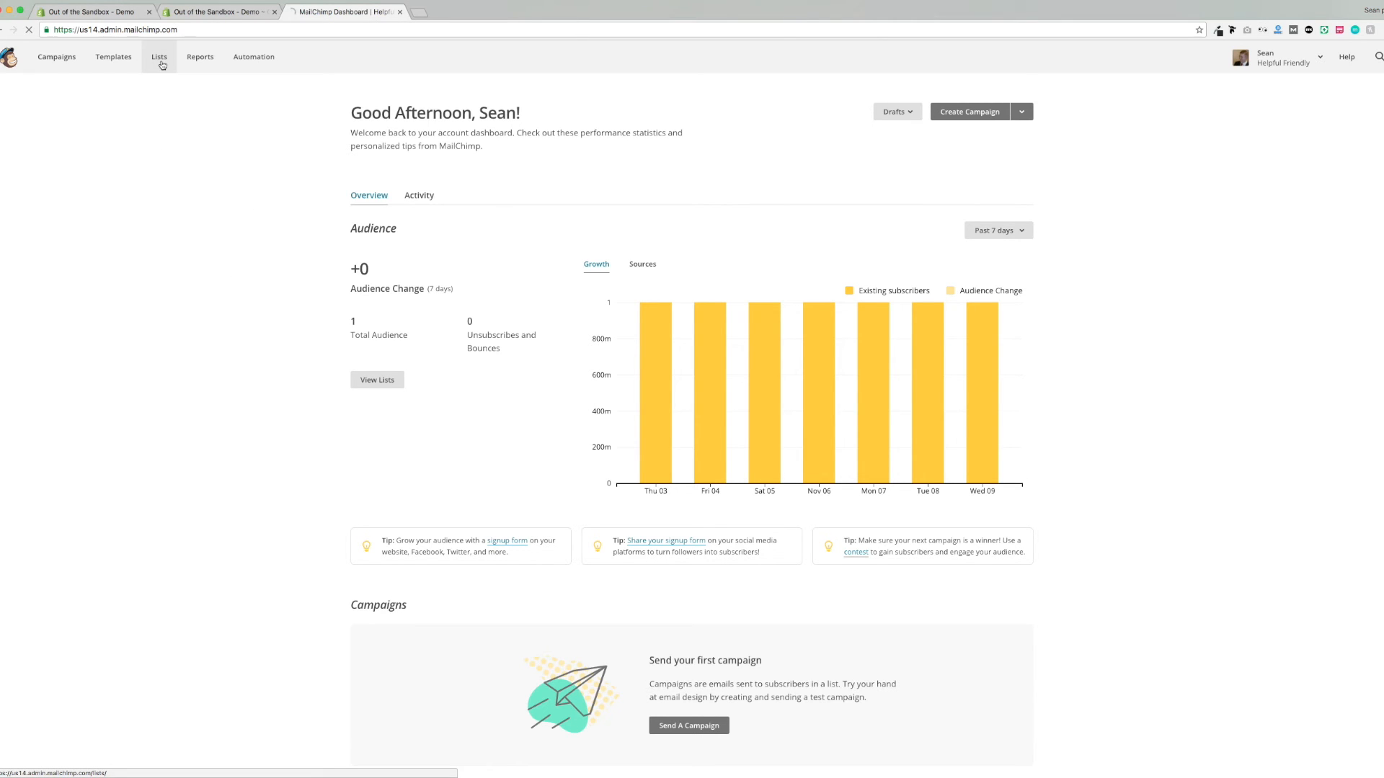
click(158, 56)
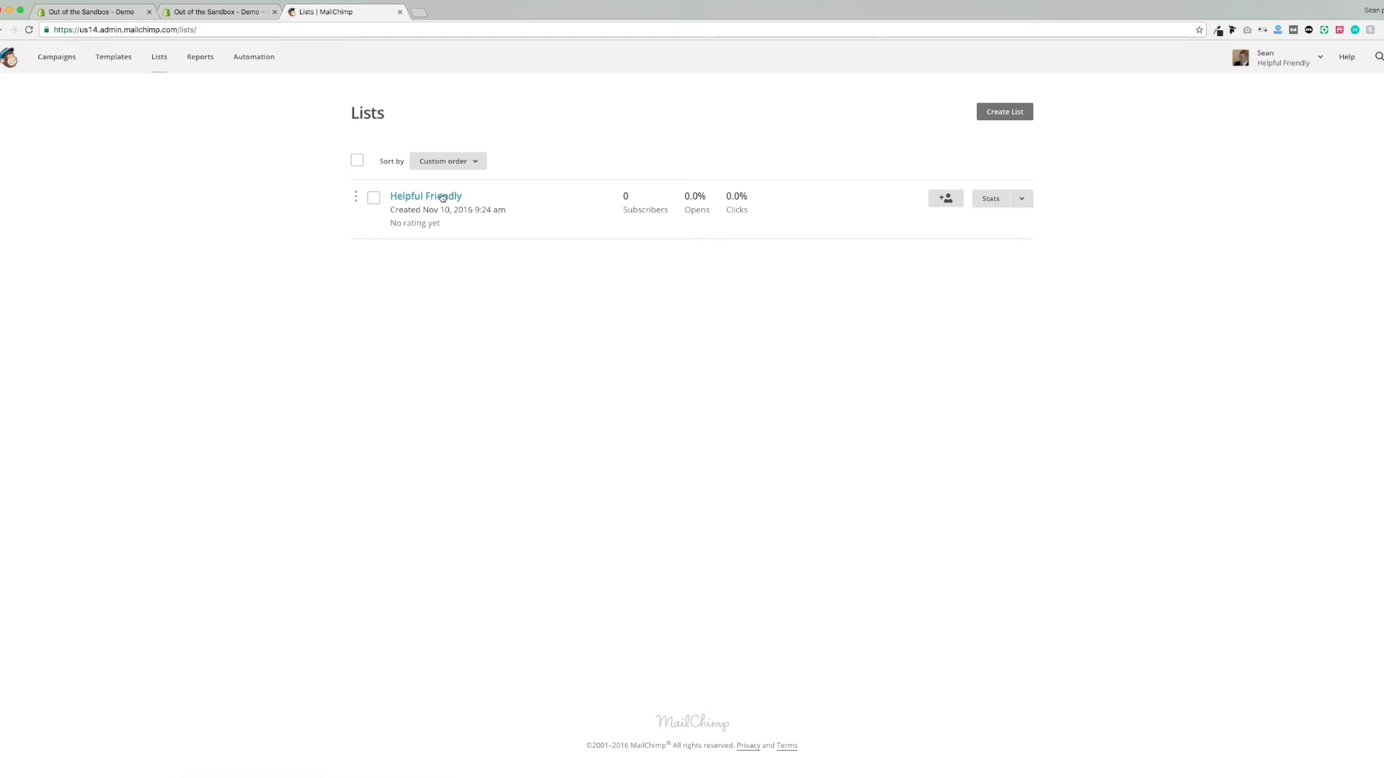
click(425, 196)
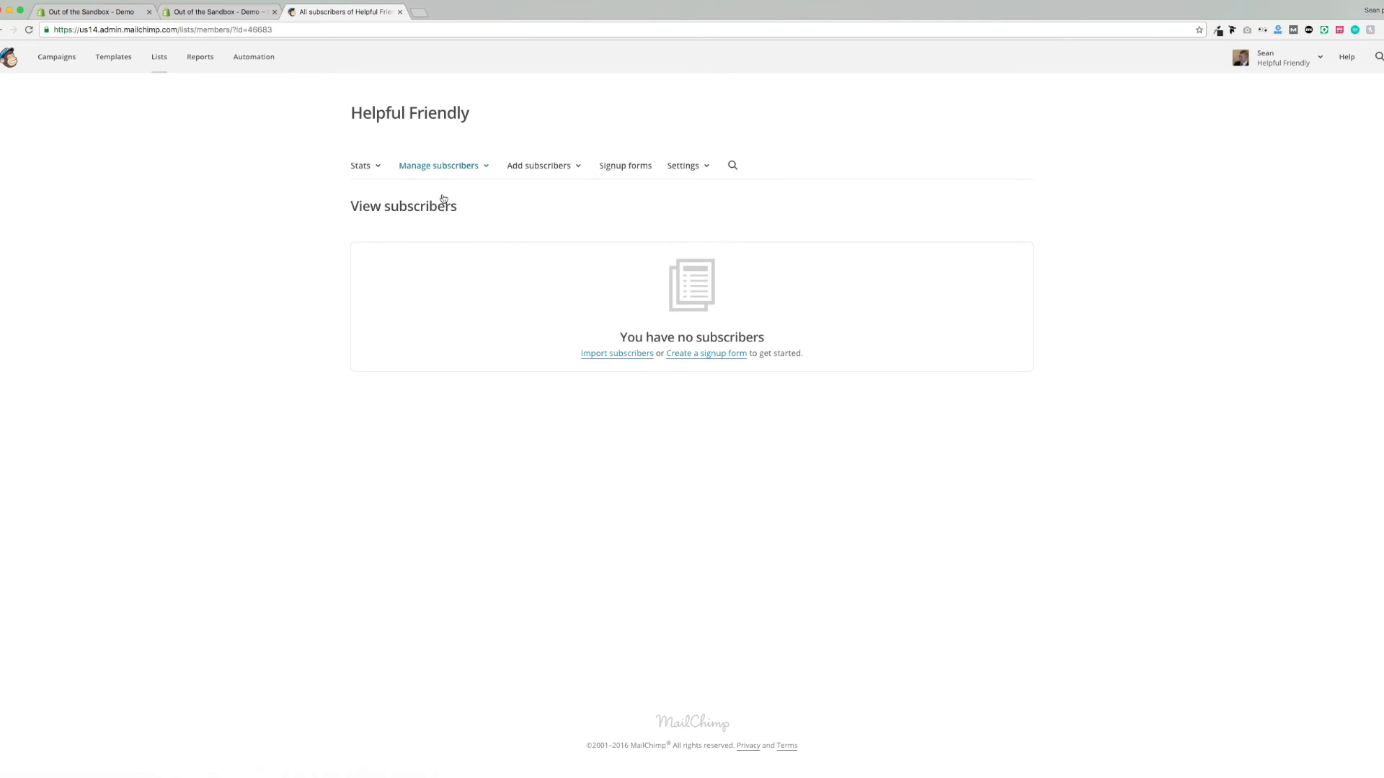
click(624, 164)
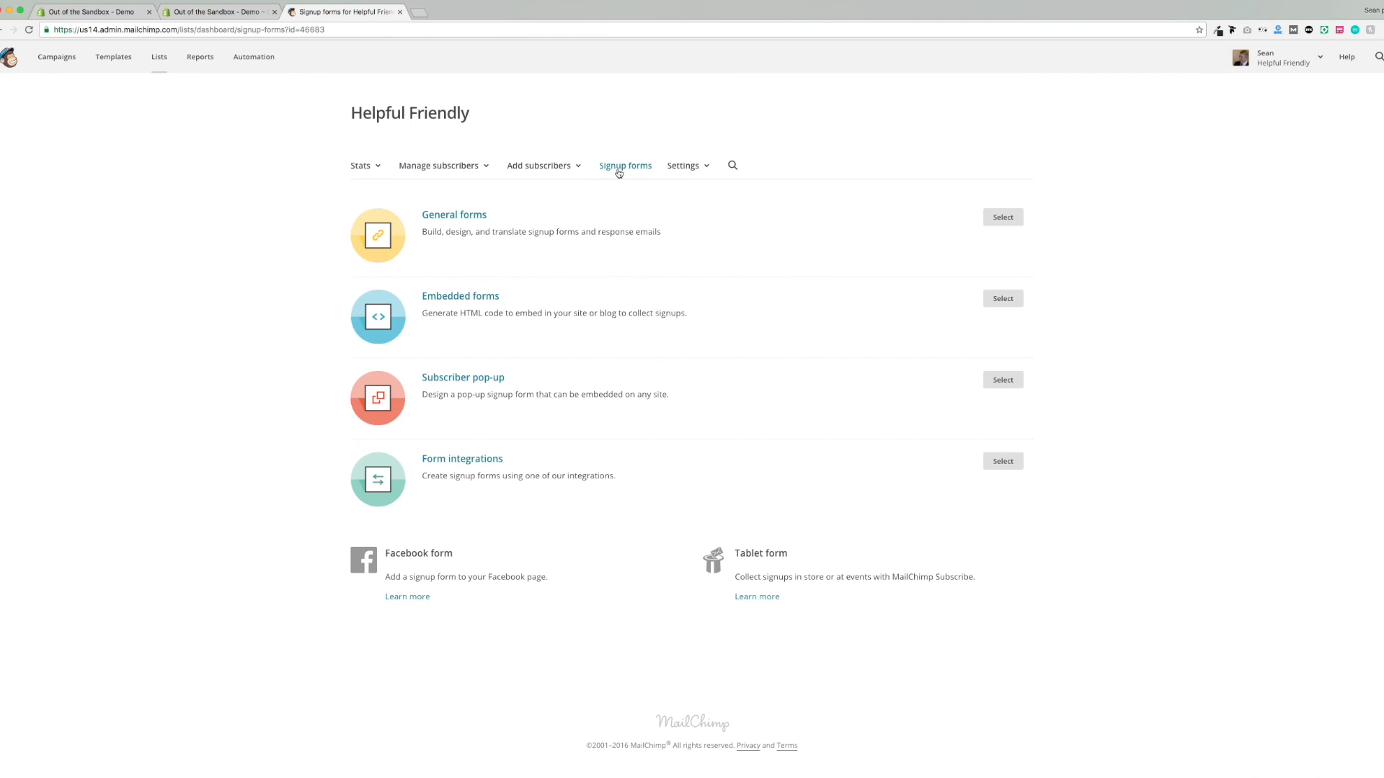
click(1002, 297)
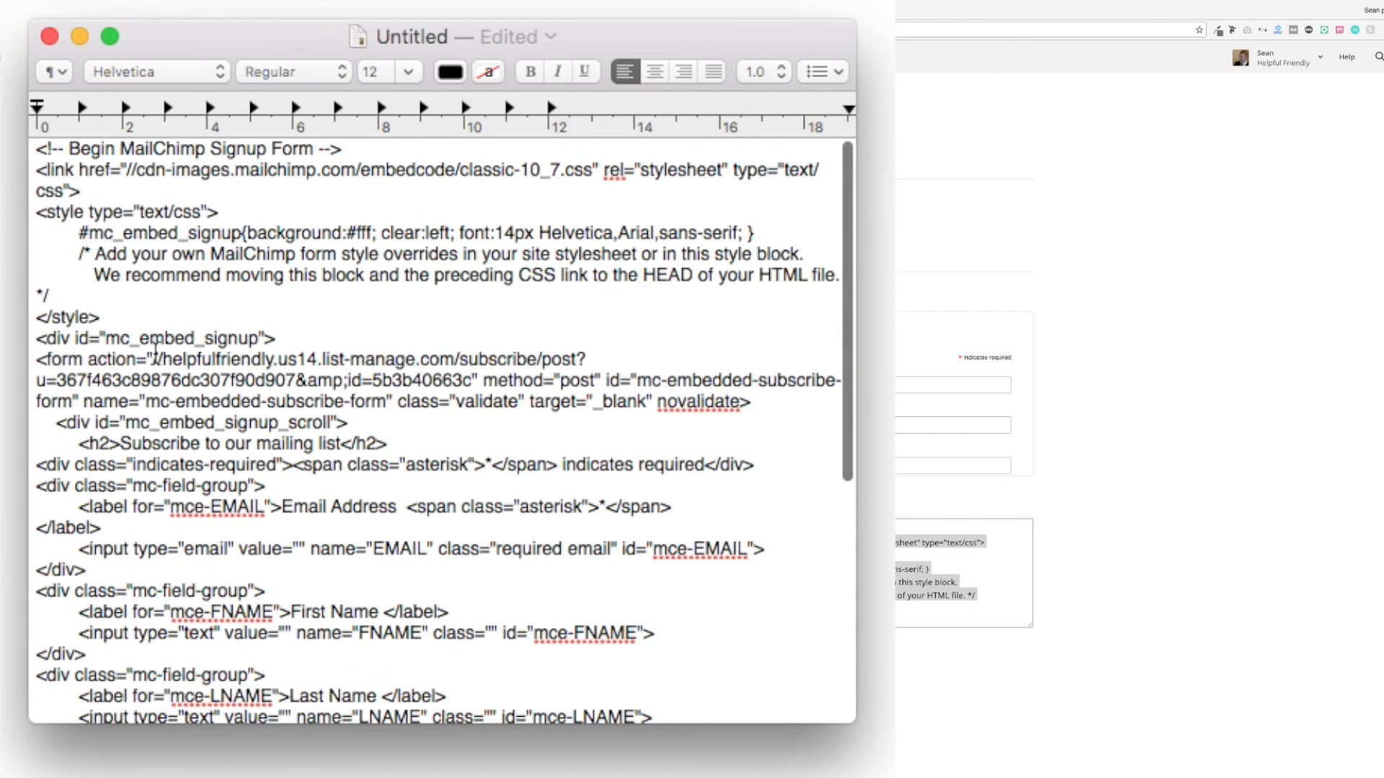
Select the URL inside form action="…" in the pasted MailChimp code
drag(151, 359, 474, 380)
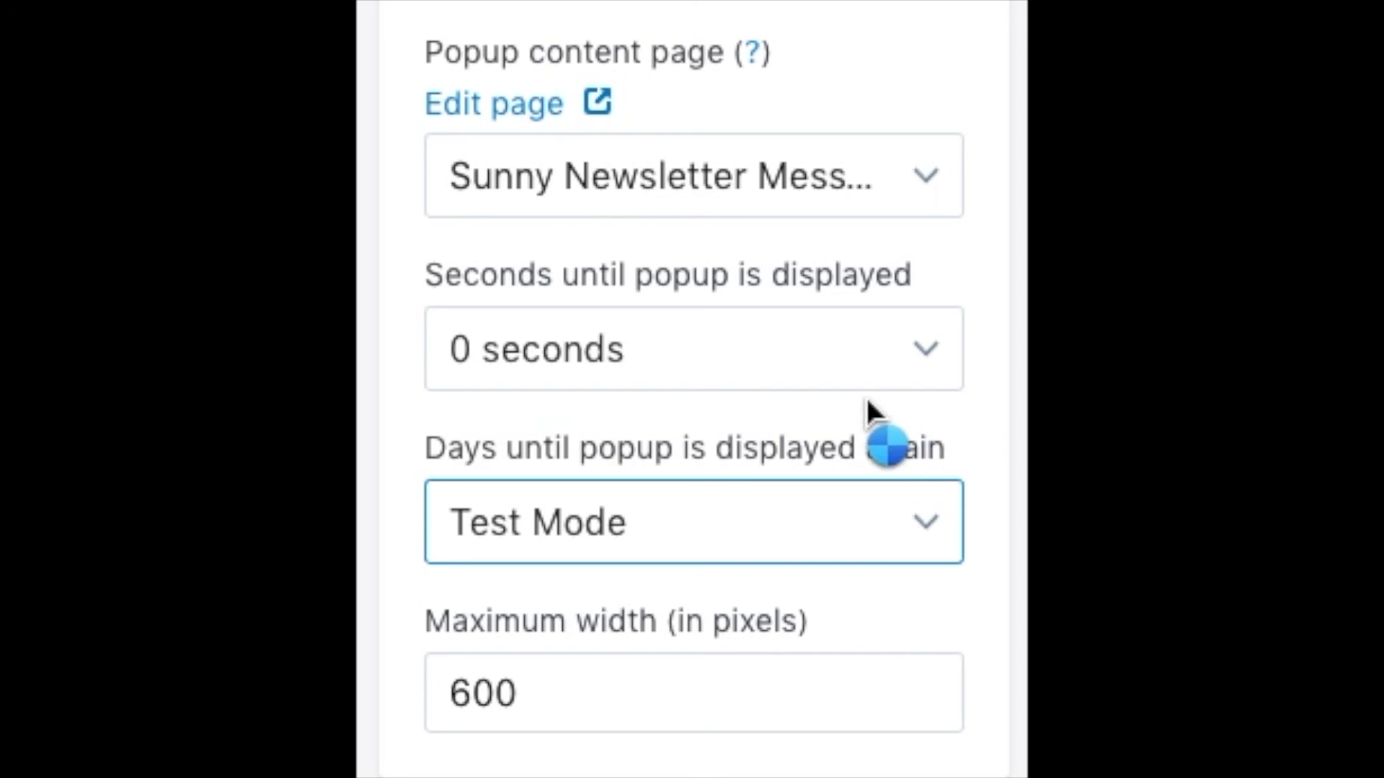
Set the popup to reappear after 7 days and display 10 seconds after load
click(694, 521)
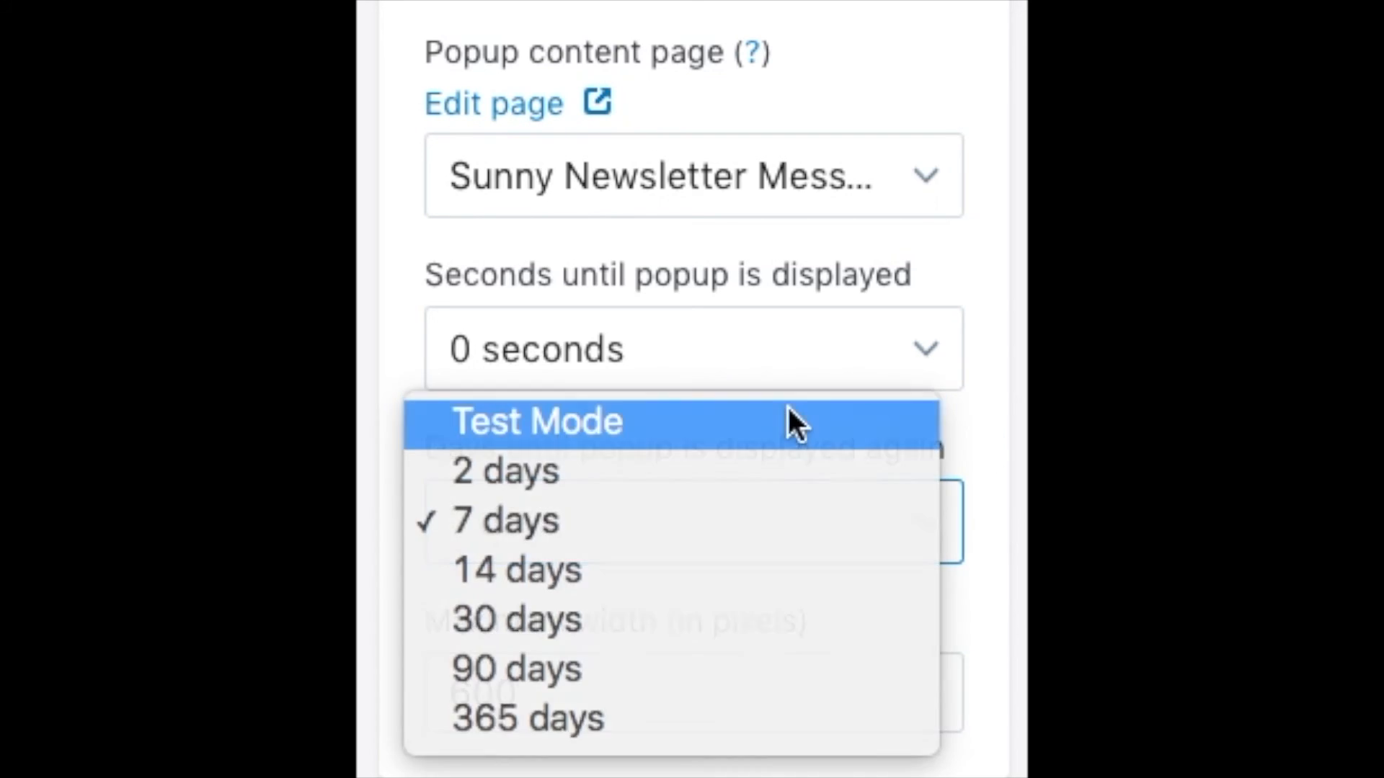
mouse_move(910, 527)
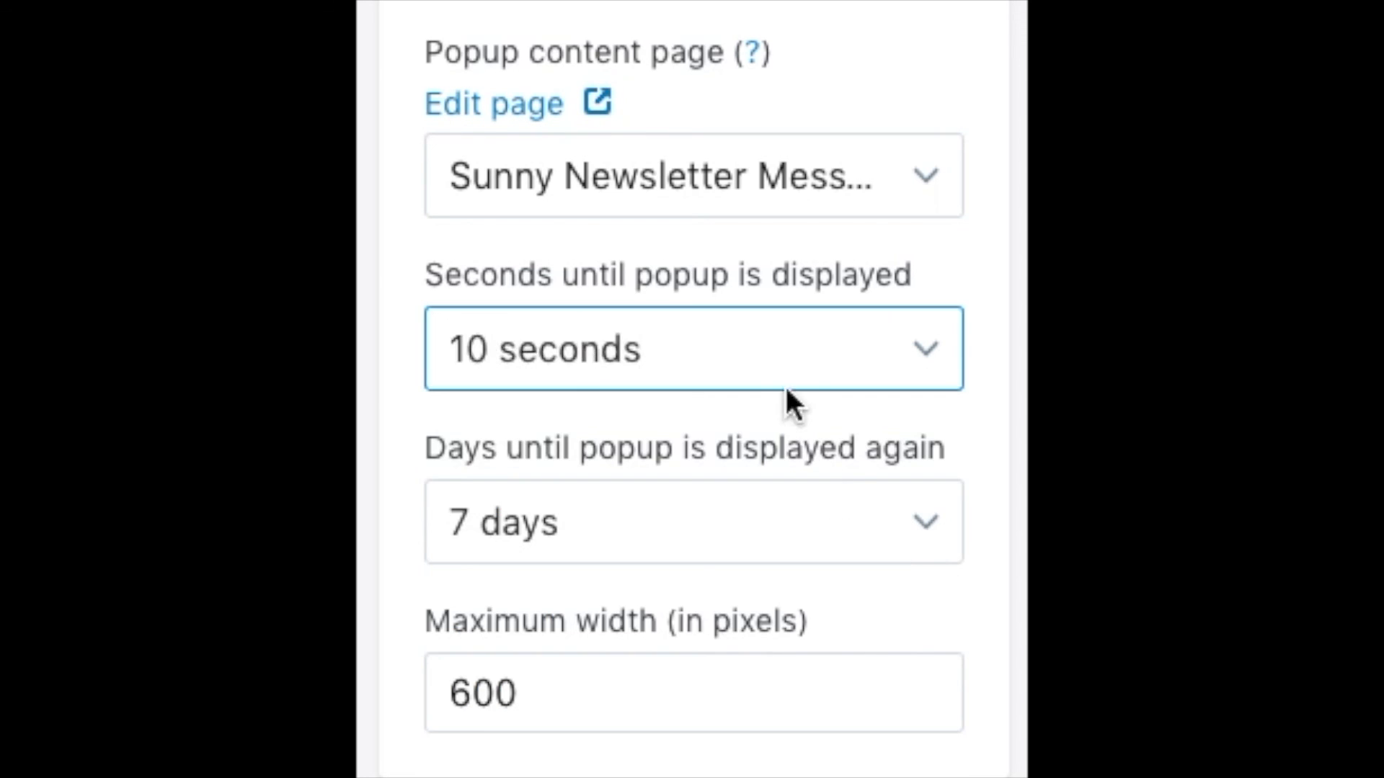
click(693, 347)
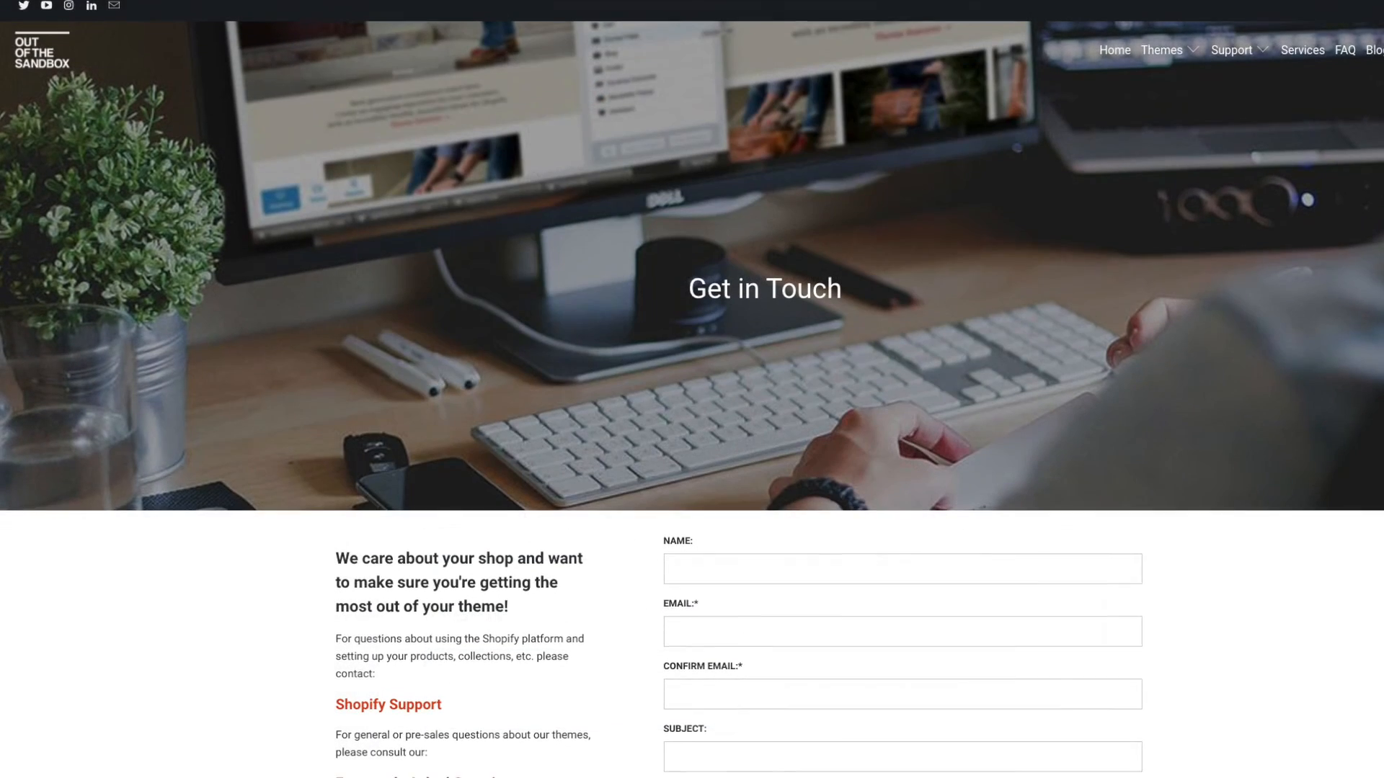
scroll(down, 3)
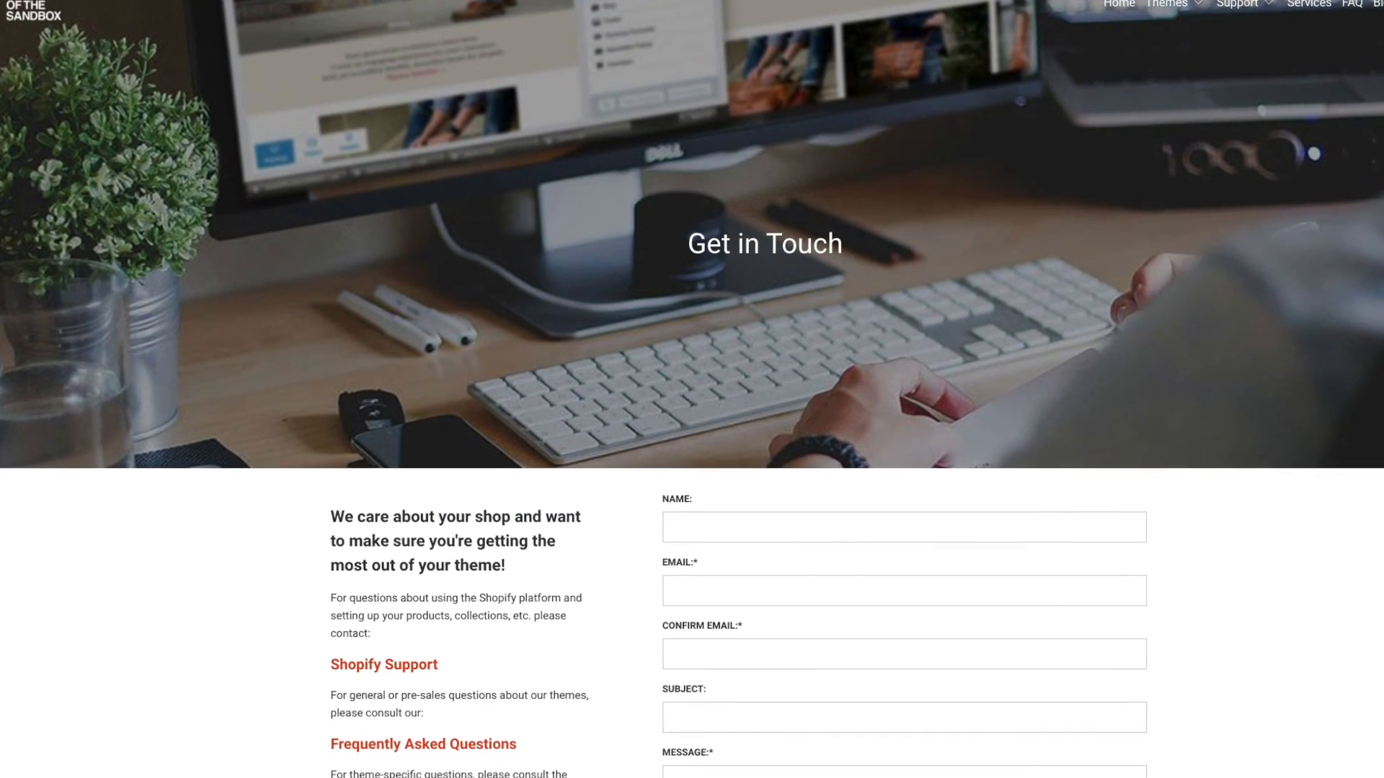
scroll(down, 3)
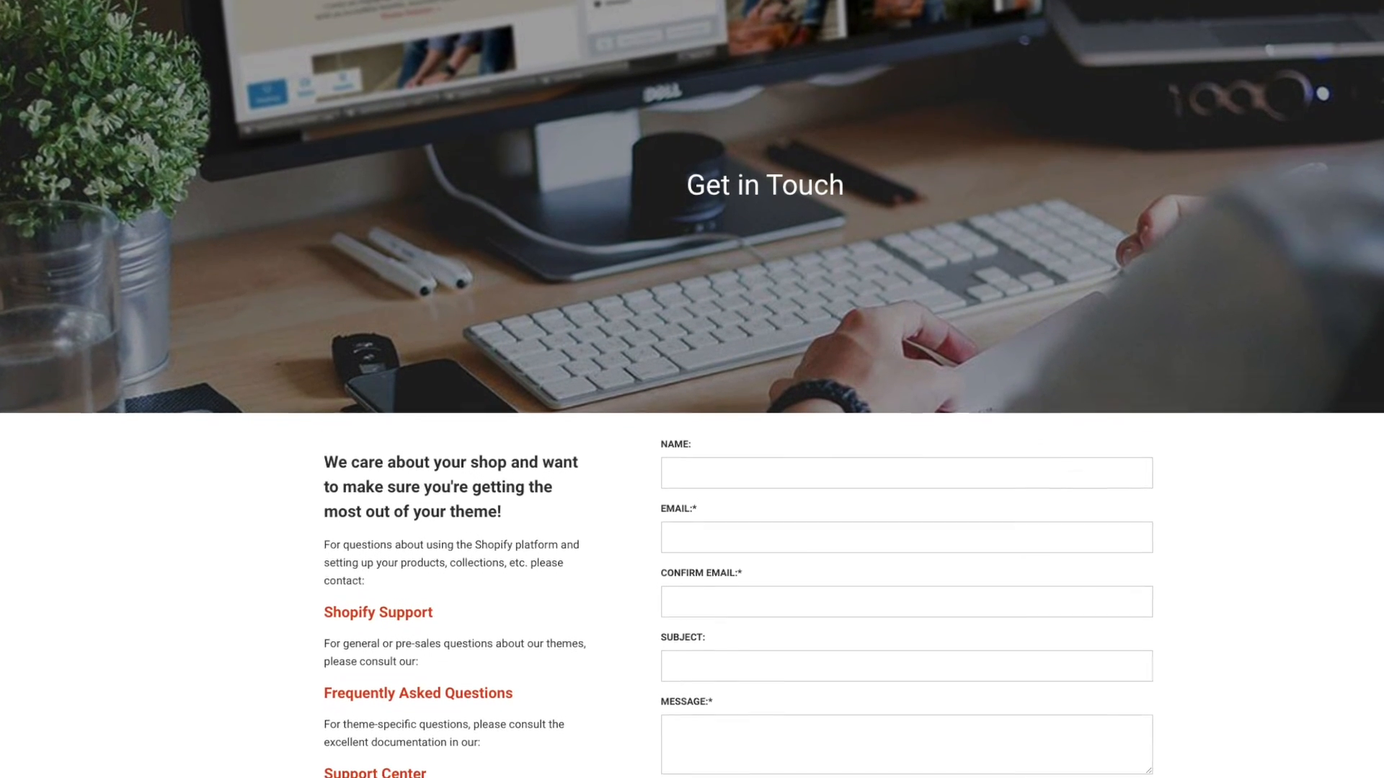
scroll(down, 3)
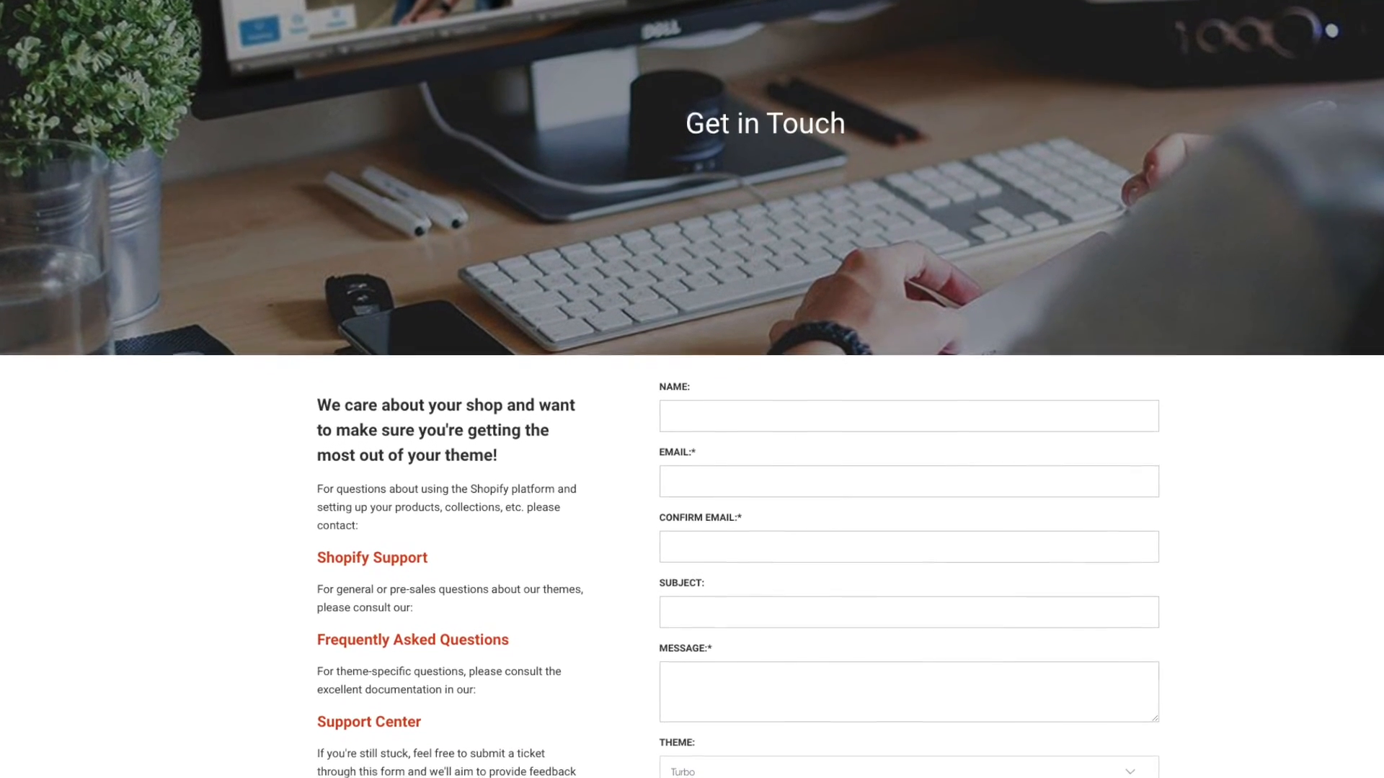
scroll(down, 3)
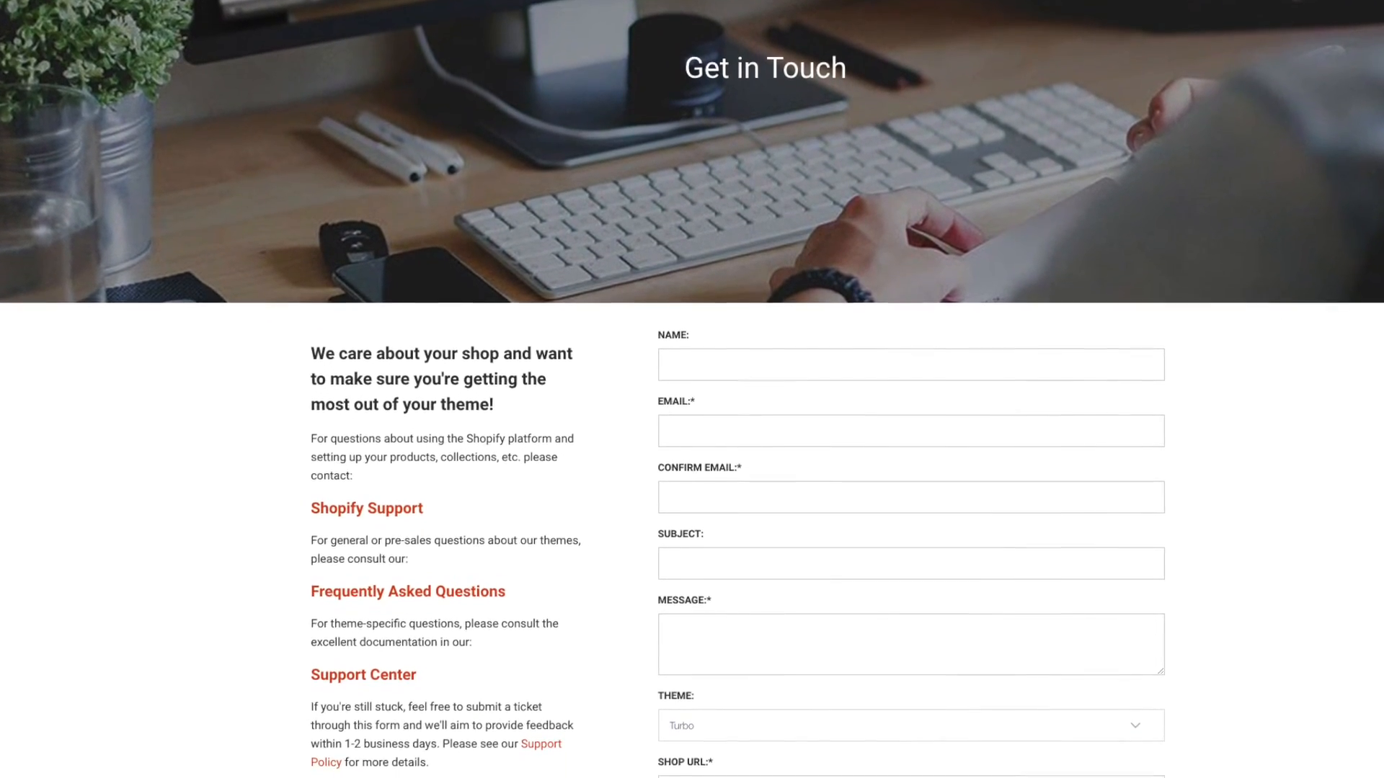